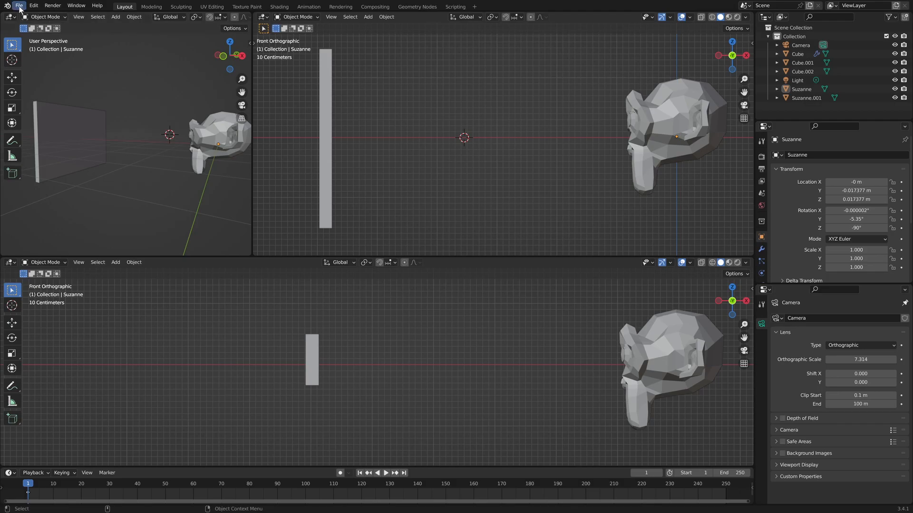
Load the ortho monkey LENS blend file from the recent files list
left_click(19, 6)
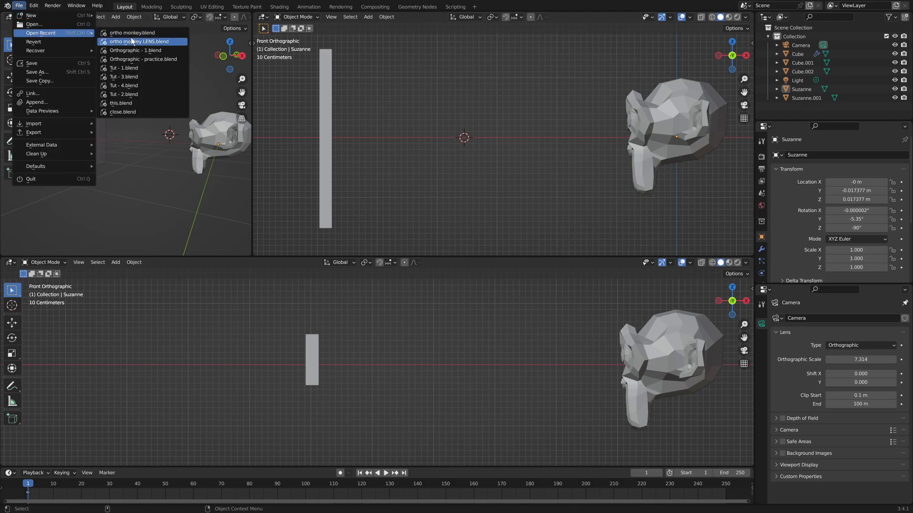
left_click(139, 41)
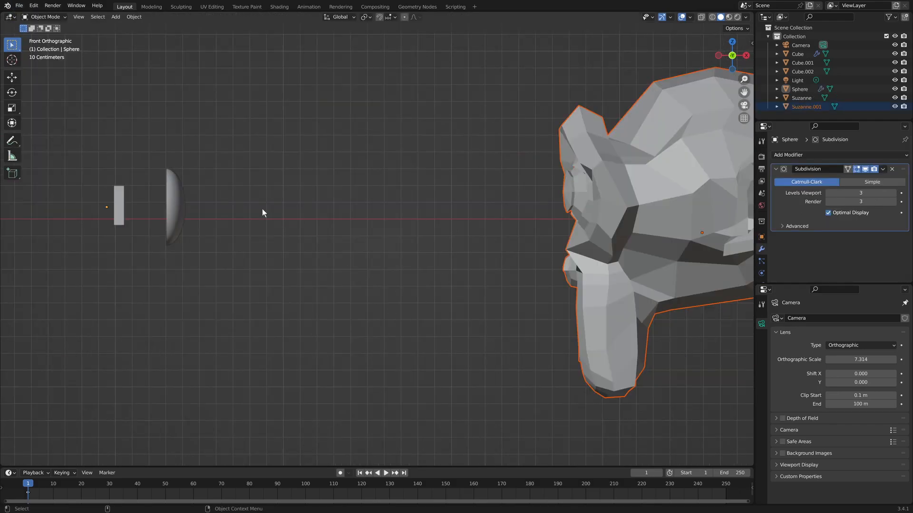
Annotate converging ray strokes with arrowheads from the monkey through the lens to the plate
left_click(12, 141)
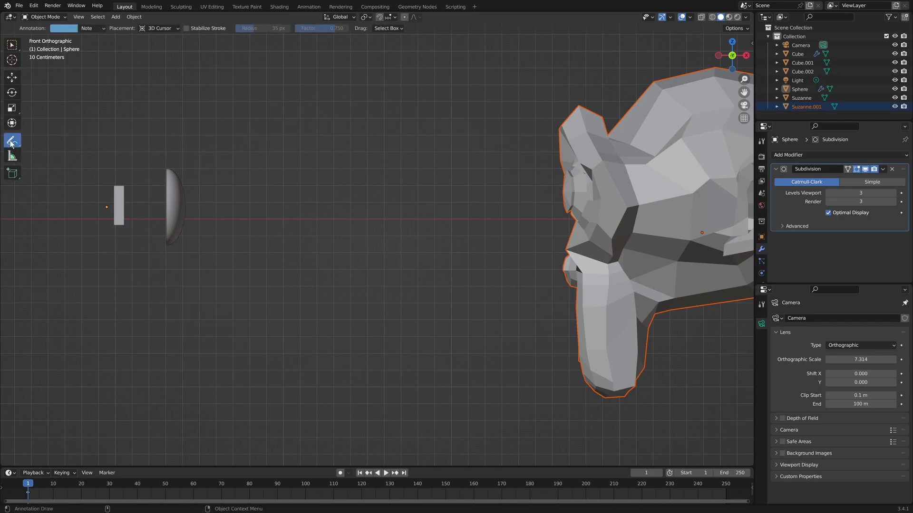
left_click(12, 141)
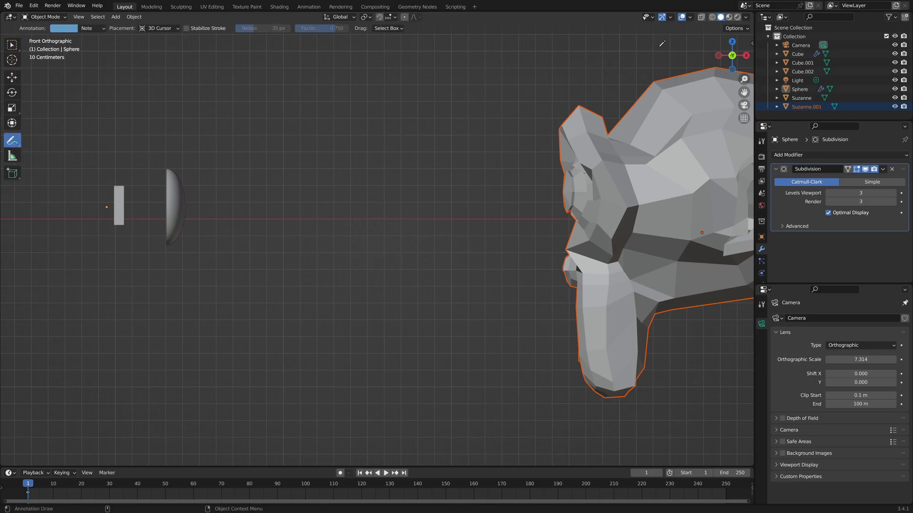
left_click_drag(207, 168, 658, 47)
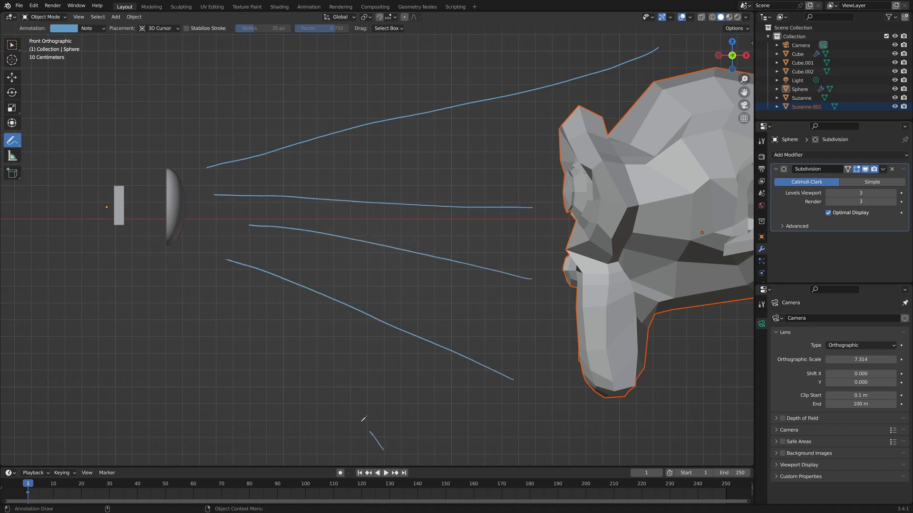
left_click_drag(381, 447, 180, 267)
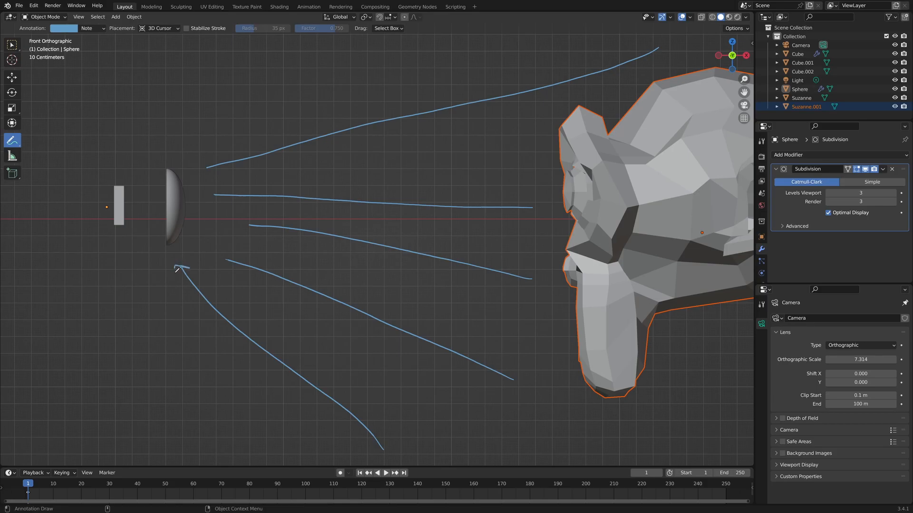
left_click_drag(183, 274, 212, 250)
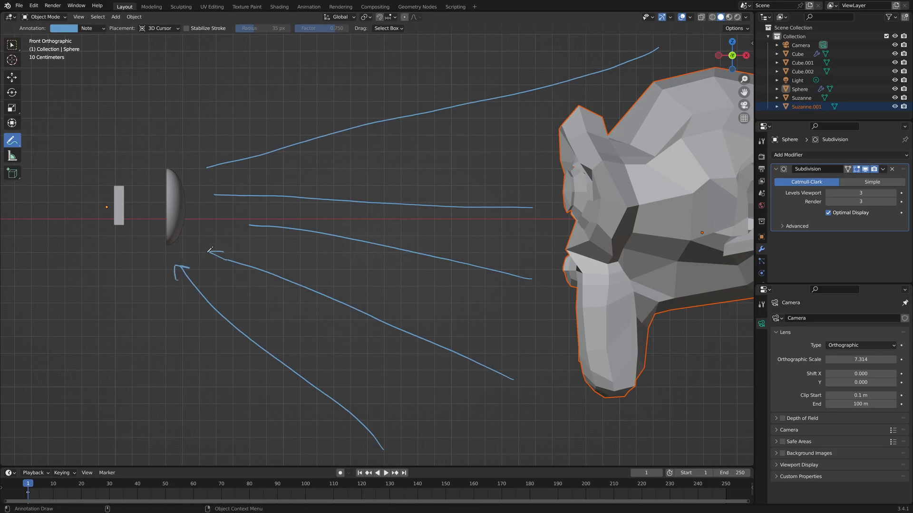
left_click_drag(239, 221, 216, 227)
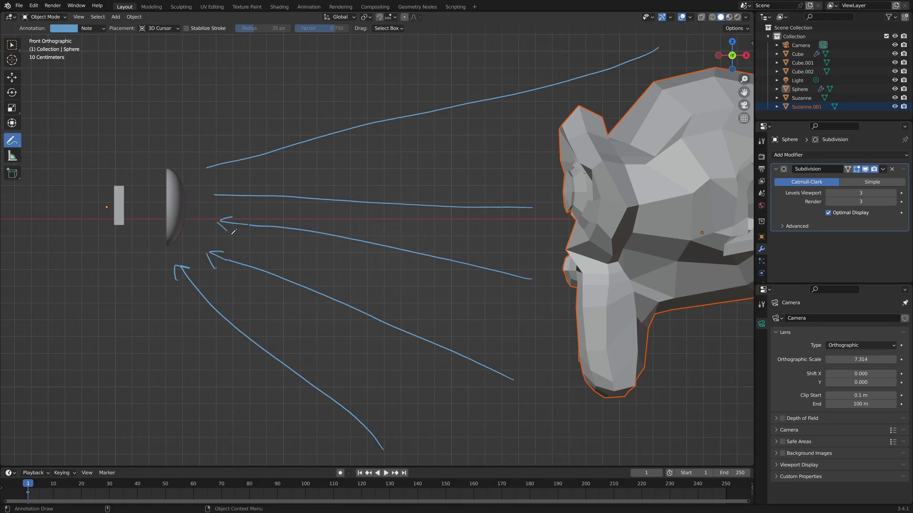
mouse_move(191, 199)
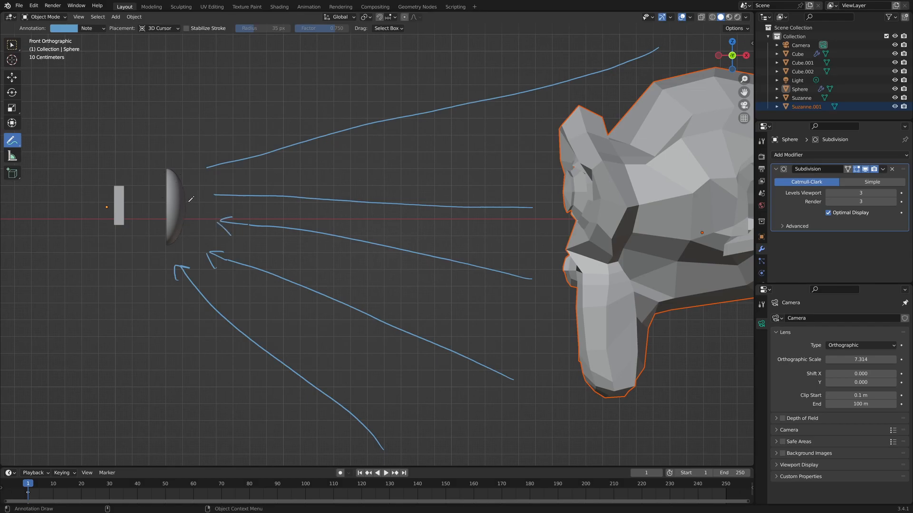
mouse_move(214, 180)
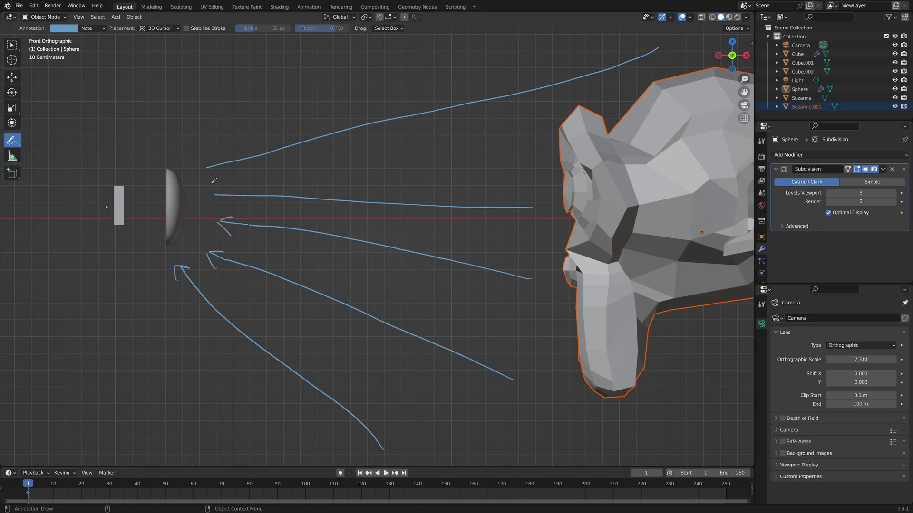
left_click_drag(215, 195, 227, 198)
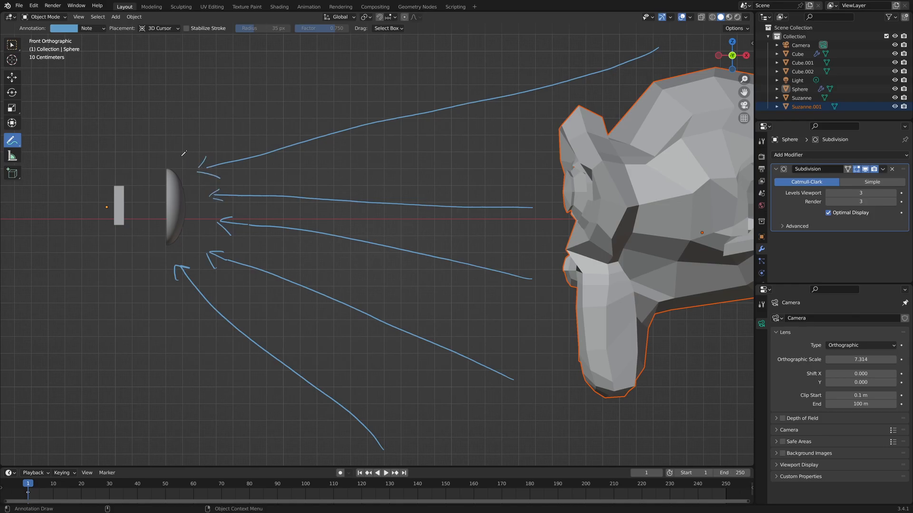
mouse_move(145, 234)
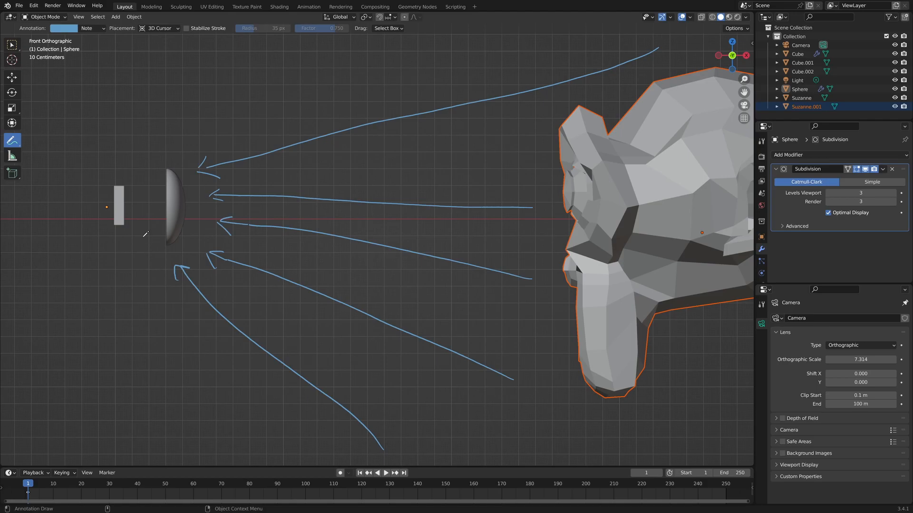
mouse_move(592, 74)
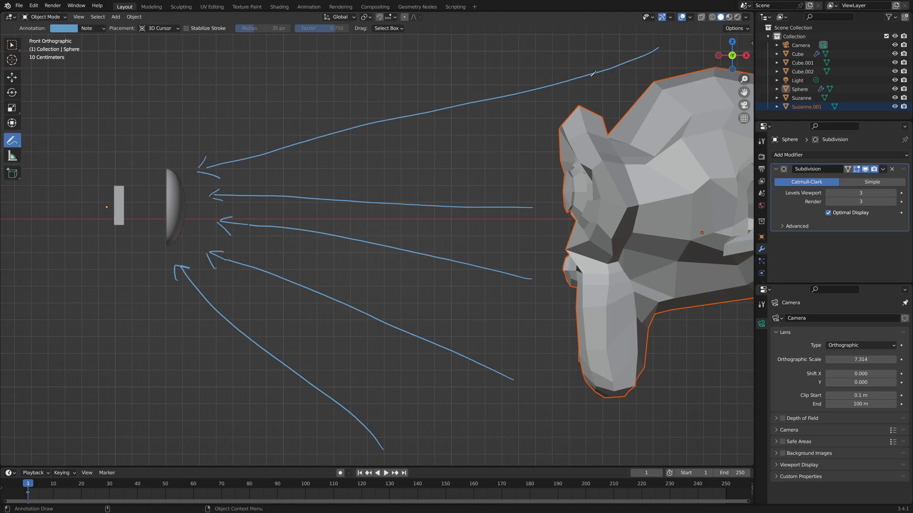
mouse_move(122, 183)
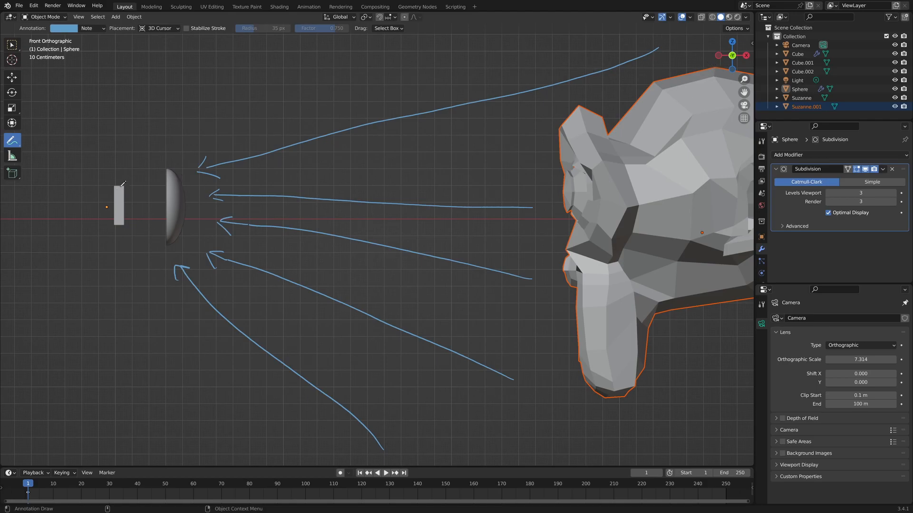
mouse_move(157, 184)
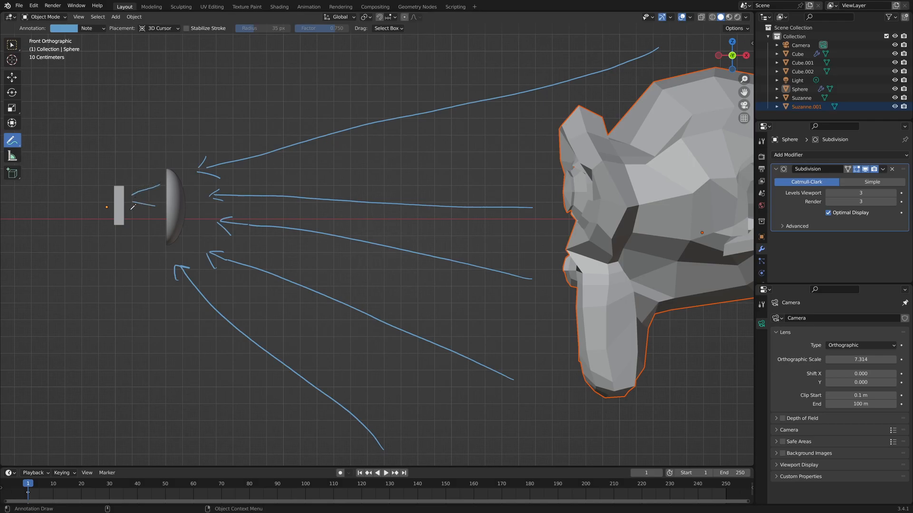
left_click_drag(138, 203, 146, 239)
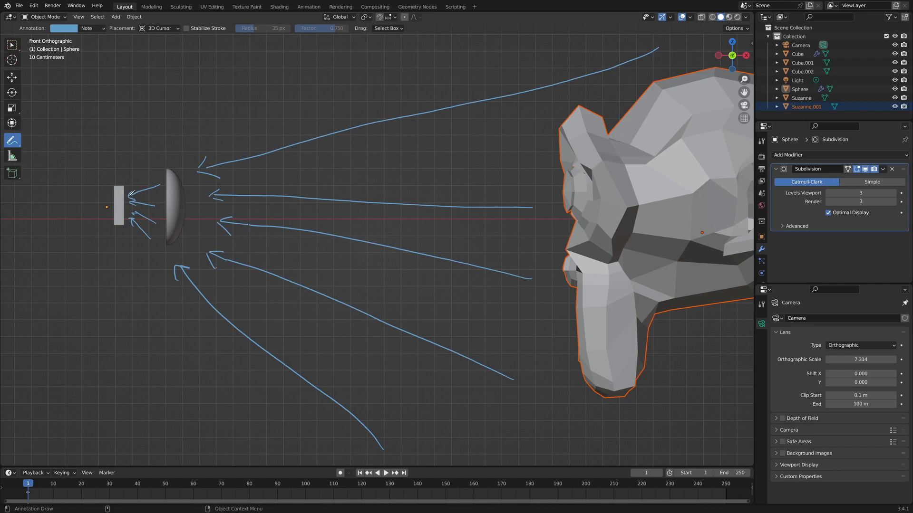
mouse_move(110, 171)
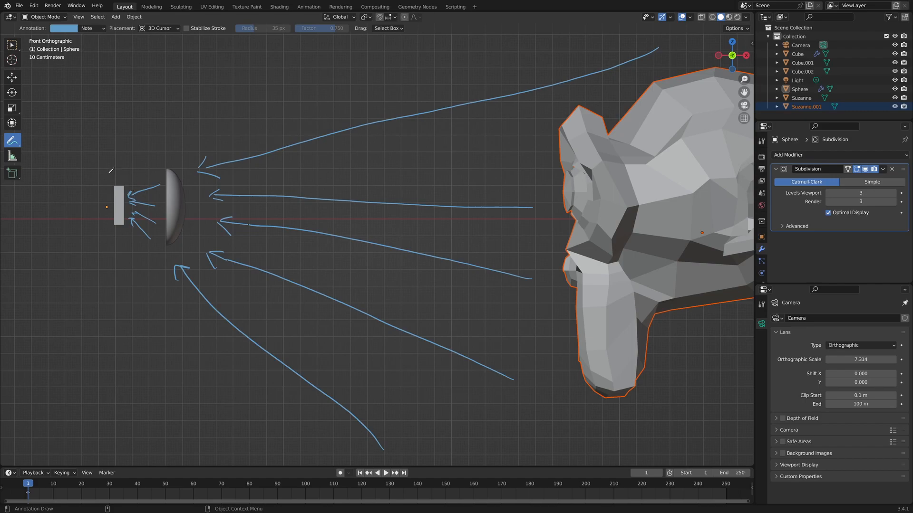
mouse_move(17, 12)
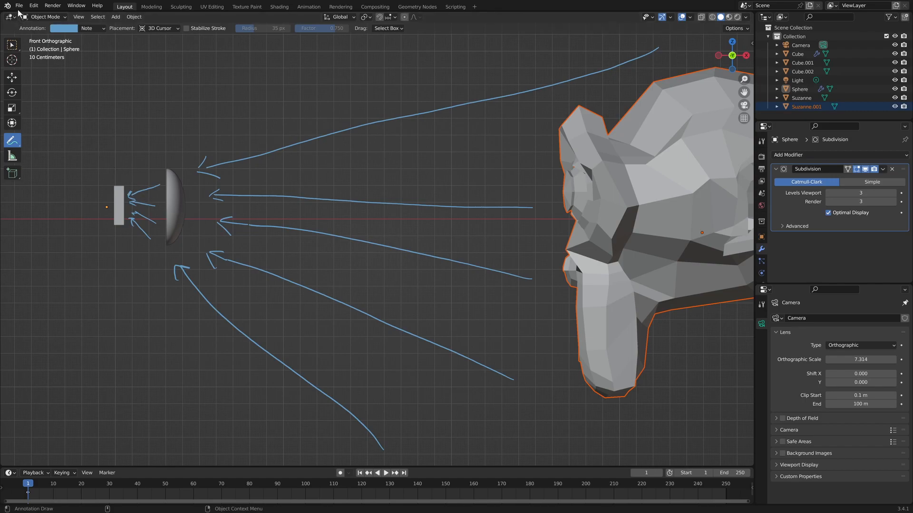
Reopen ortho monkey.blend from recent files, discarding the annotated lens file unsaved
left_click(19, 5)
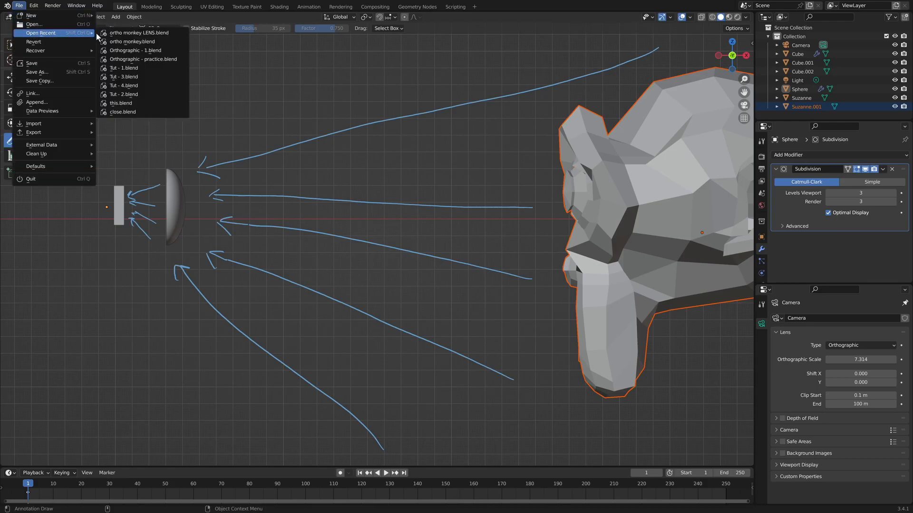
left_click(139, 32)
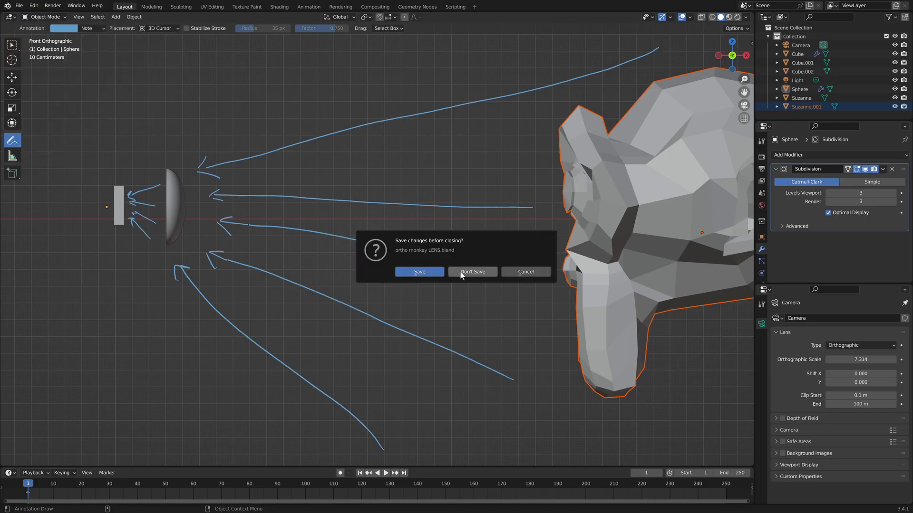
left_click(473, 272)
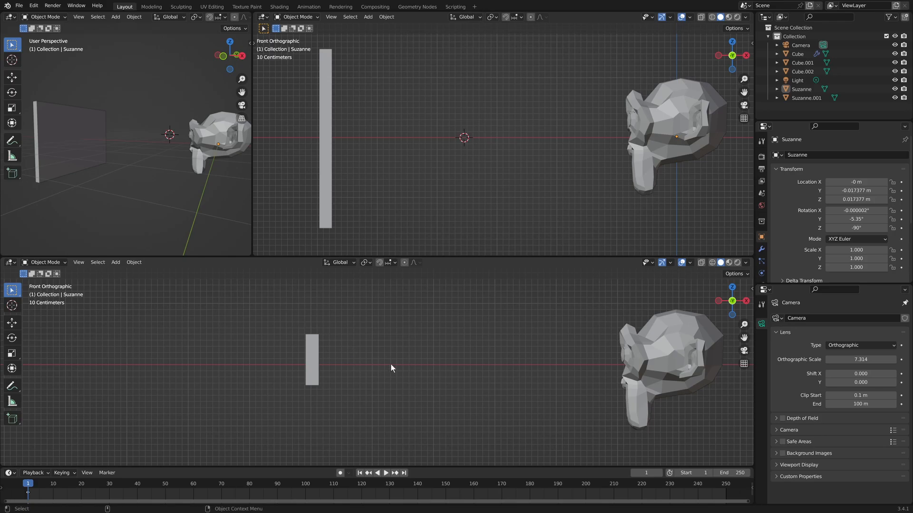
mouse_move(411, 377)
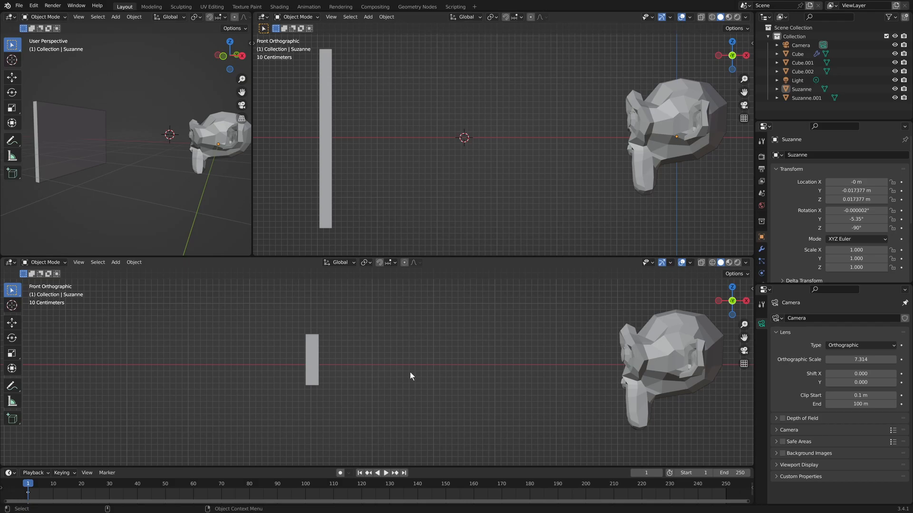
mouse_move(352, 100)
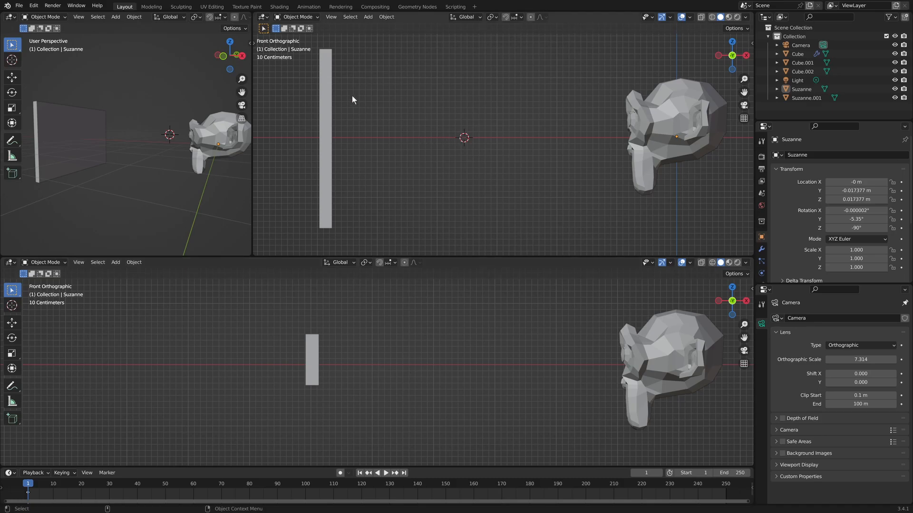
mouse_move(675, 72)
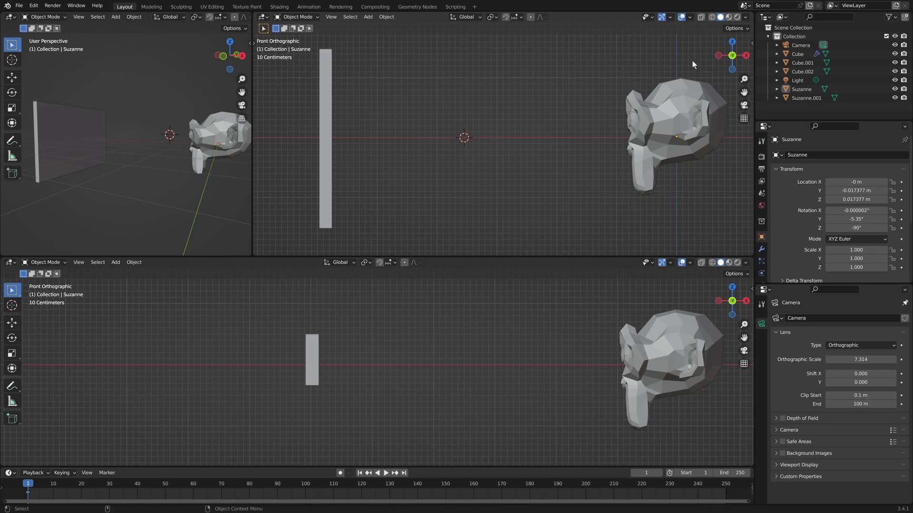
mouse_move(700, 63)
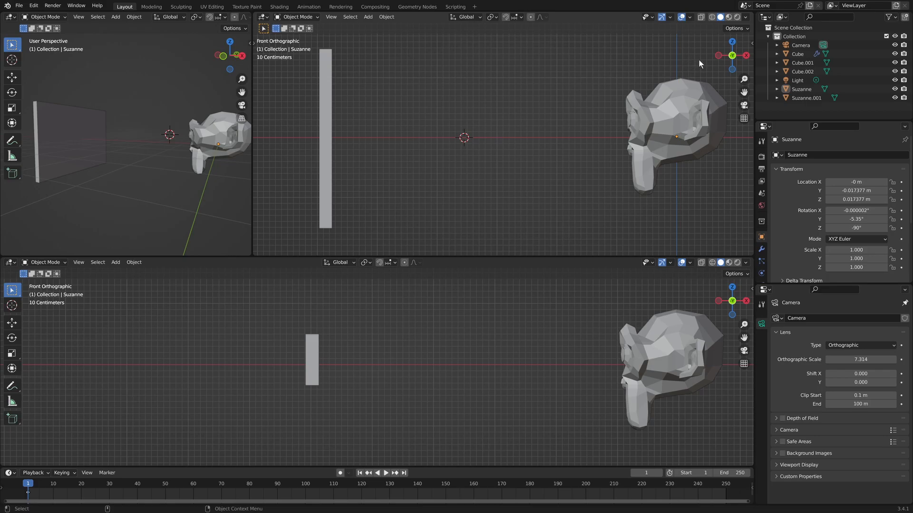
mouse_move(498, 49)
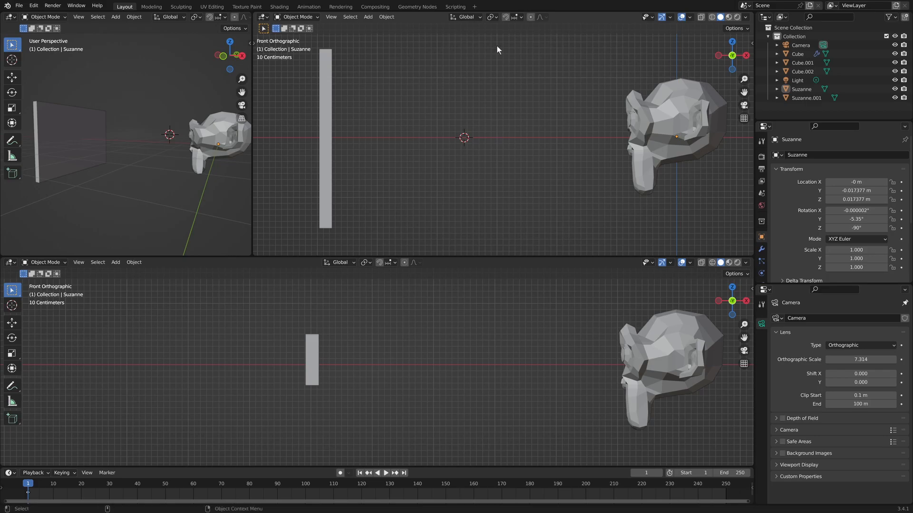
Annotate several parallel horizontal ray arrows between Suzanne and the plate in the front view
left_click(11, 141)
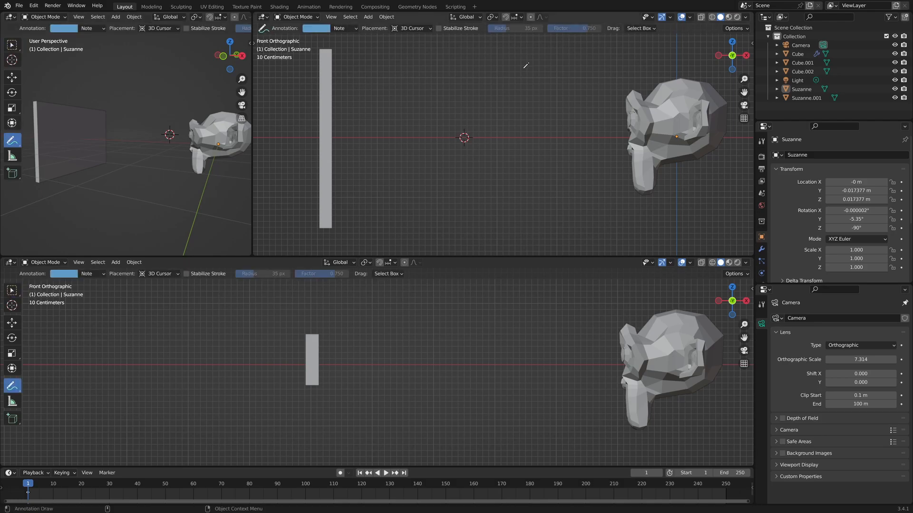
left_click_drag(476, 64, 707, 63)
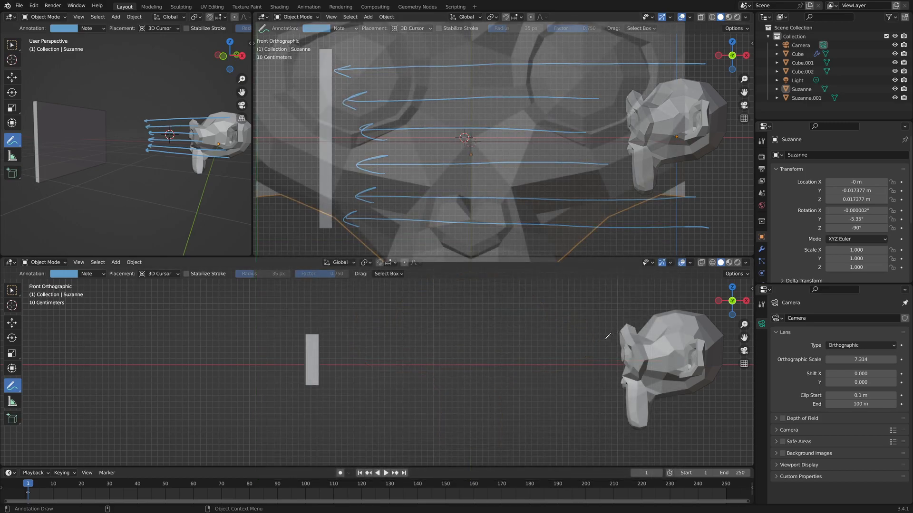
left_click_drag(367, 337, 605, 340)
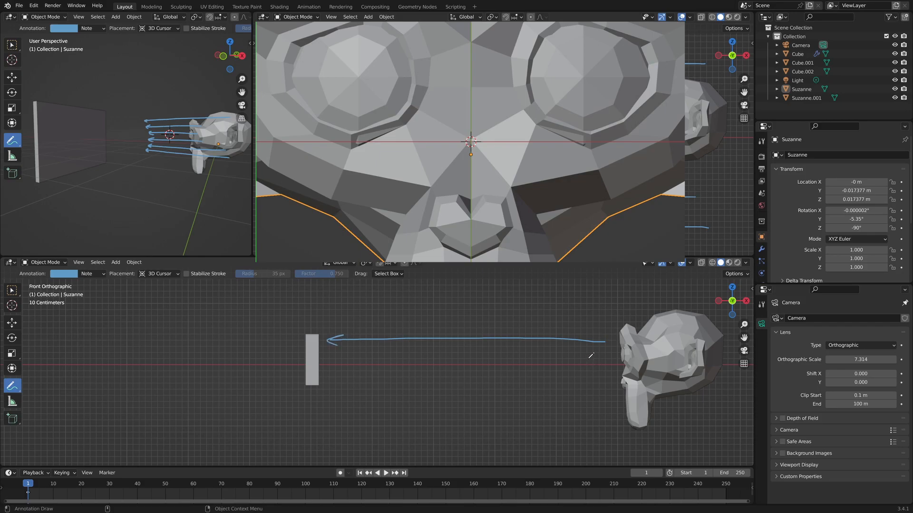
left_click_drag(593, 355, 335, 352)
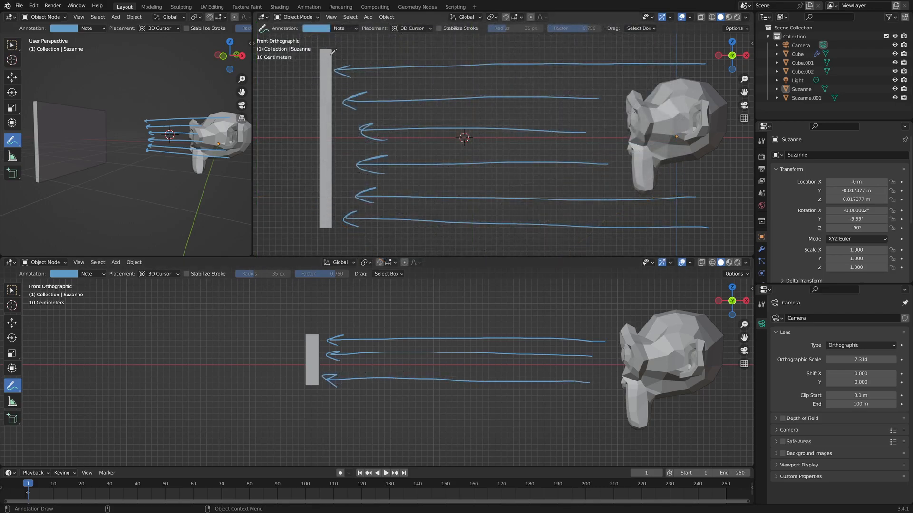
left_click_drag(335, 58, 474, 49)
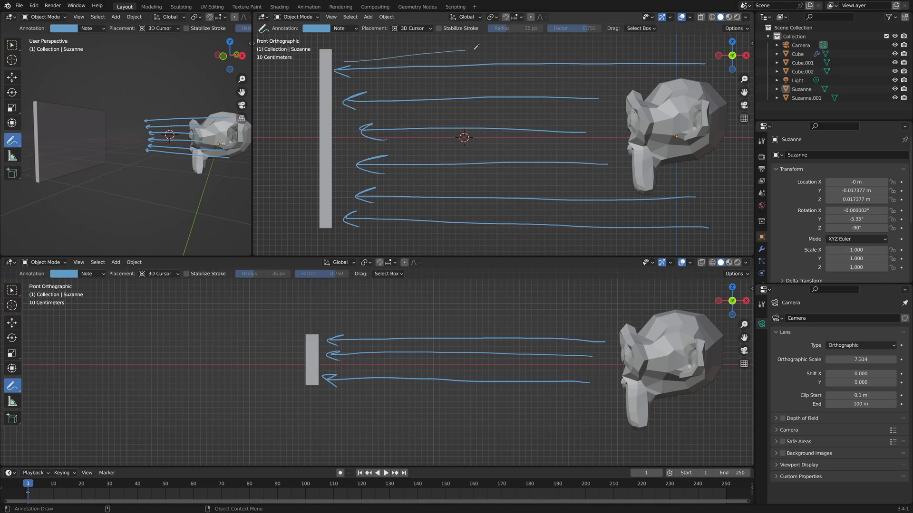
left_click_drag(469, 52, 709, 58)
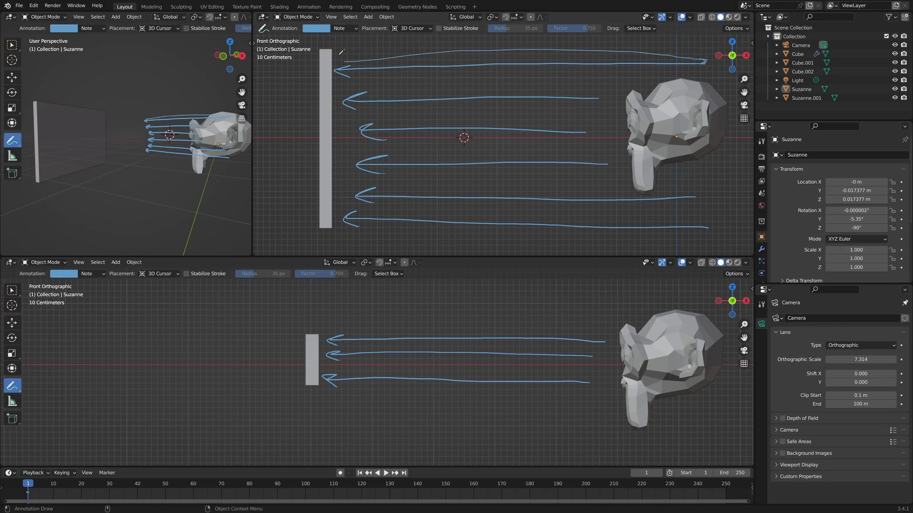
mouse_move(417, 87)
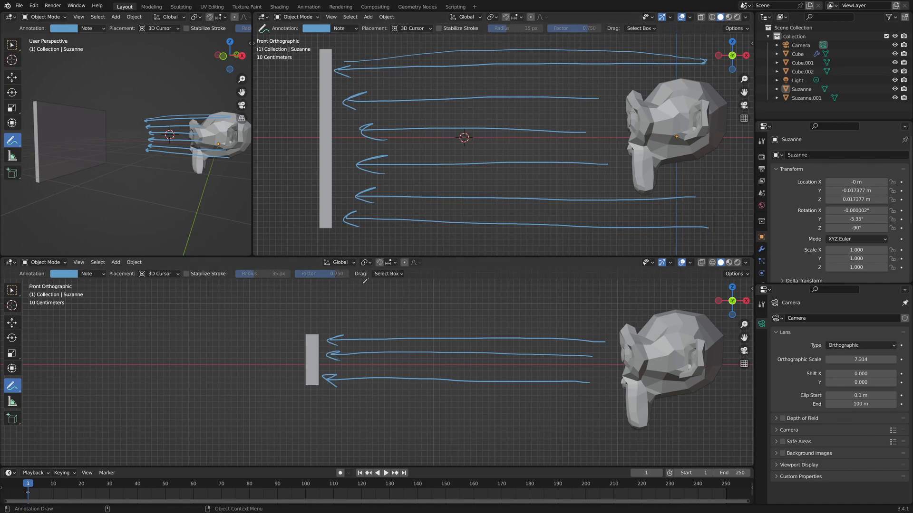
mouse_move(291, 126)
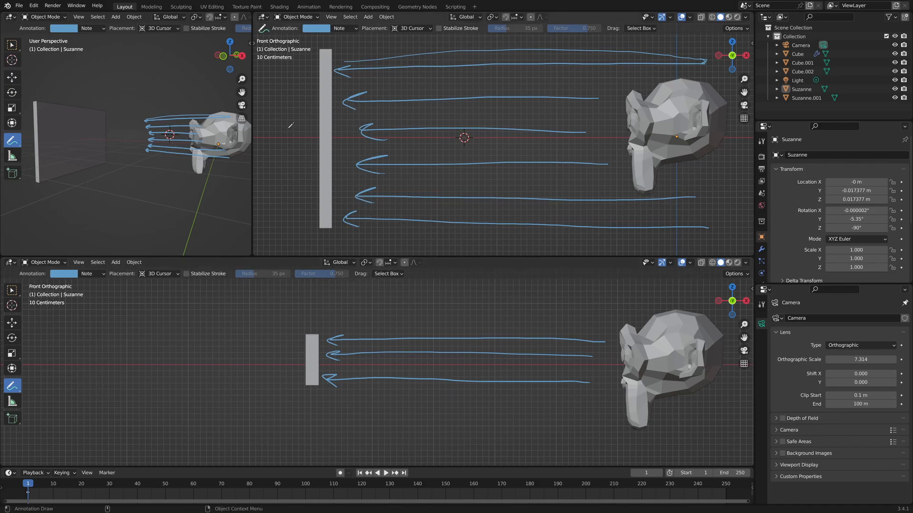
mouse_move(234, 212)
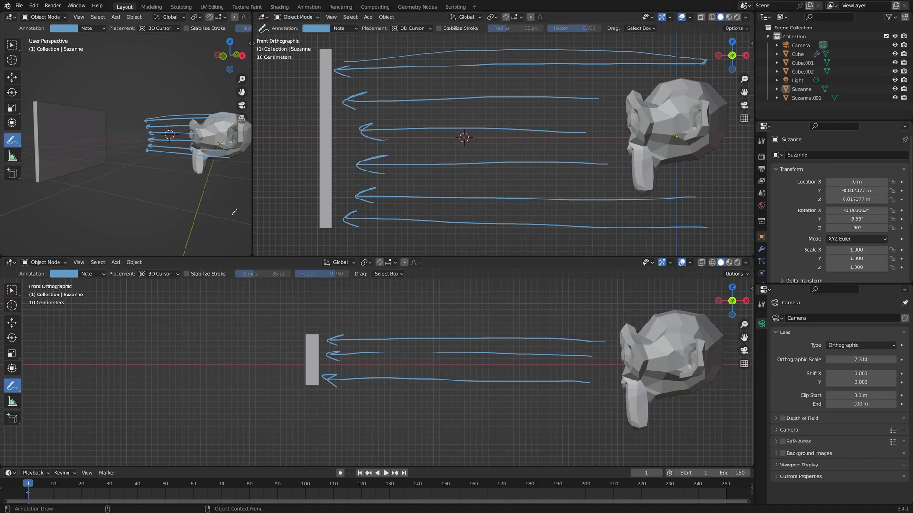
mouse_move(23, 62)
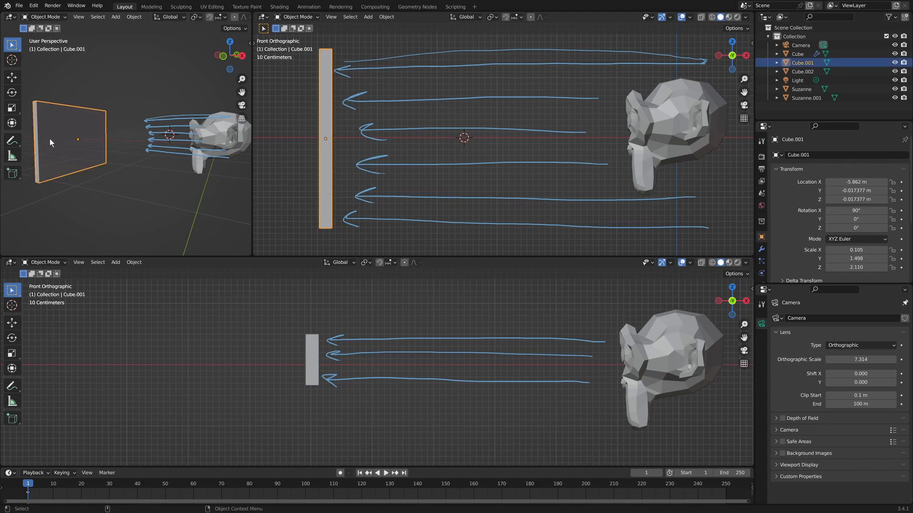
mouse_move(58, 152)
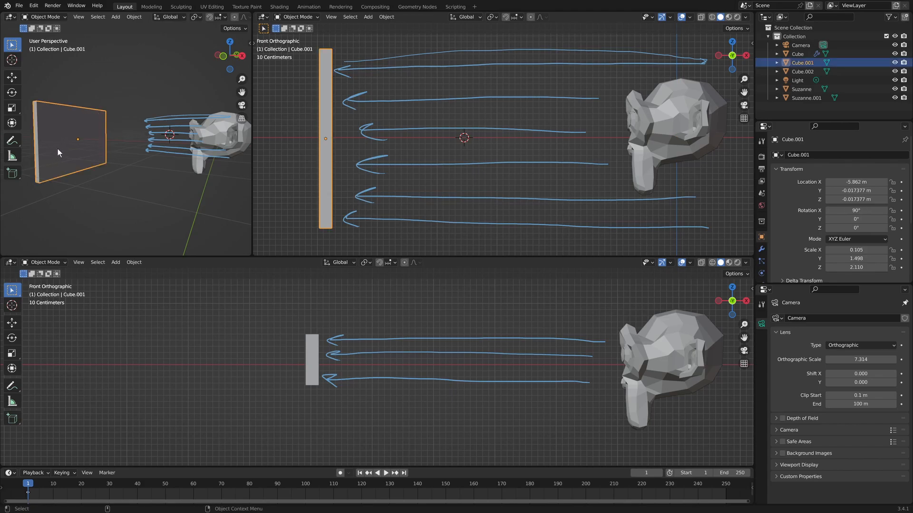
mouse_move(63, 144)
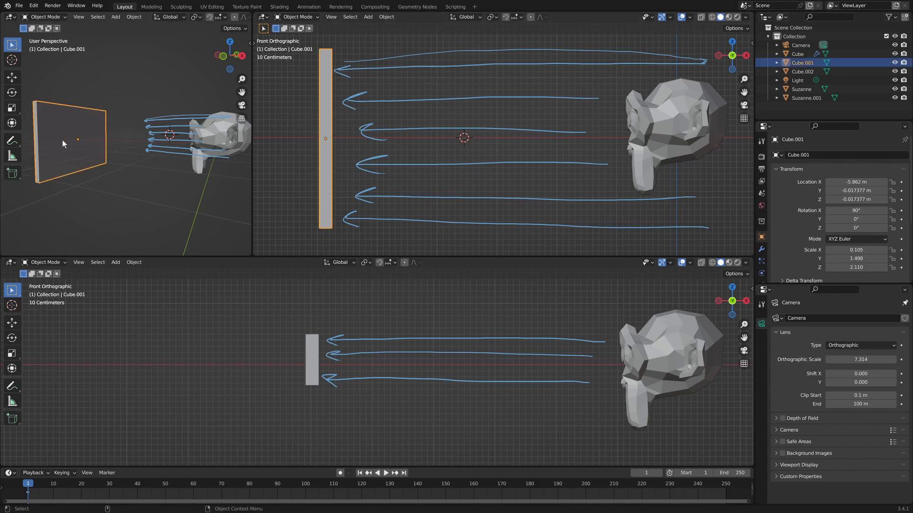
mouse_move(84, 120)
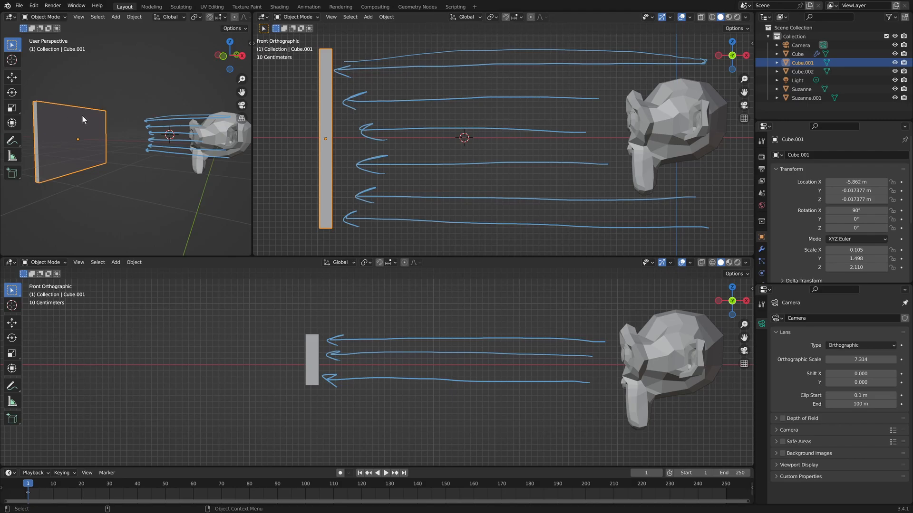
mouse_move(99, 159)
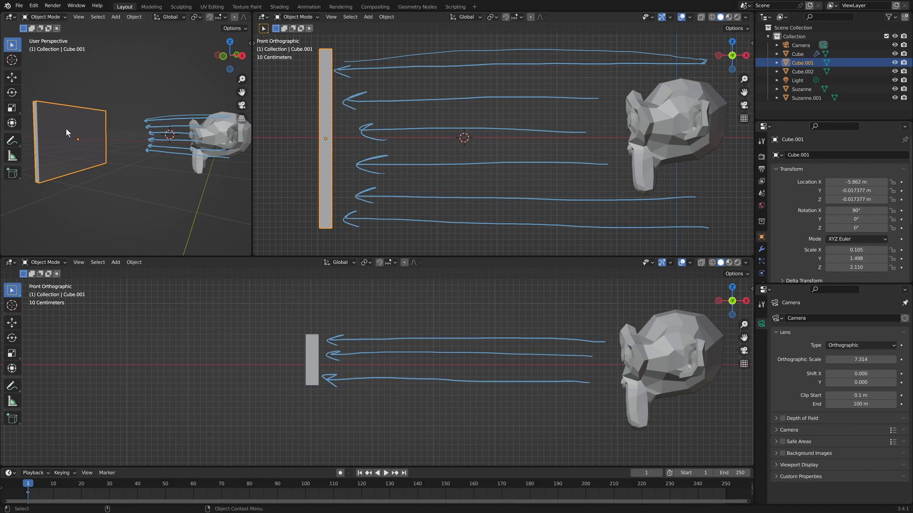
mouse_move(76, 139)
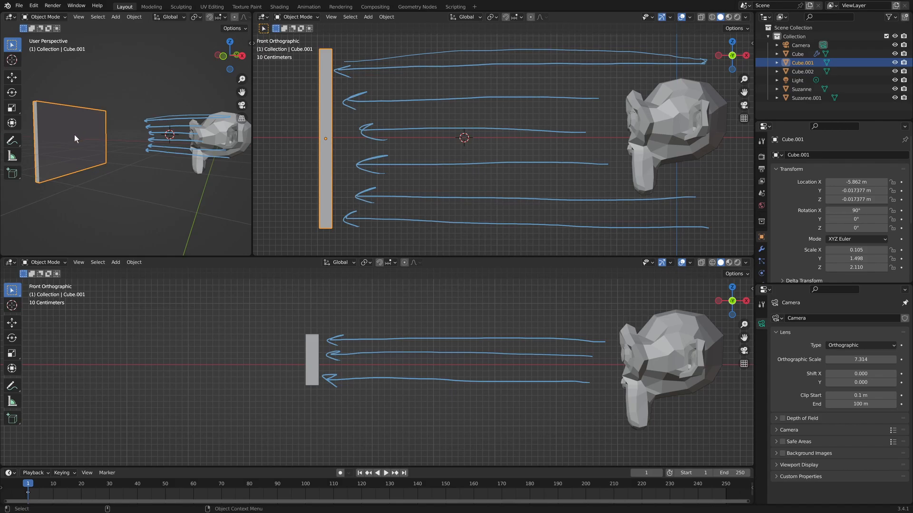
Begin resizing the thin plane Cube.001 again with the scale tool
key("s")
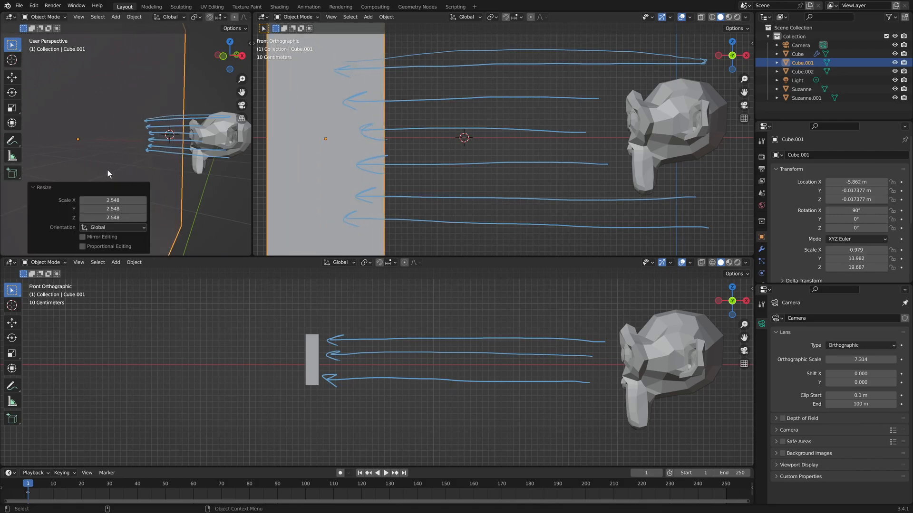
mouse_move(107, 158)
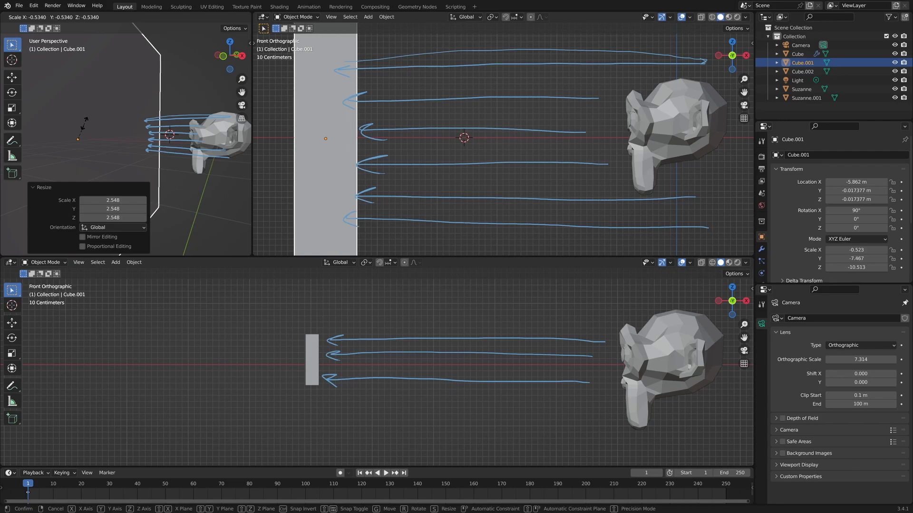
Confirm the plane size, align the camera to the current view and set its lens to Orthographic
left_click(277, 292)
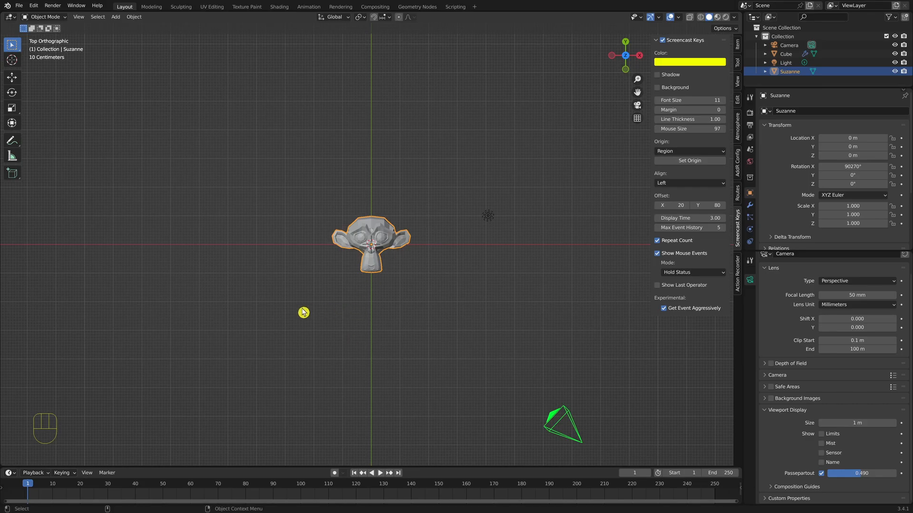
key("ctrl+alt")
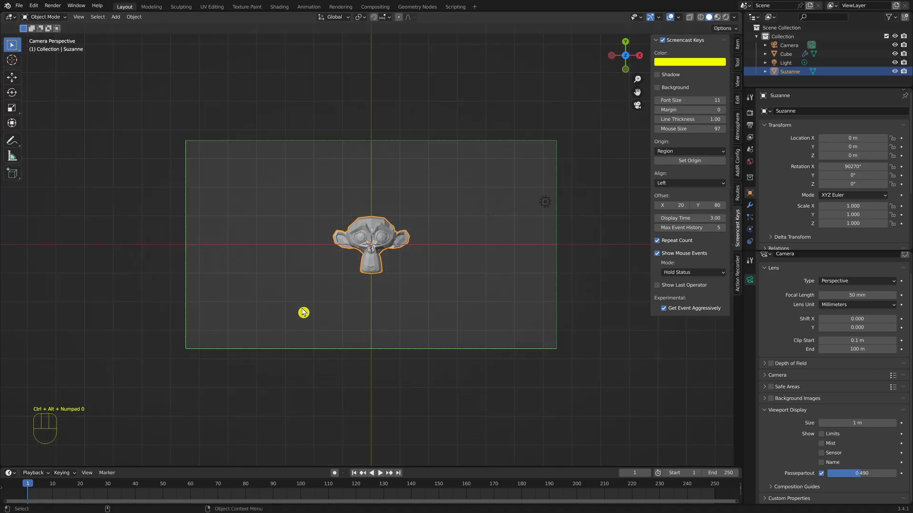
mouse_move(319, 258)
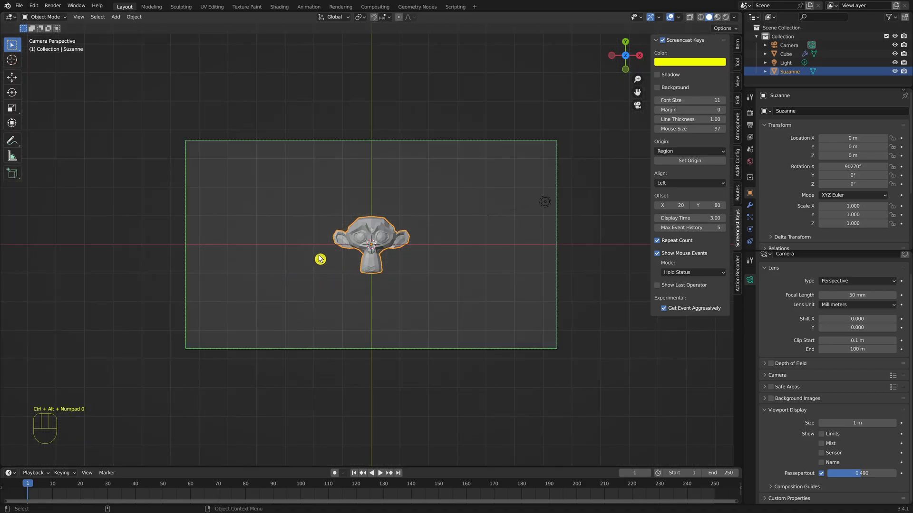
mouse_move(644, 256)
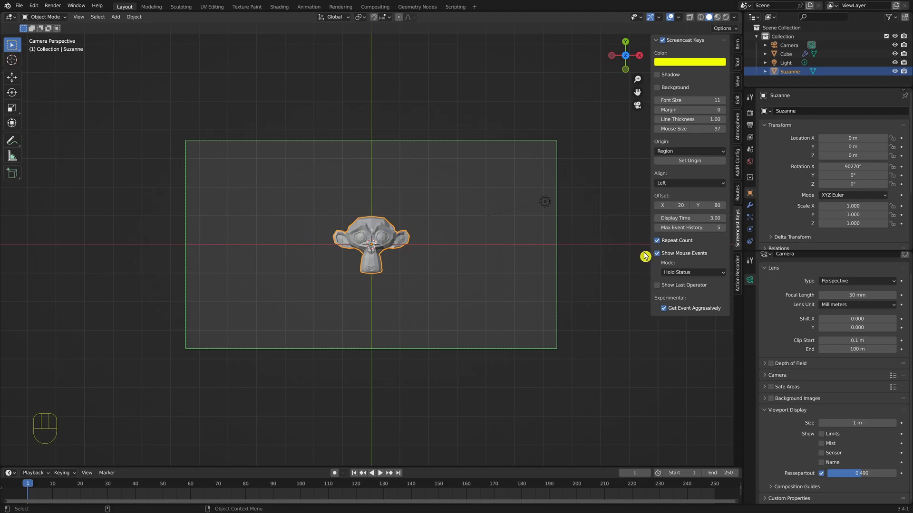
left_click(855, 280)
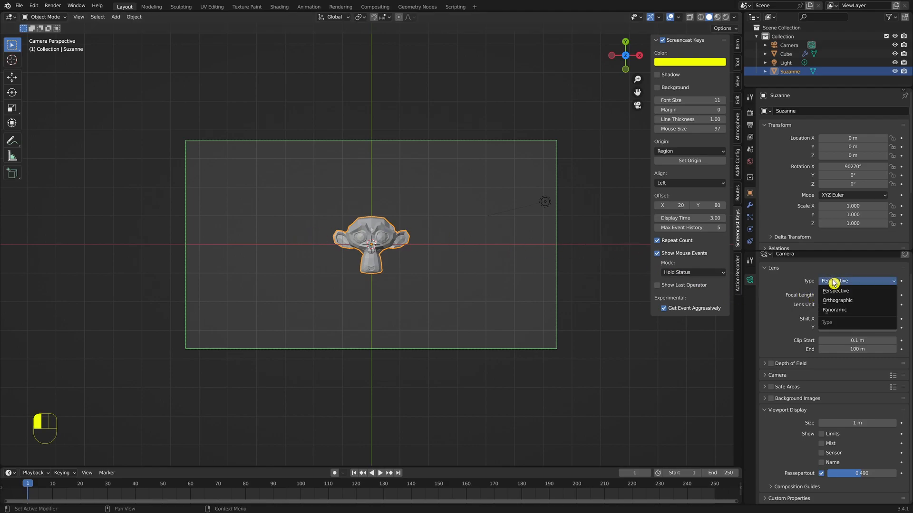
mouse_move(832, 300)
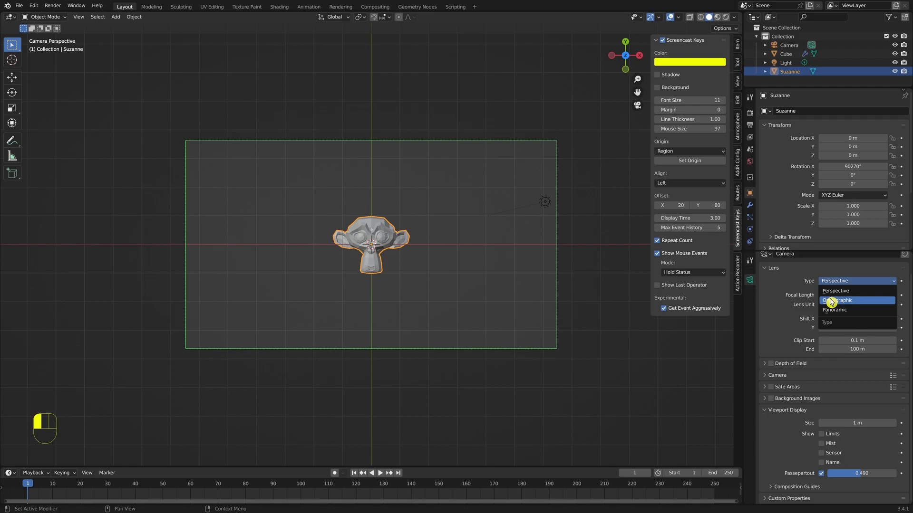
left_click(836, 299)
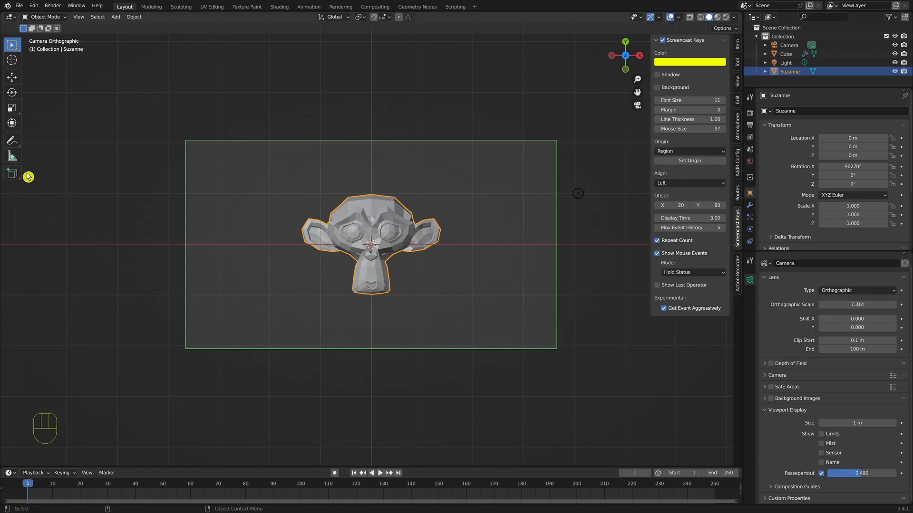
Measure the width along the bottom of the camera frame with a ruler
left_click(11, 155)
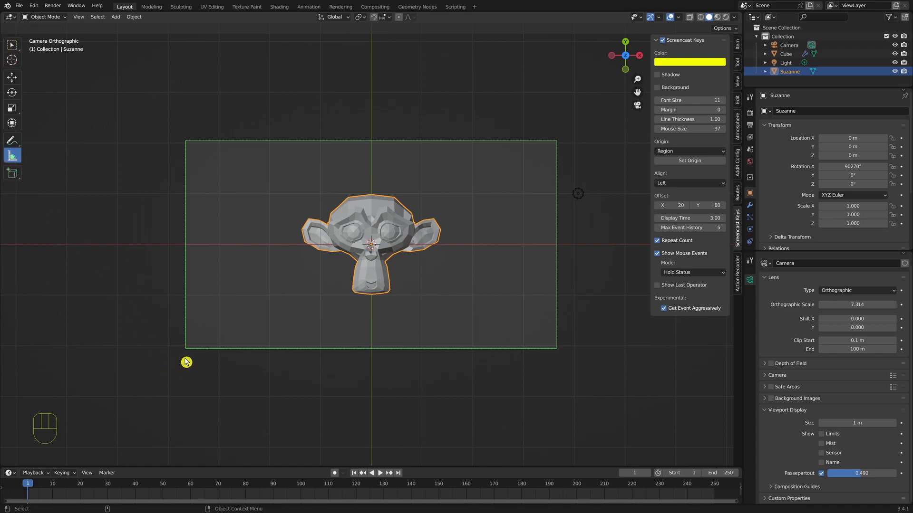
left_click_drag(186, 363, 553, 362)
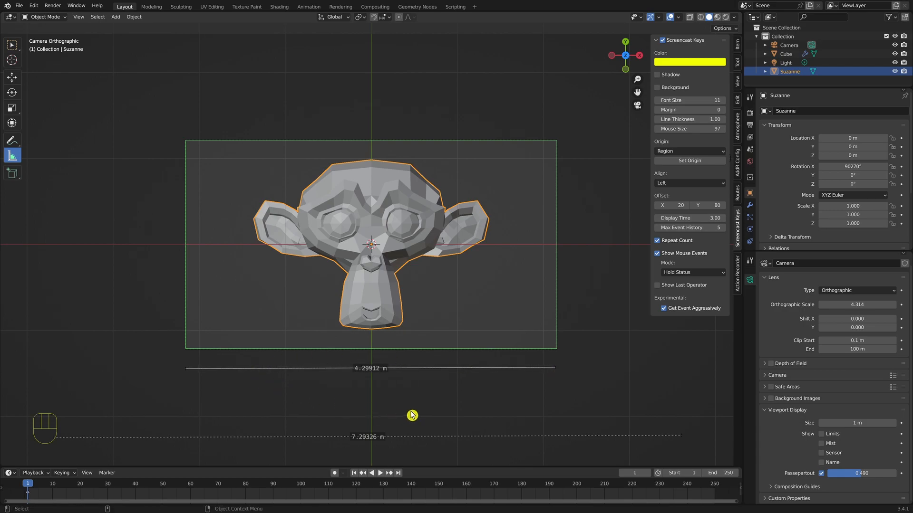
mouse_move(369, 400)
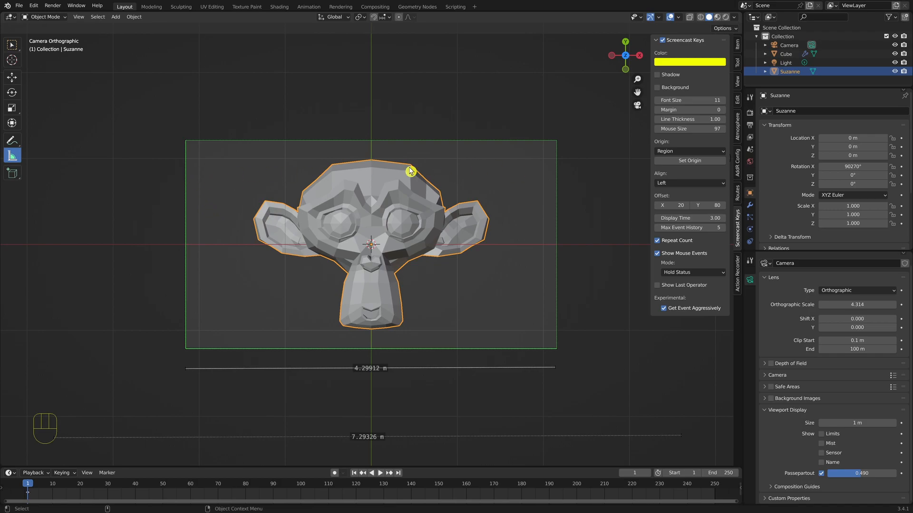
mouse_move(283, 342)
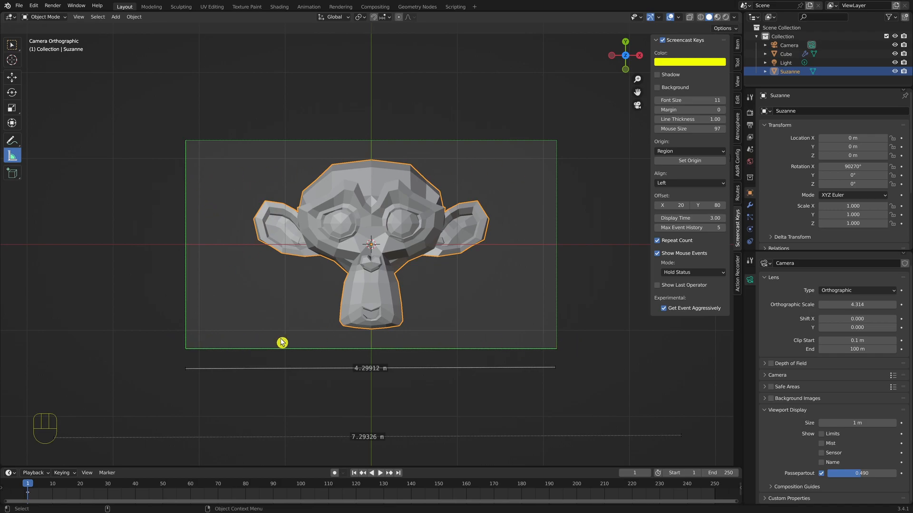
mouse_move(523, 348)
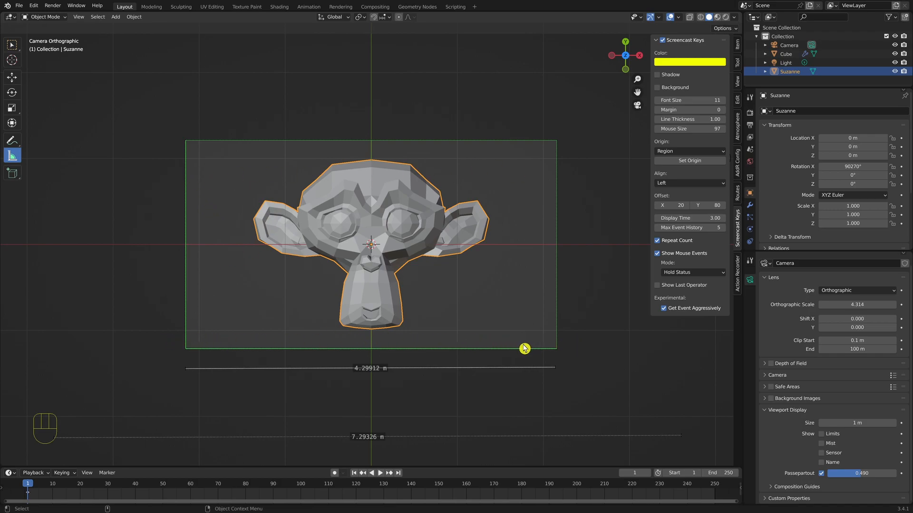
mouse_move(430, 291)
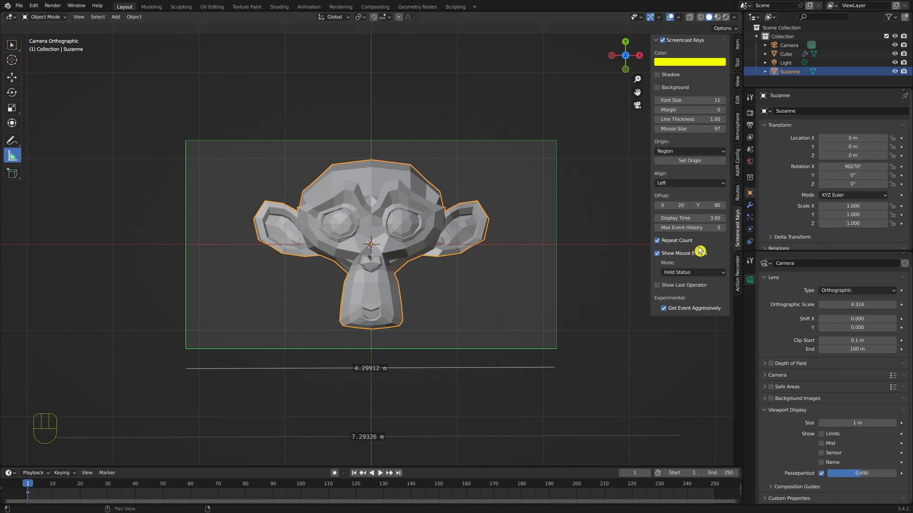
Remove the shorter ruler and raise the vertical render resolution to 1920 px
left_click(749, 127)
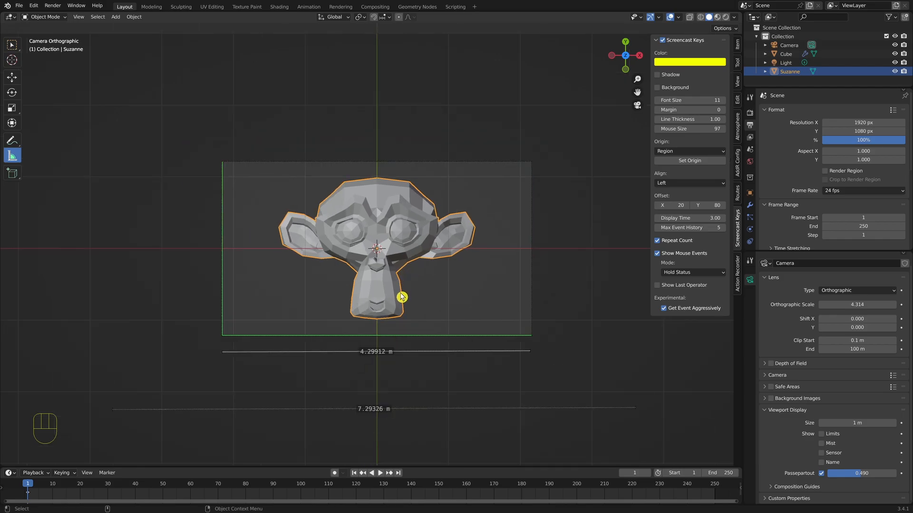
key("KP_2")
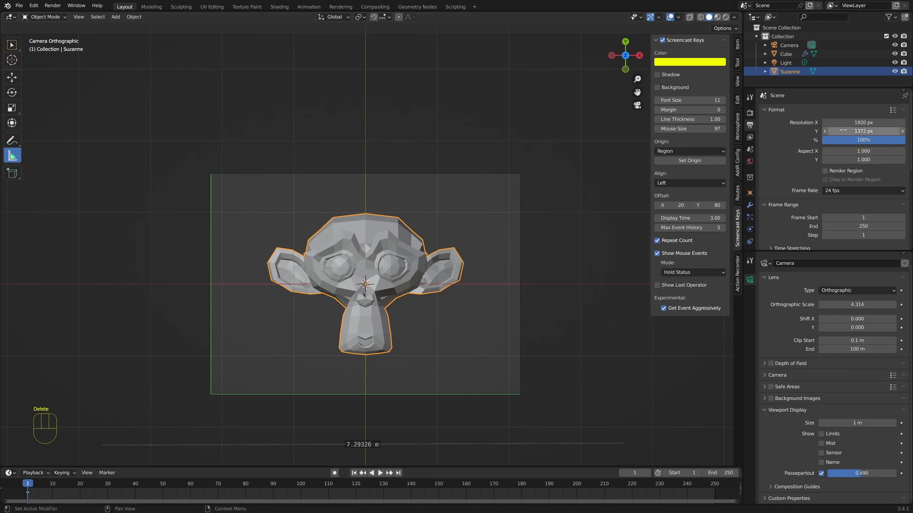
left_click_drag(863, 131, 872, 131)
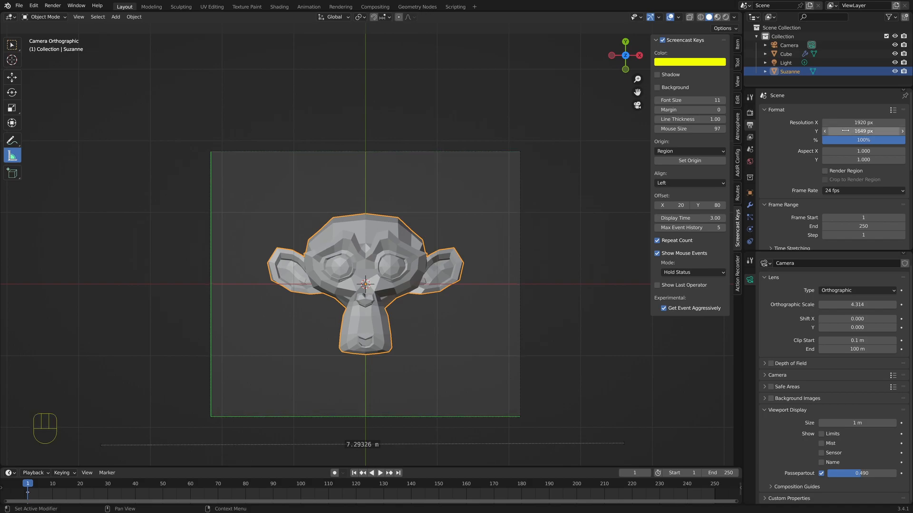
left_click_drag(855, 131, 867, 131)
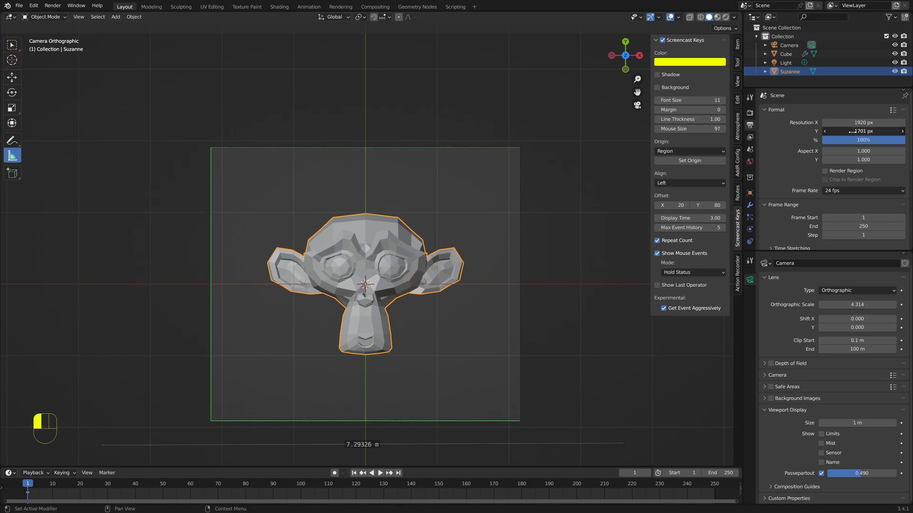
left_click(863, 131)
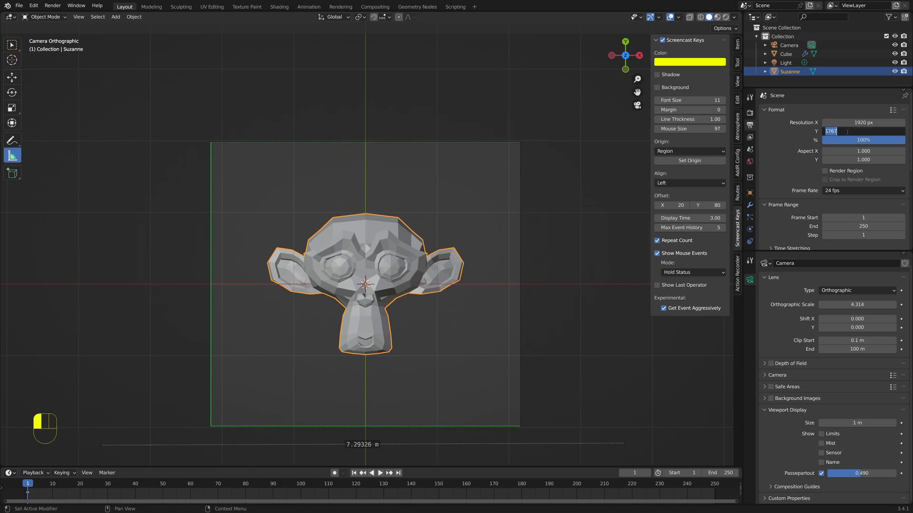
type("19")
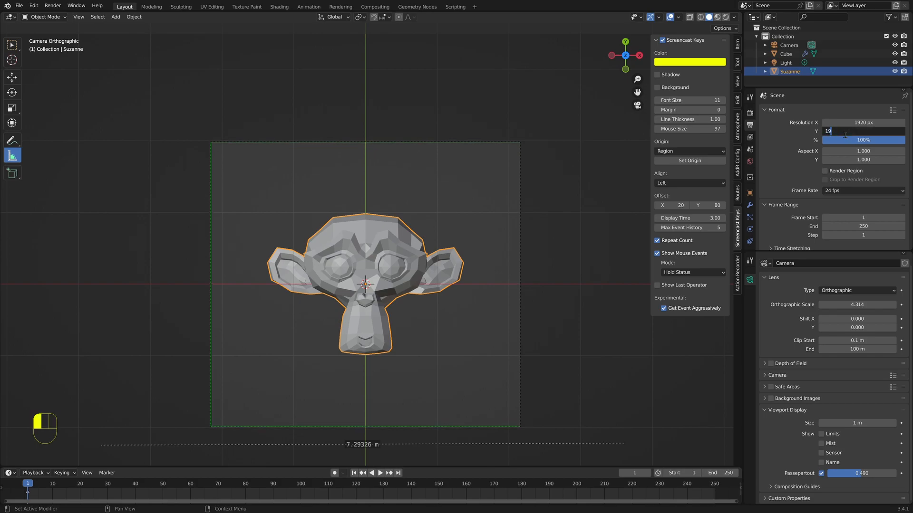
type("1920 px")
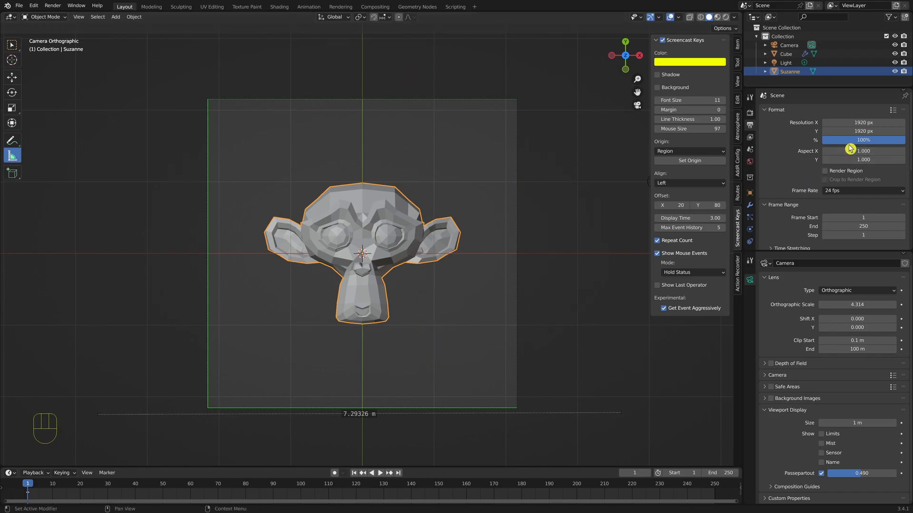
Change the resolution to about 3013 × 2546 so the camera frame becomes non-square
left_click(863, 132)
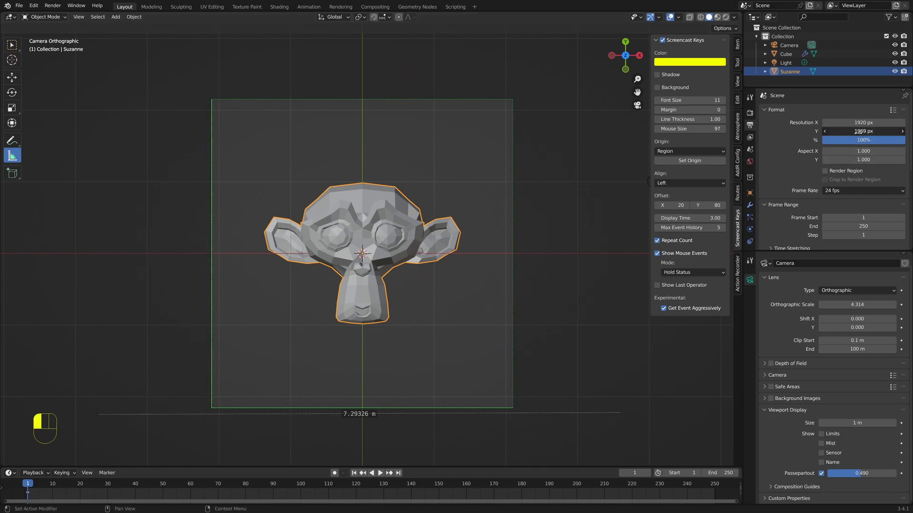
left_click_drag(864, 131, 863, 132)
type("2")
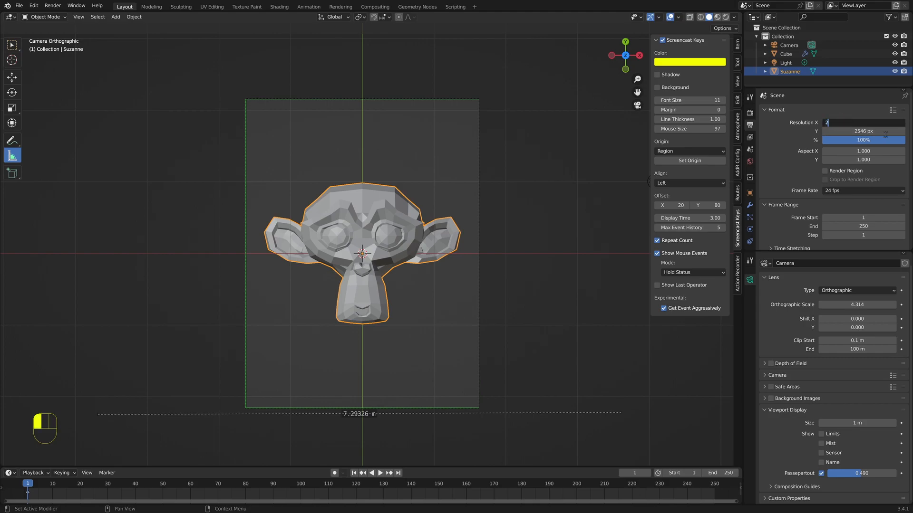
type("546 px")
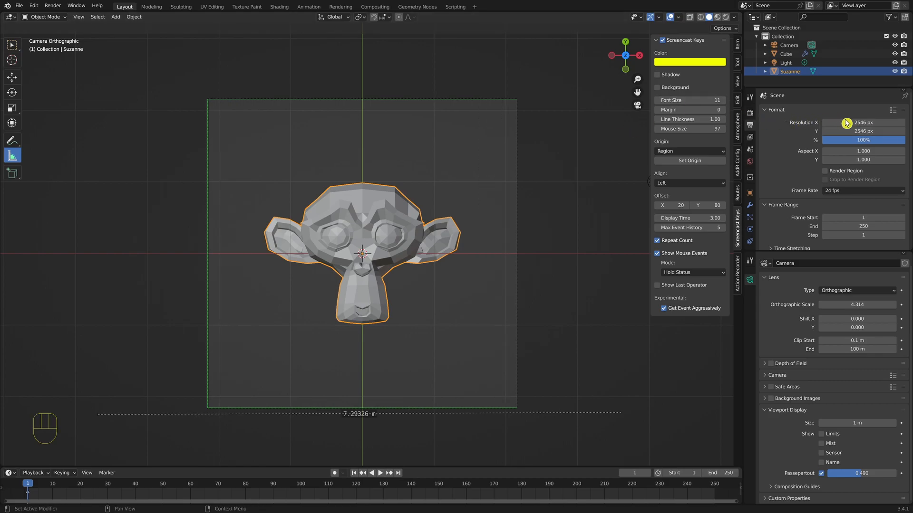
left_click_drag(849, 122, 867, 122)
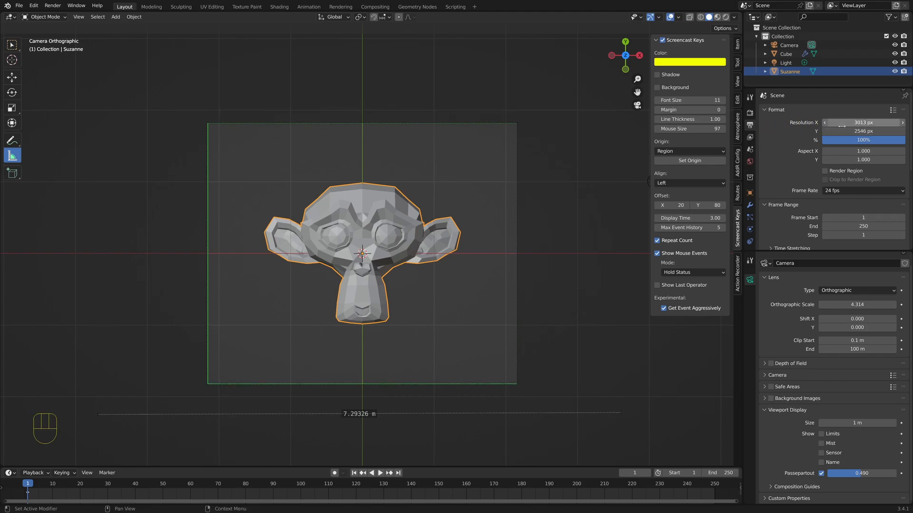
left_click_drag(861, 123, 885, 123)
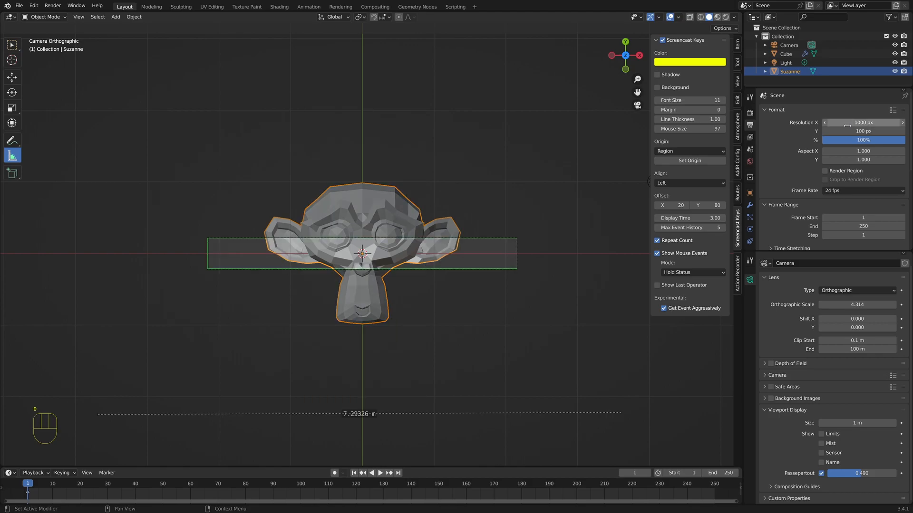
Set the resolution field to 1000, measure the roughly 1 m frame width, then enter 1920
double_click(857, 304)
type("1.000")
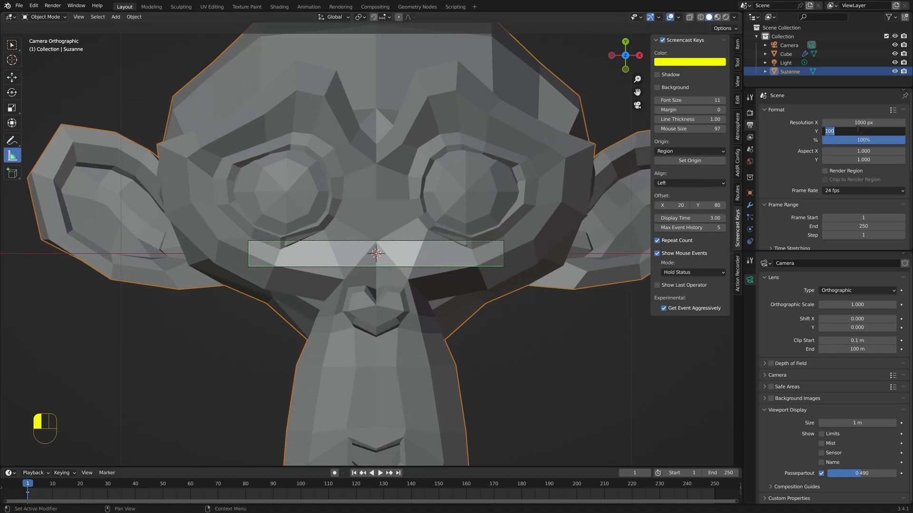
type("1000 px")
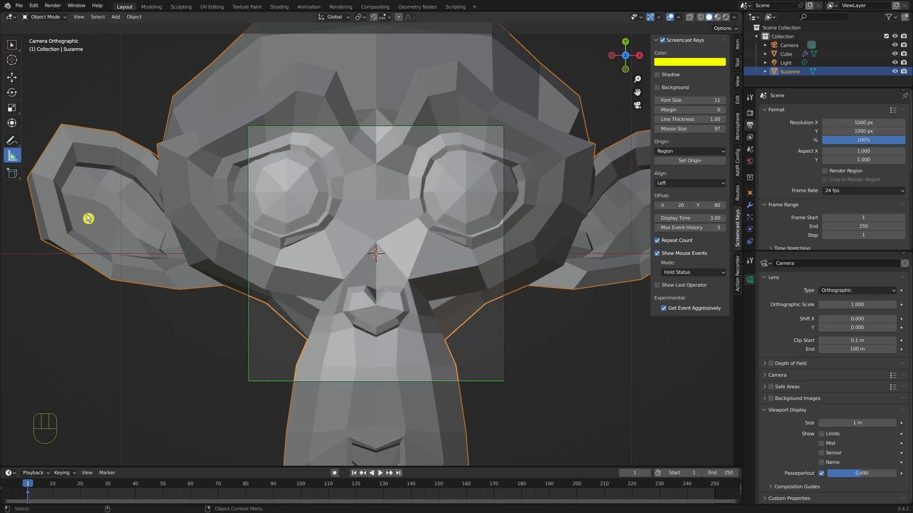
mouse_move(248, 394)
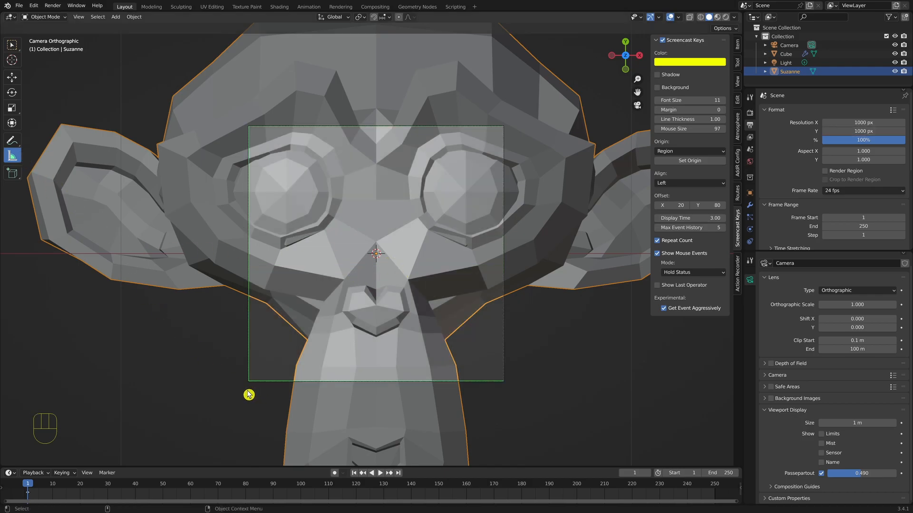
left_click_drag(248, 393, 501, 394)
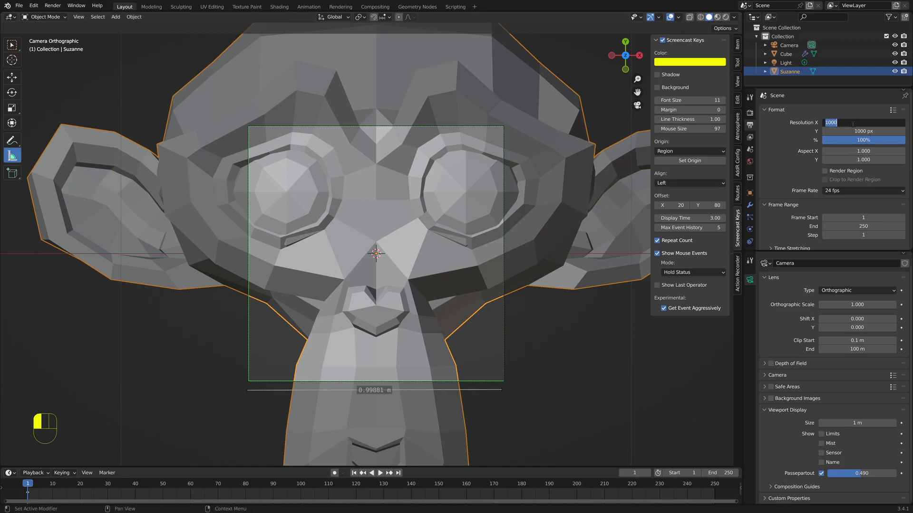
type("1920")
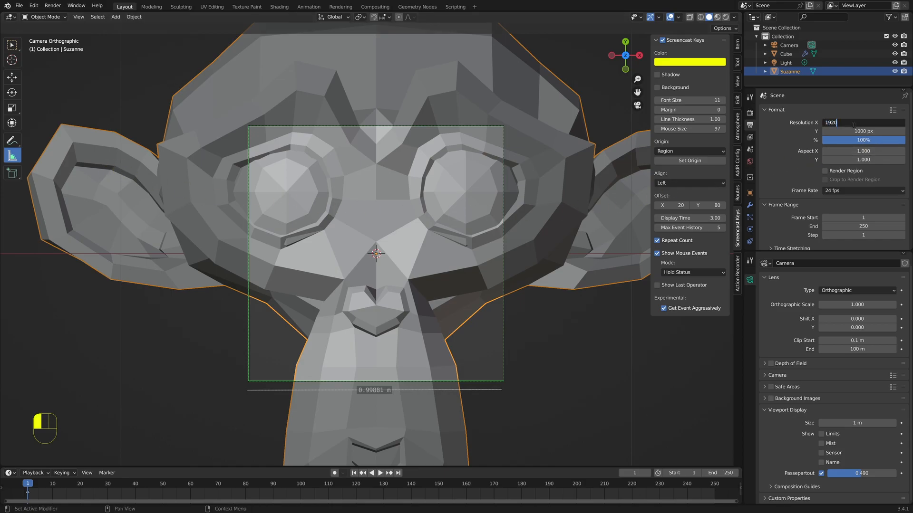
key("Tab")
type("1080")
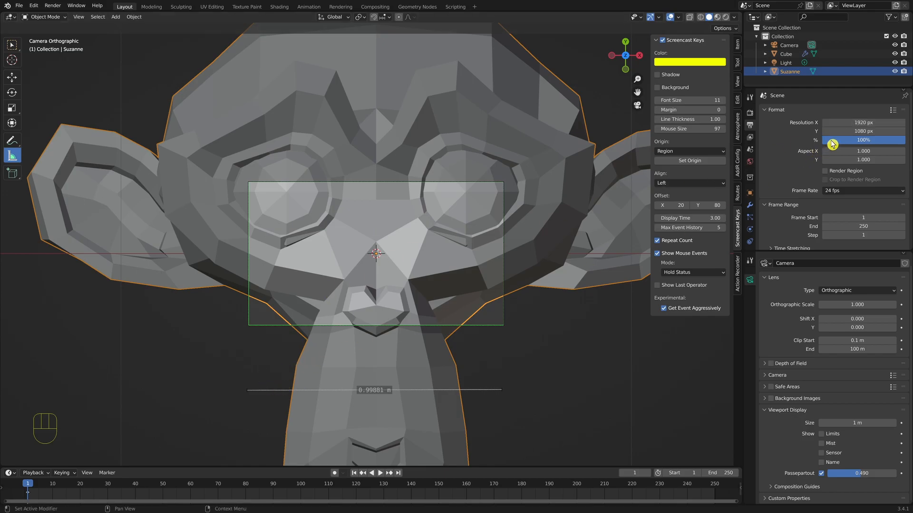
Set the horizontal render resolution to 1920 and confirm it
left_click(863, 131)
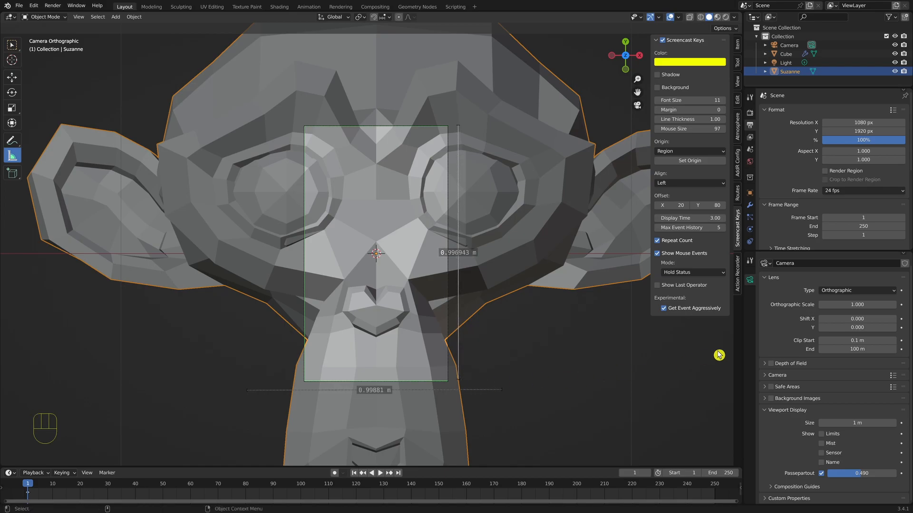
mouse_move(856, 304)
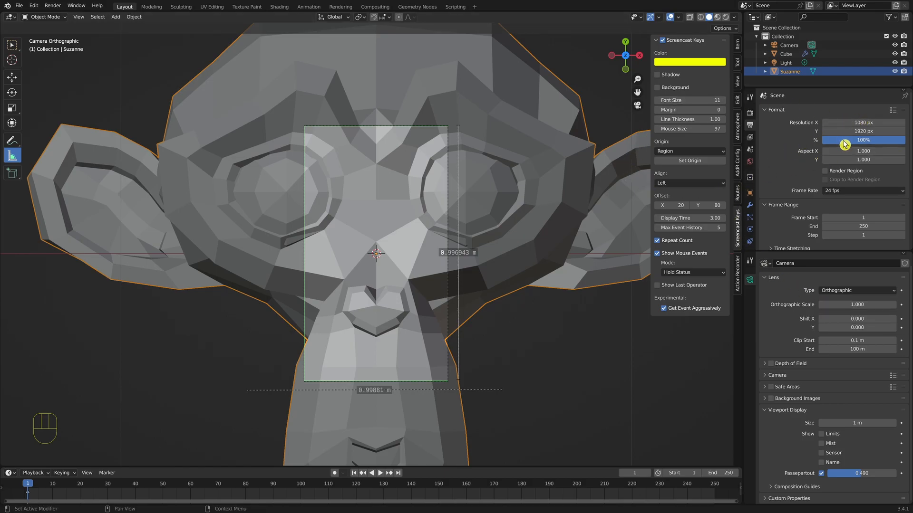
double_click(863, 122)
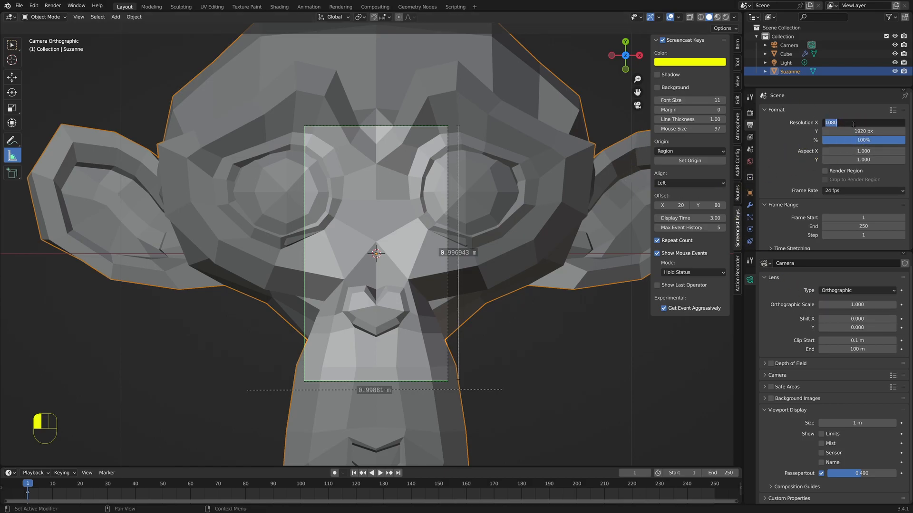
type("1920")
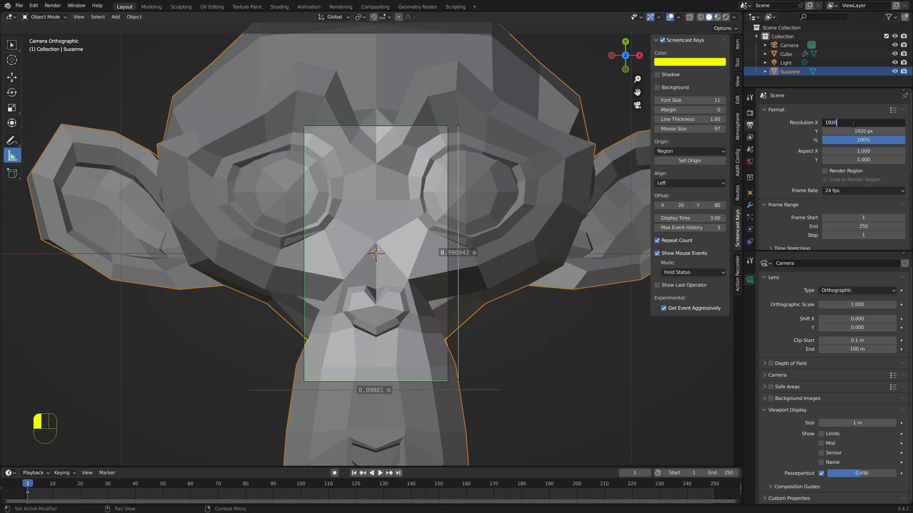
key("Tab")
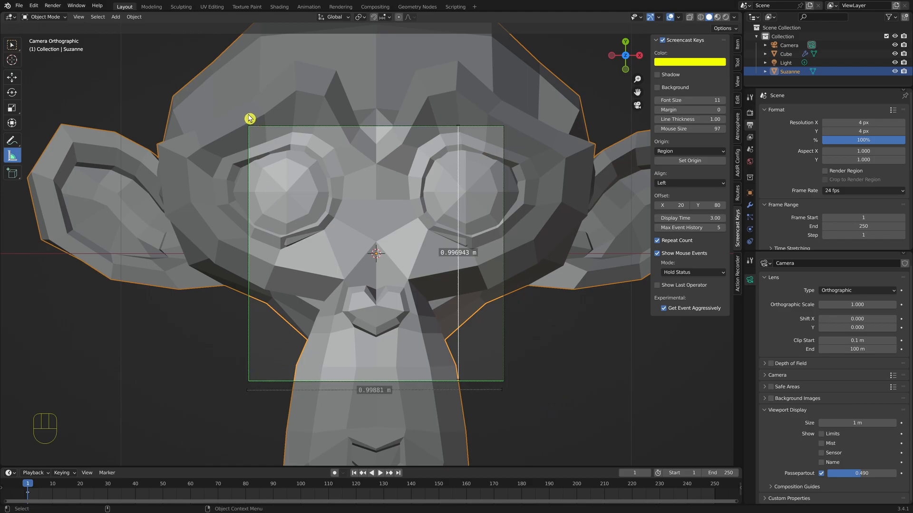
mouse_move(324, 224)
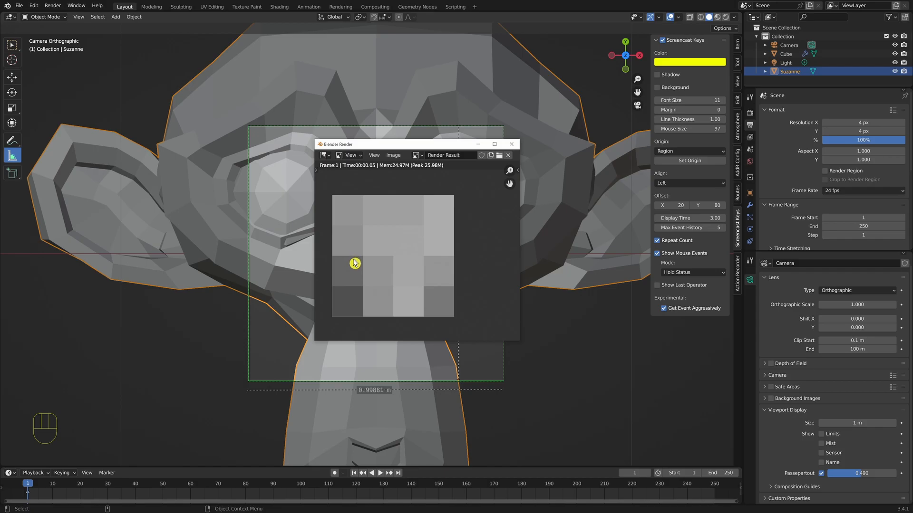
mouse_move(323, 209)
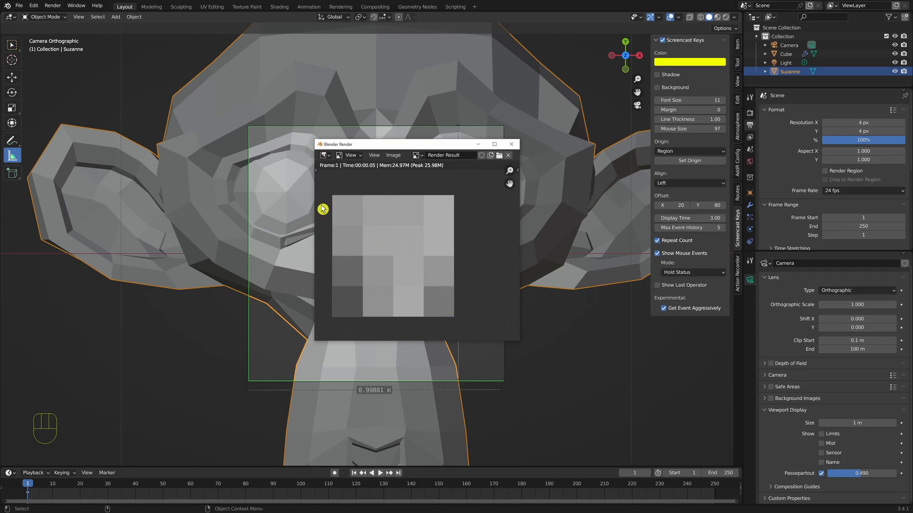
mouse_move(511, 146)
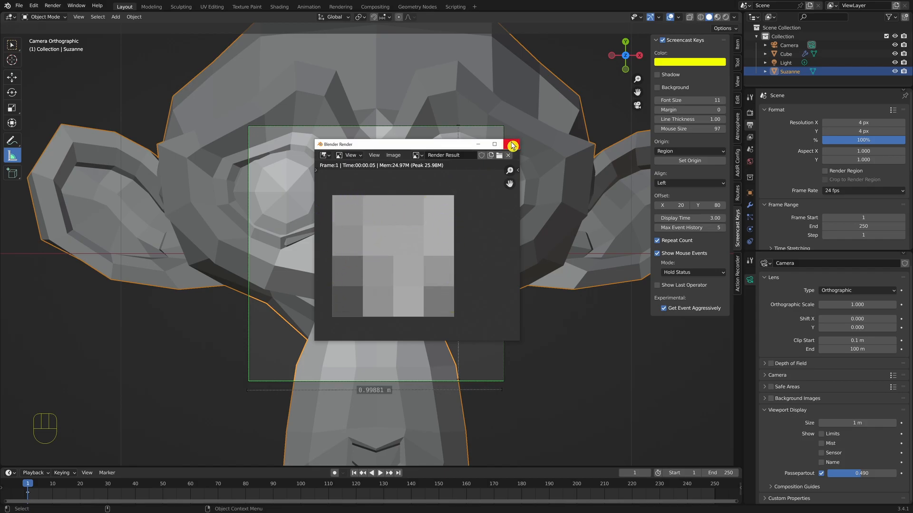
Close the render, set orthographic scale 5, measure the ~5 m frame, then set scale 0.1
left_click(506, 144)
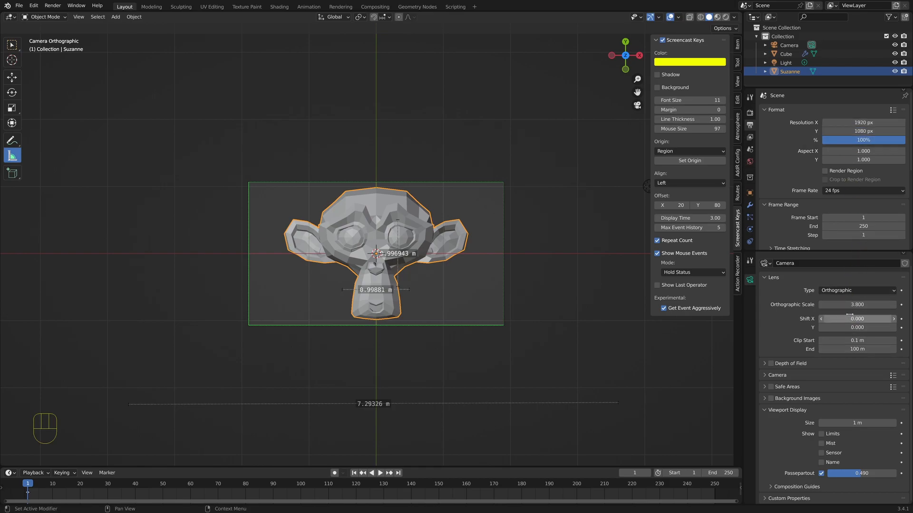
double_click(857, 304)
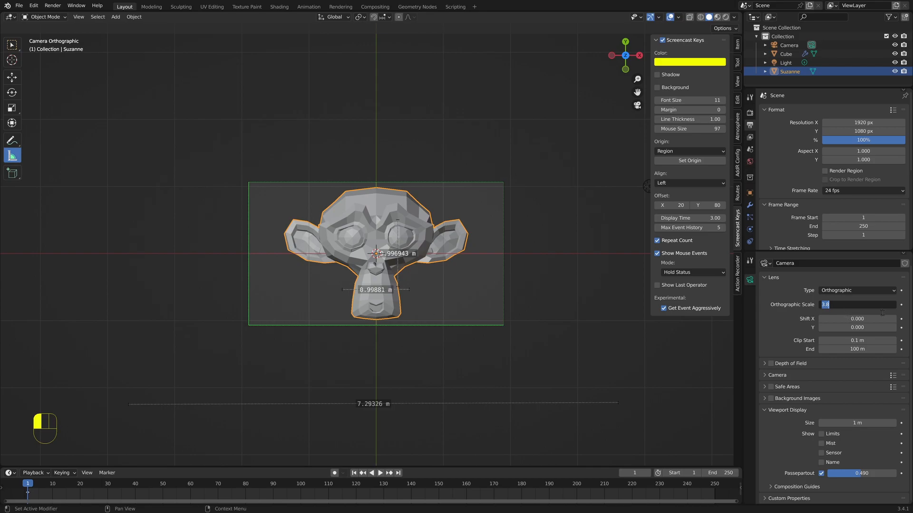
type("5.000")
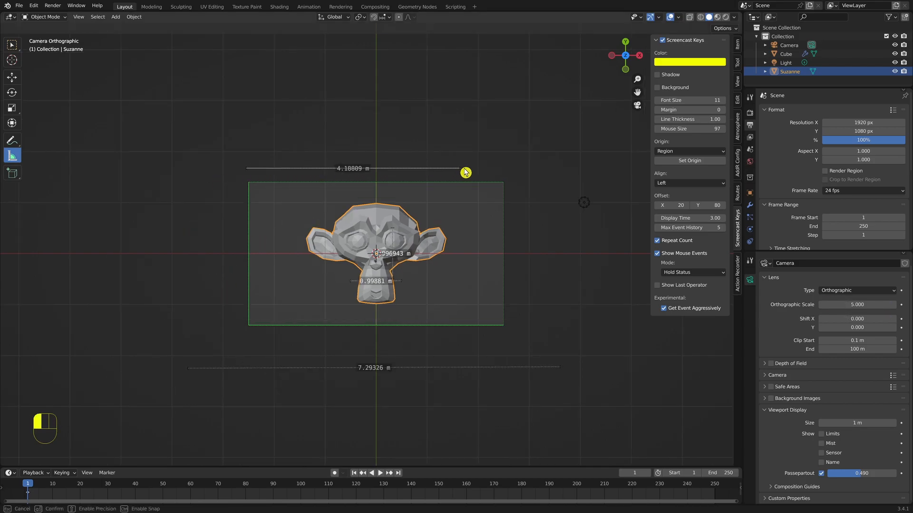
left_click_drag(466, 172, 502, 170)
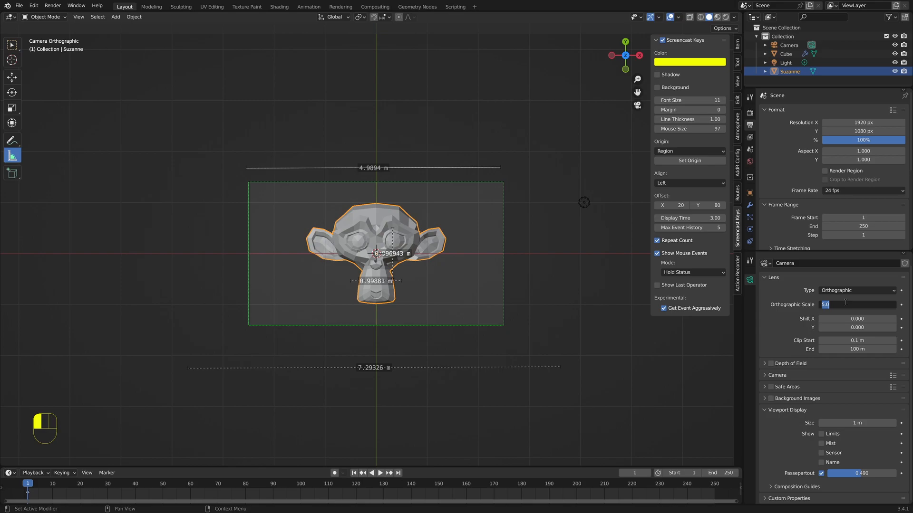
type("0.100")
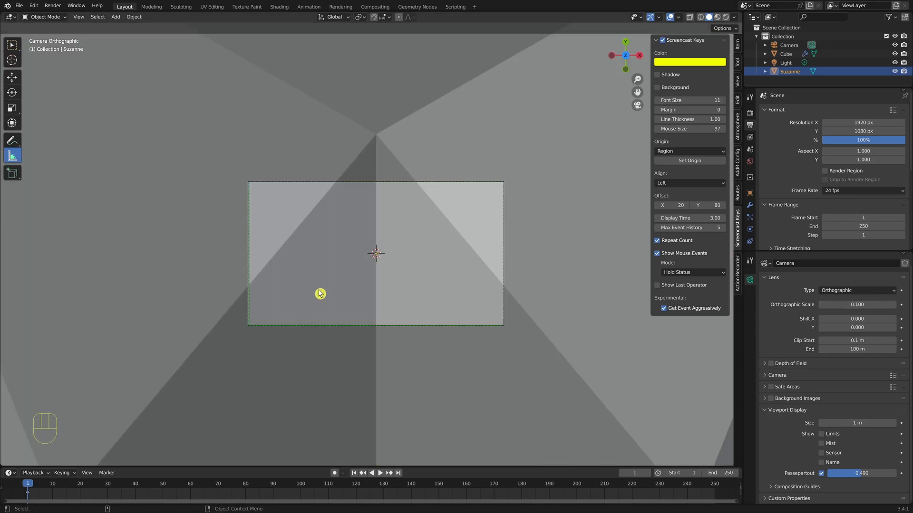
mouse_move(247, 169)
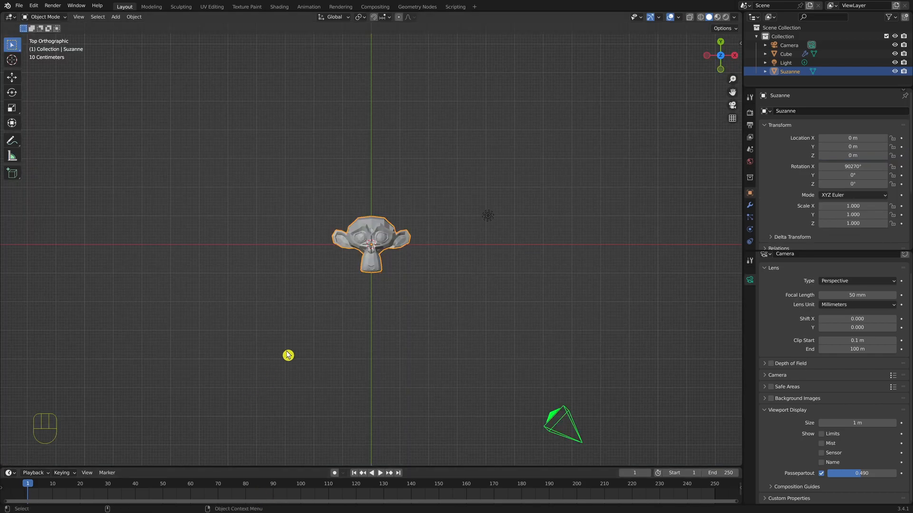
mouse_move(362, 340)
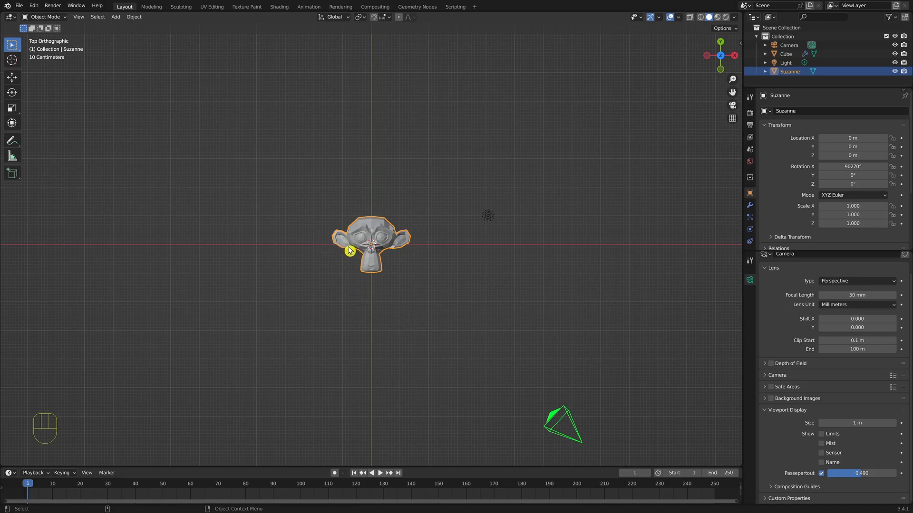
mouse_move(341, 265)
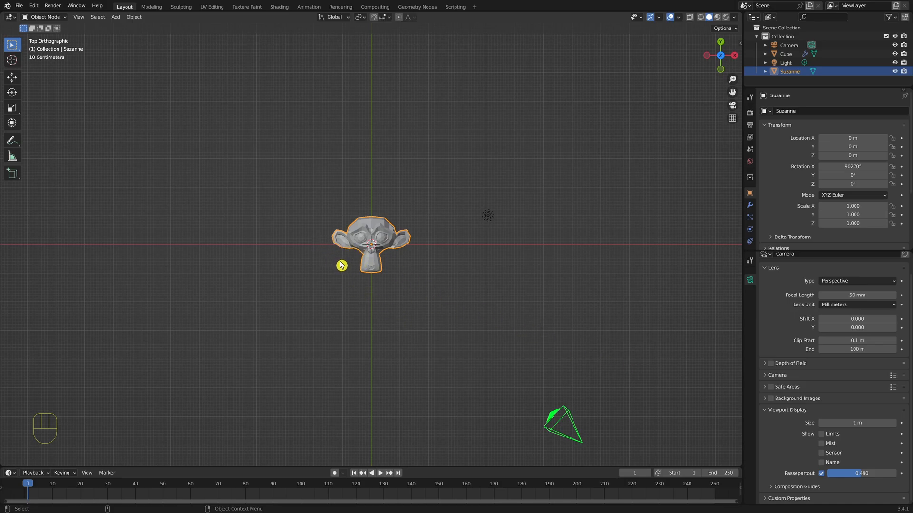
mouse_move(375, 326)
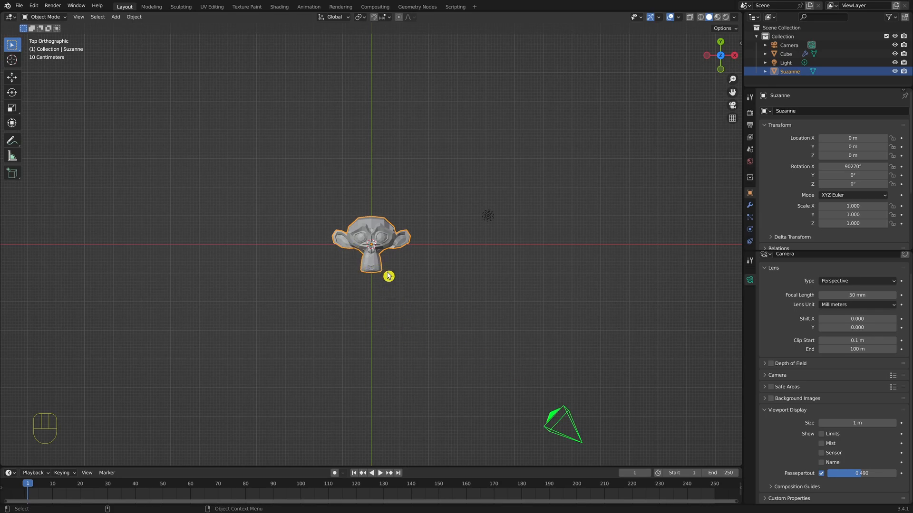
mouse_move(361, 250)
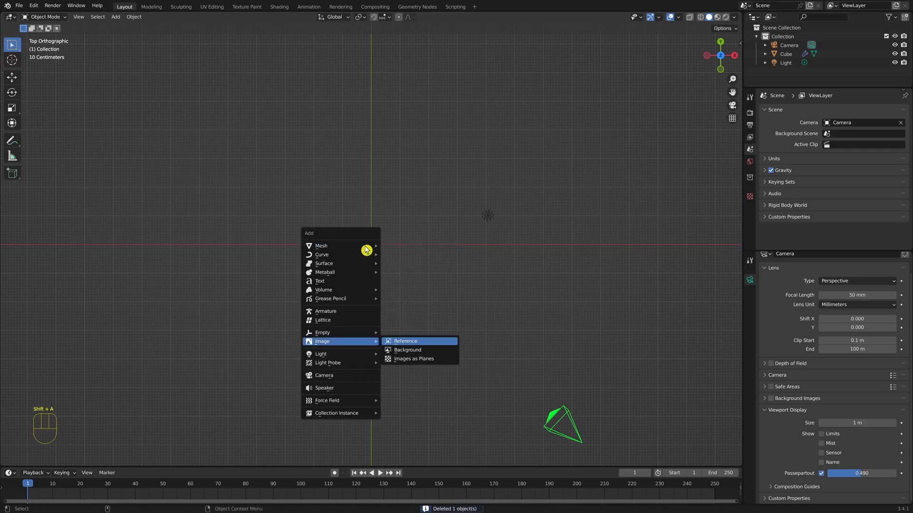
mouse_move(414, 359)
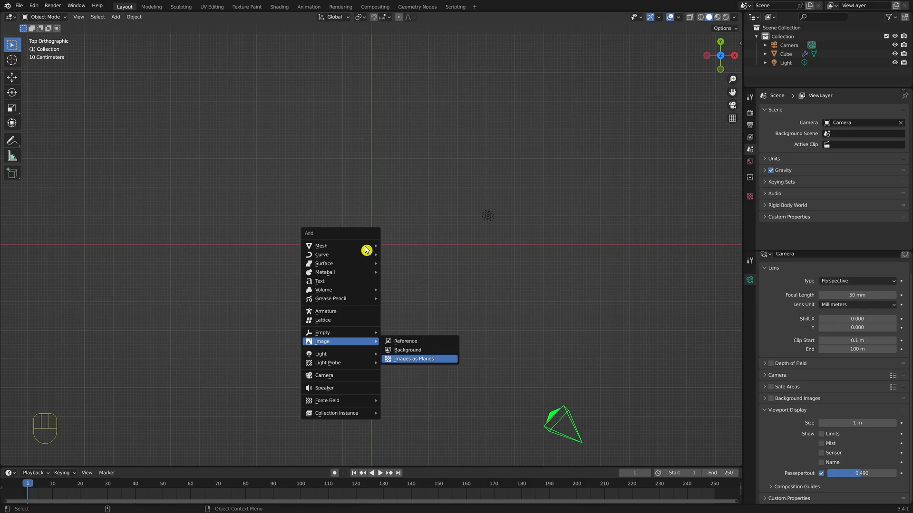
Choose the 1119 × 750 PNG in Import Images as Planes with Align set to Z+ (Up)
left_click(413, 358)
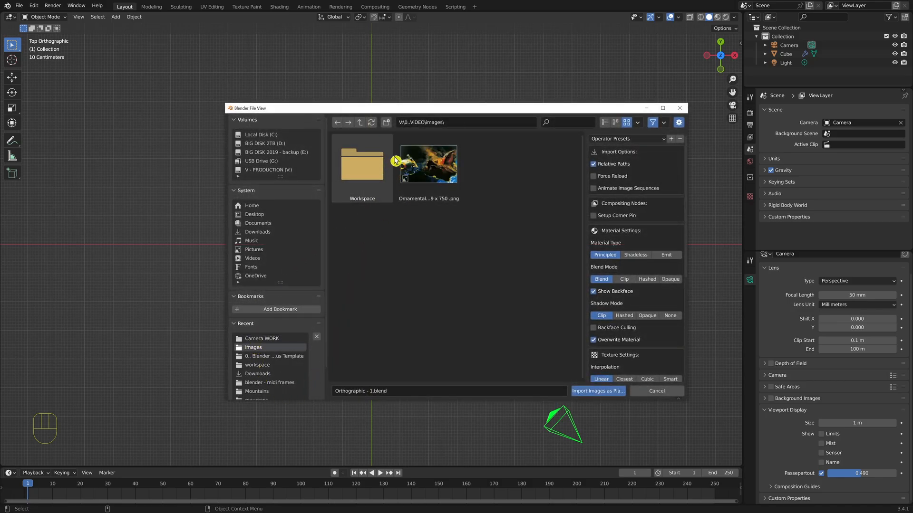
left_click(427, 165)
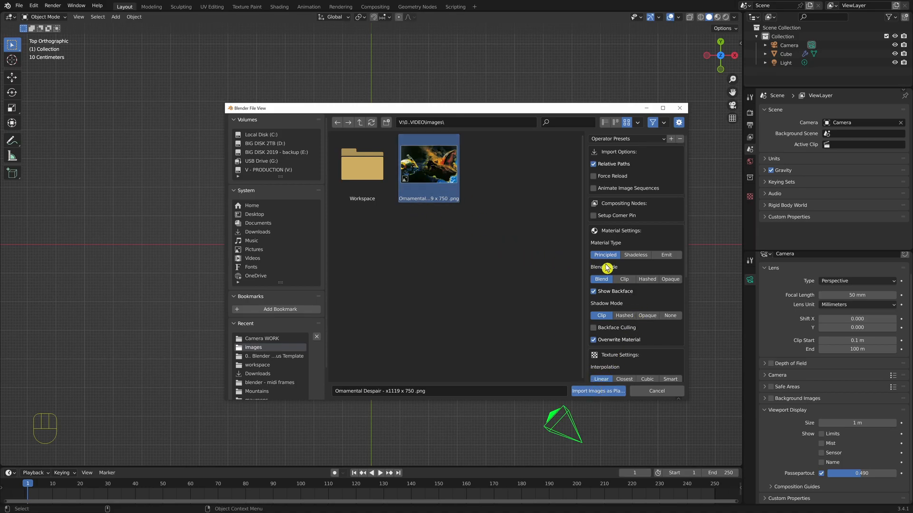
scroll("down", 3)
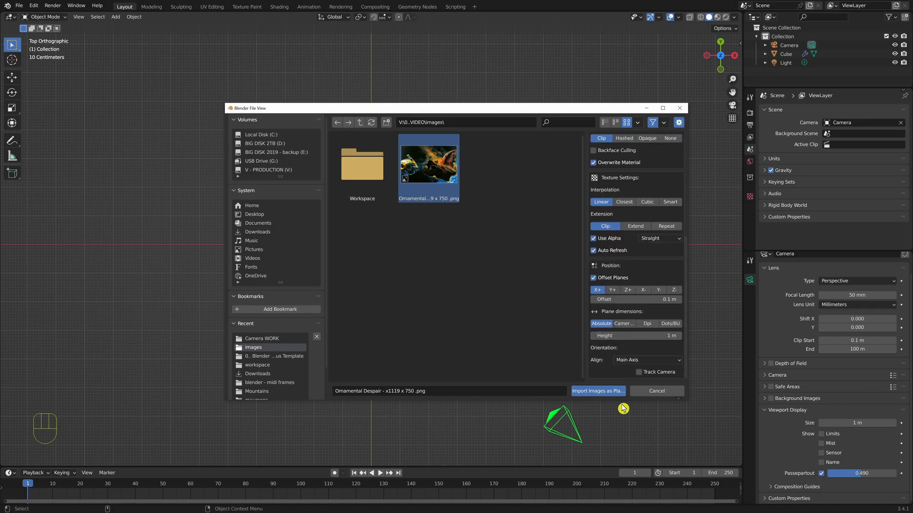
mouse_move(640, 331)
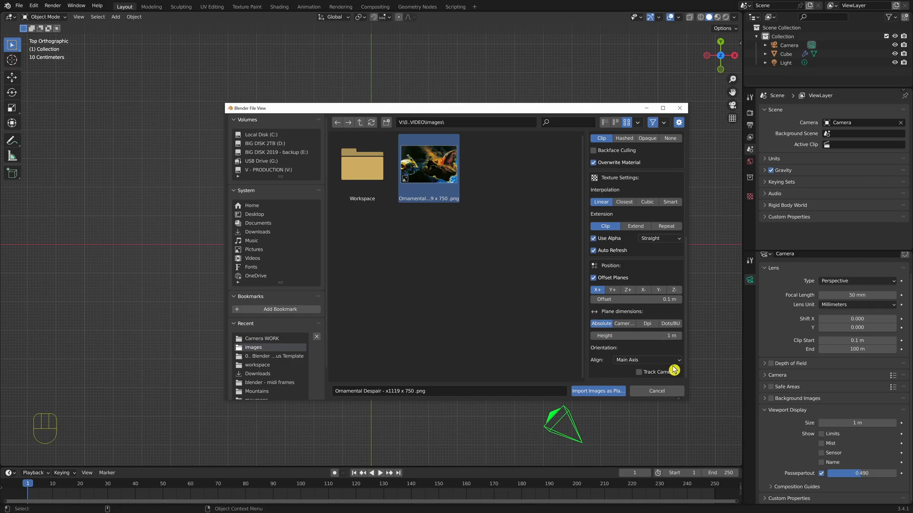
left_click(646, 359)
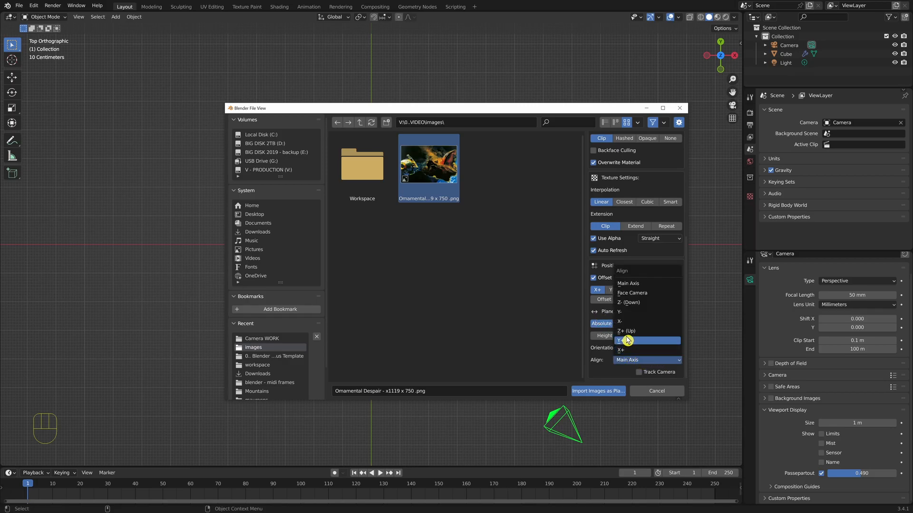
left_click(627, 331)
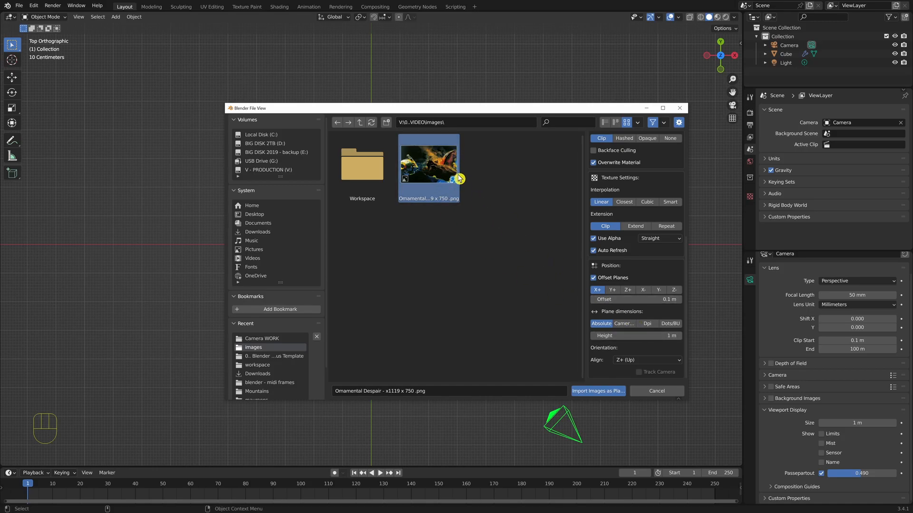
mouse_move(622, 416)
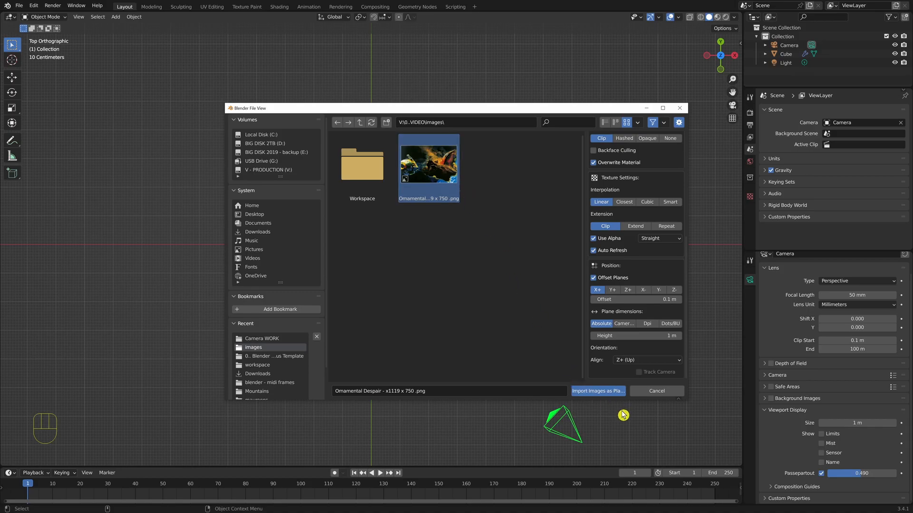
Import the plane at the origin, measure its height at about 0.97 m, and select the Camera
left_click(596, 390)
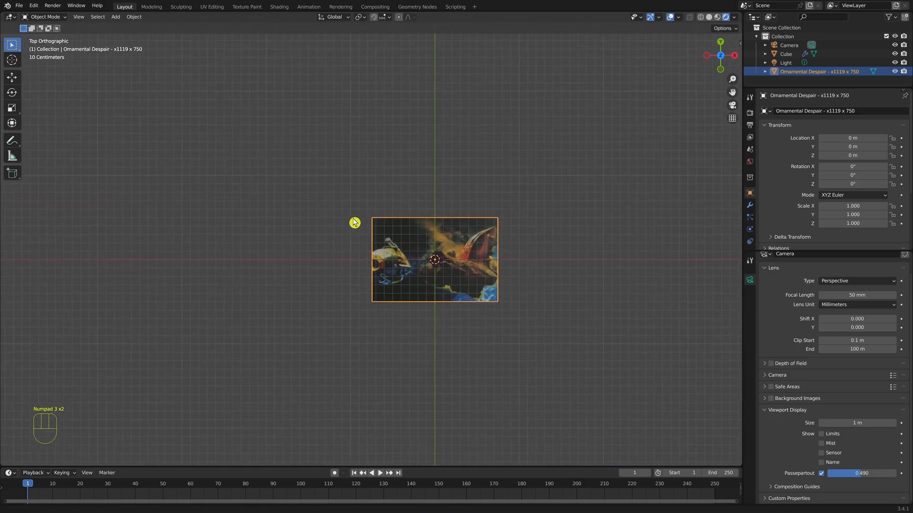
key("KP_2")
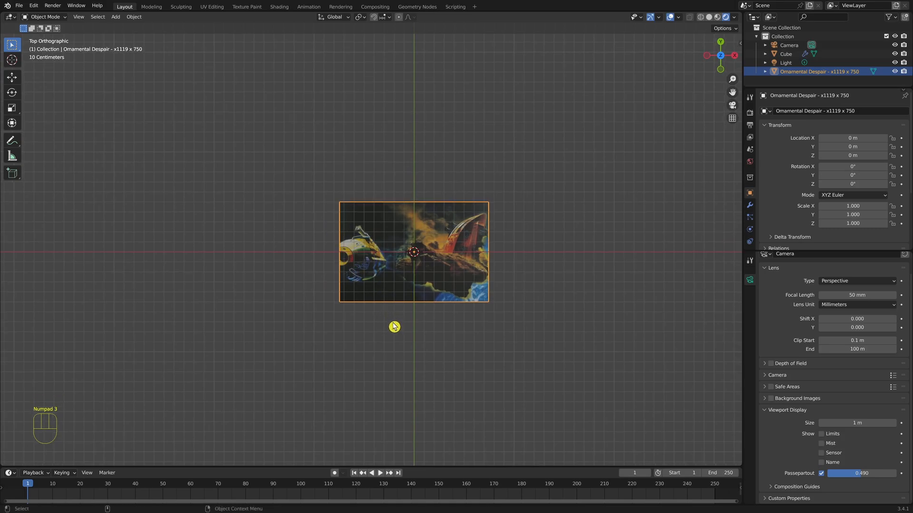
mouse_move(20, 143)
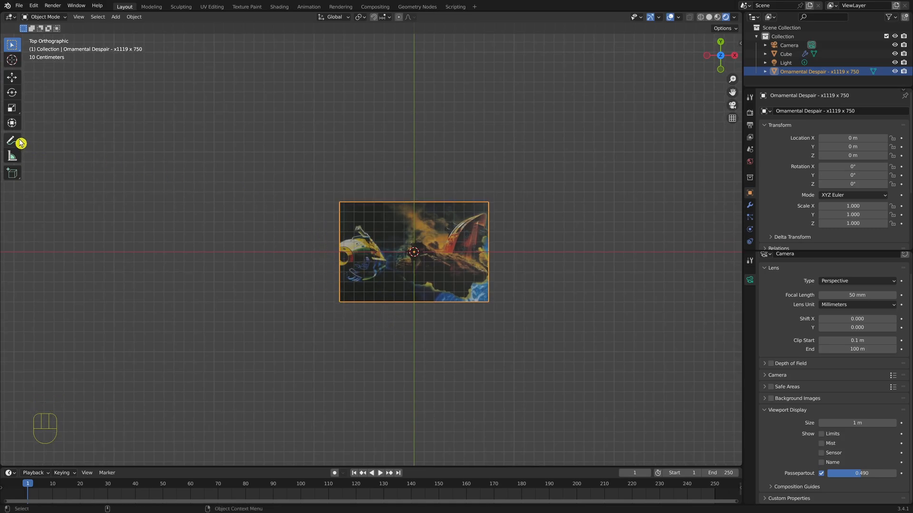
left_click(11, 155)
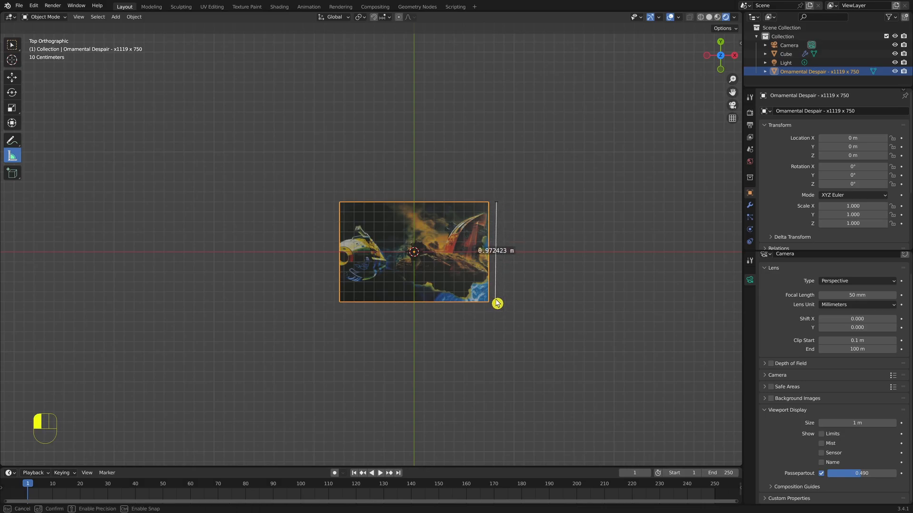
left_click_drag(496, 302, 498, 305)
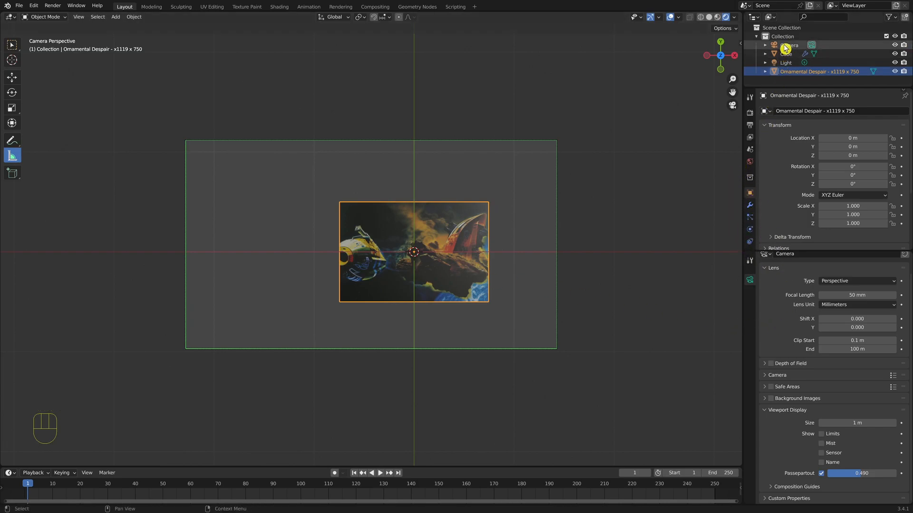
left_click(789, 45)
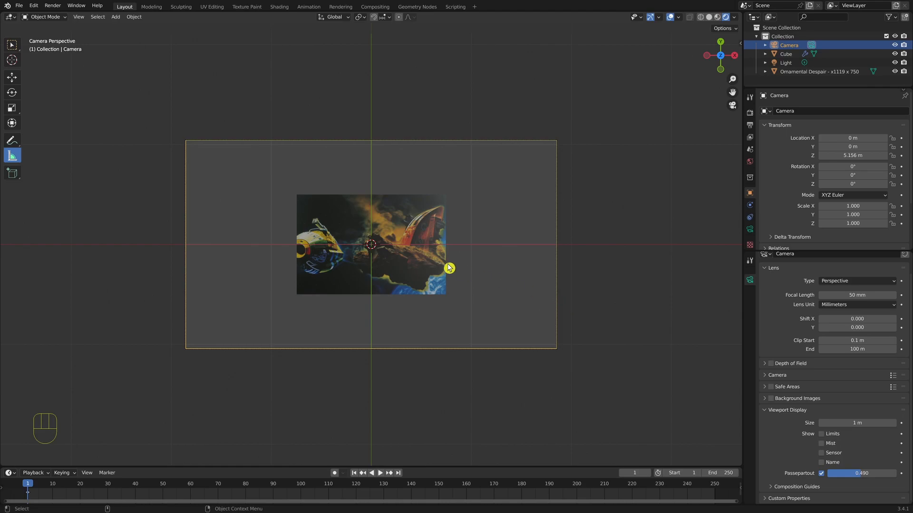
mouse_move(644, 336)
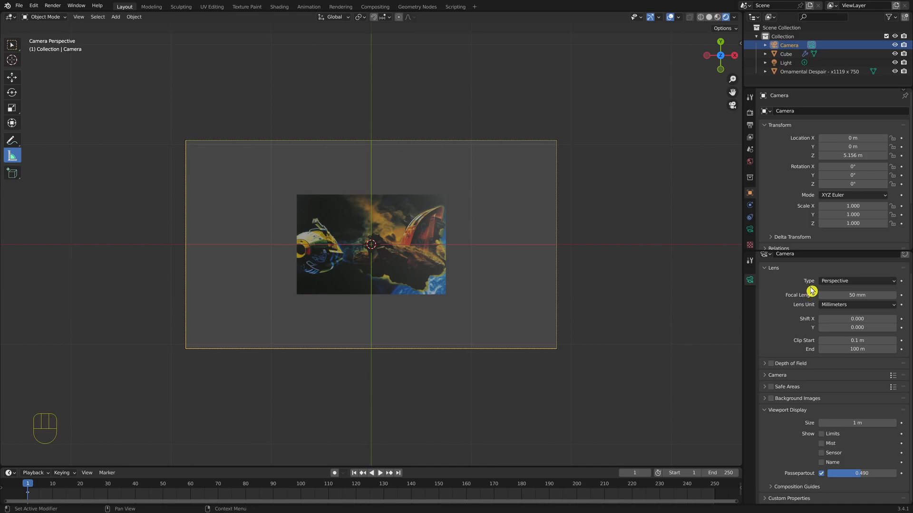
Switch the camera to an orthographic lens with scale 1.000
left_click(856, 280)
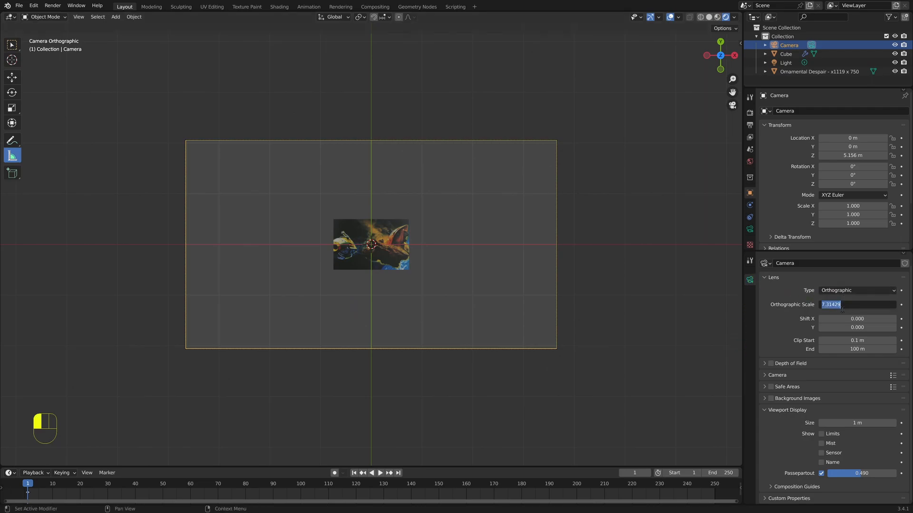
type("1.000")
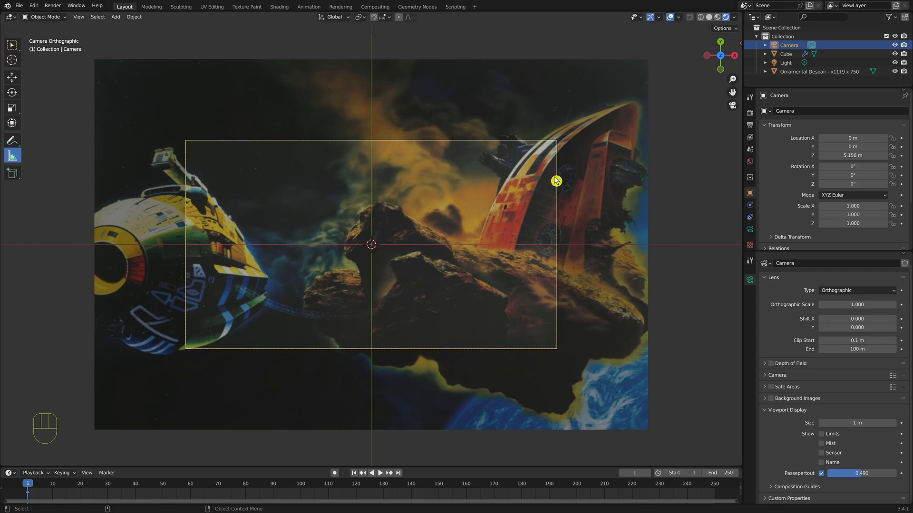
mouse_move(379, 241)
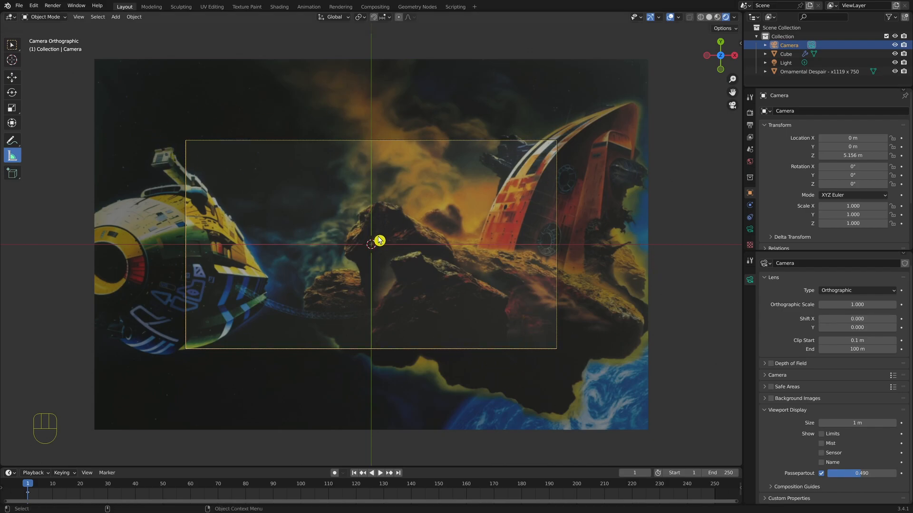
mouse_move(481, 307)
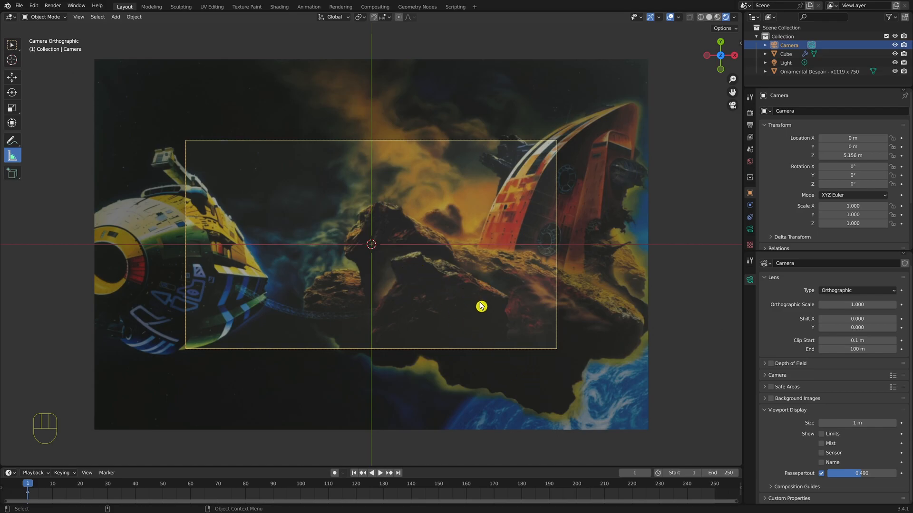
mouse_move(665, 140)
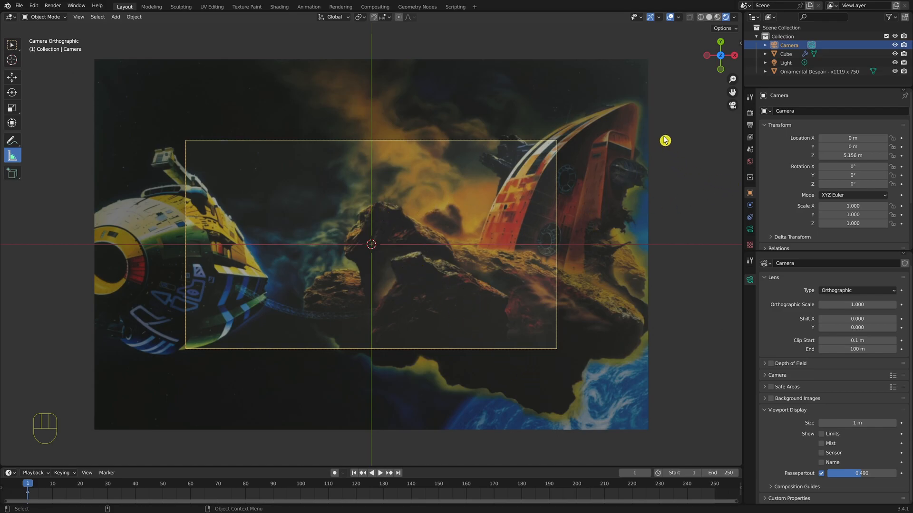
mouse_move(410, 200)
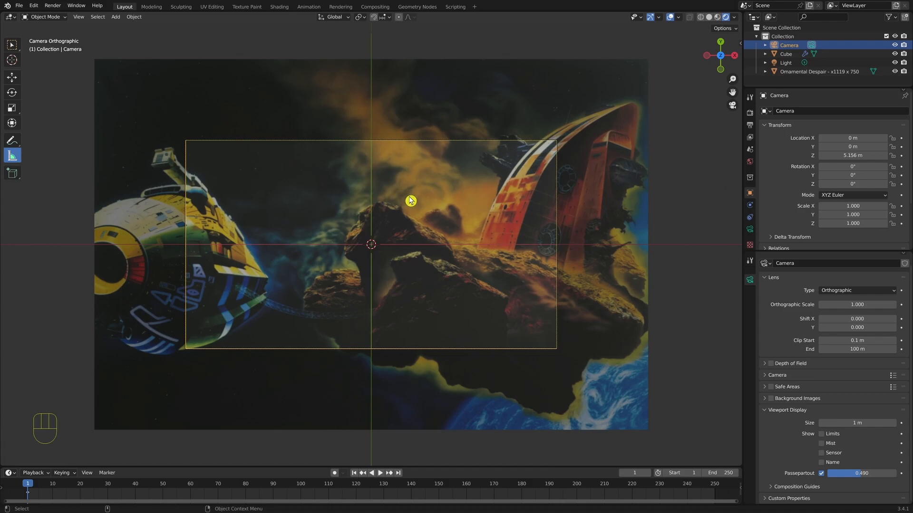
mouse_move(296, 165)
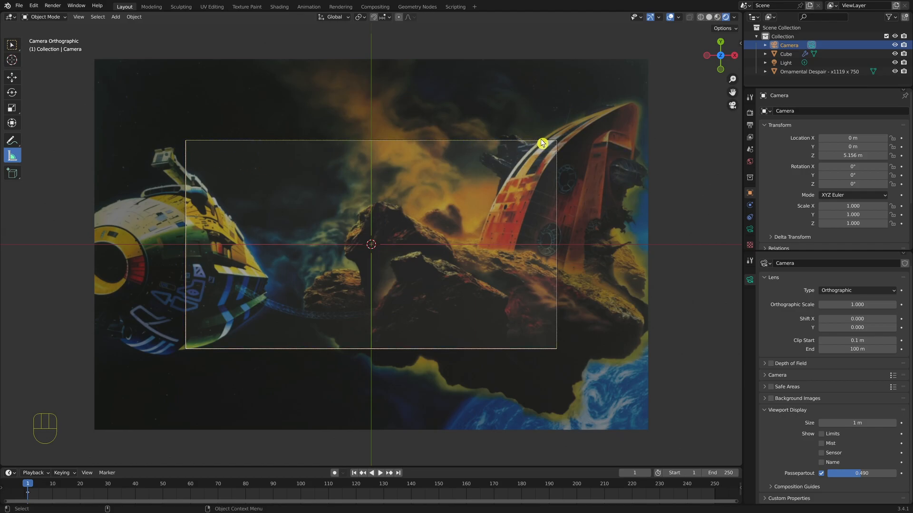
mouse_move(176, 140)
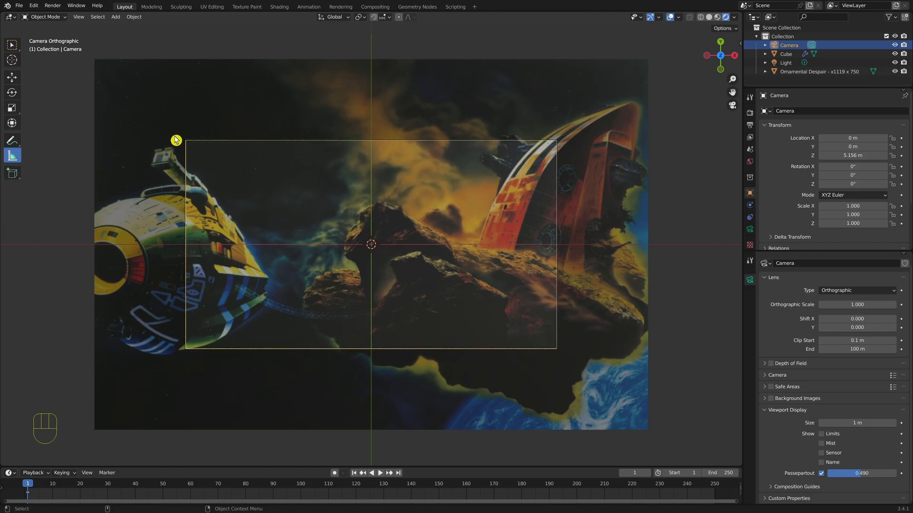
mouse_move(567, 255)
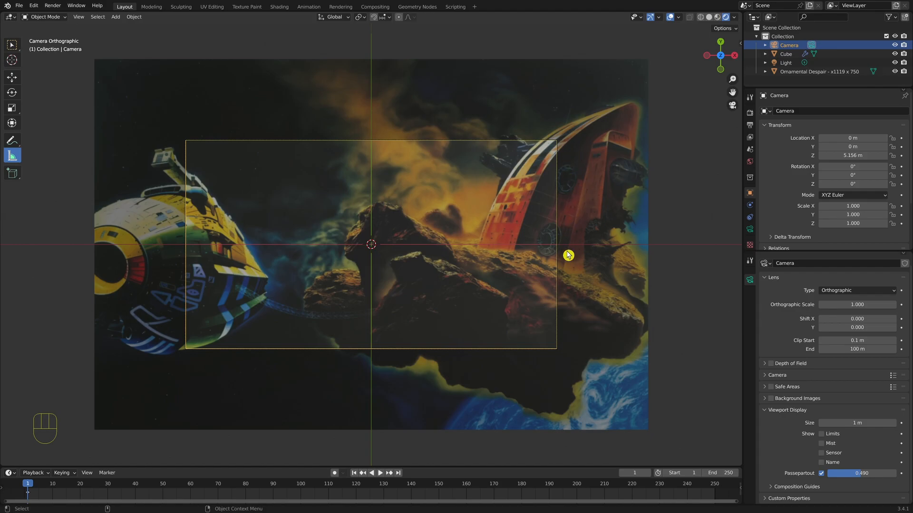
mouse_move(527, 140)
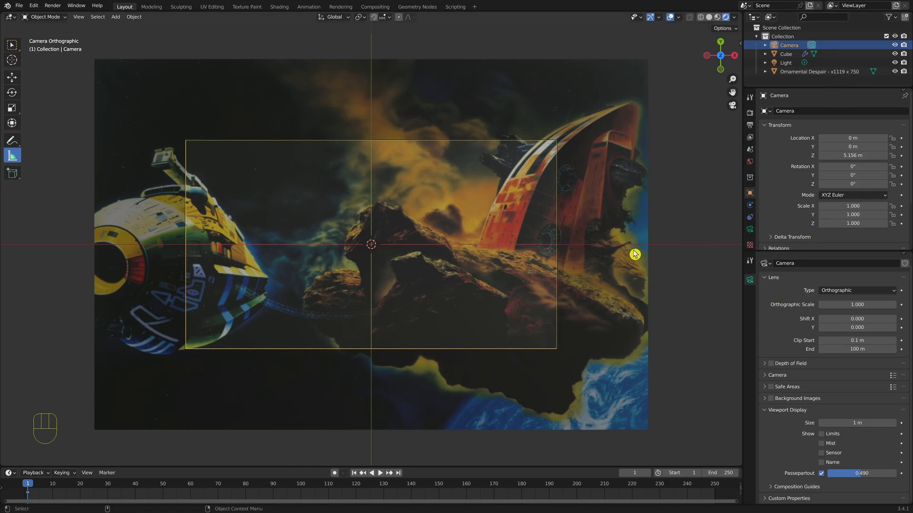
mouse_move(175, 160)
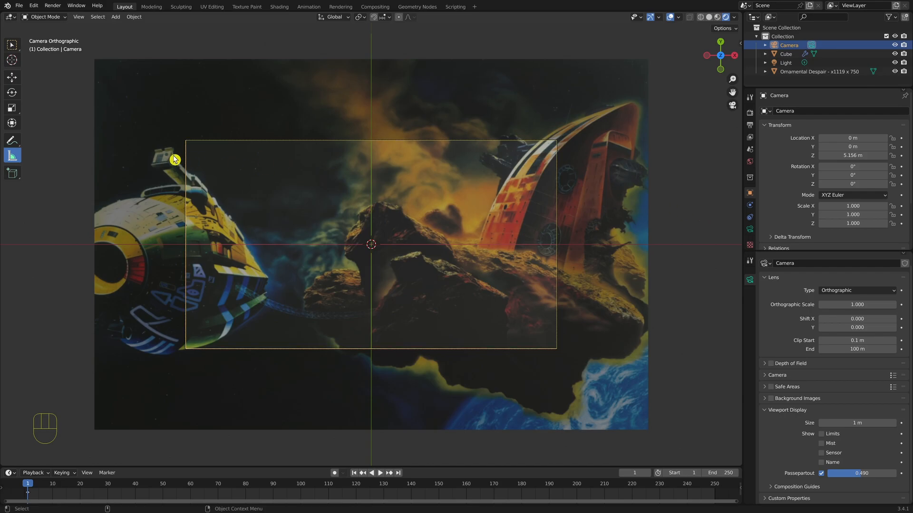
mouse_move(653, 148)
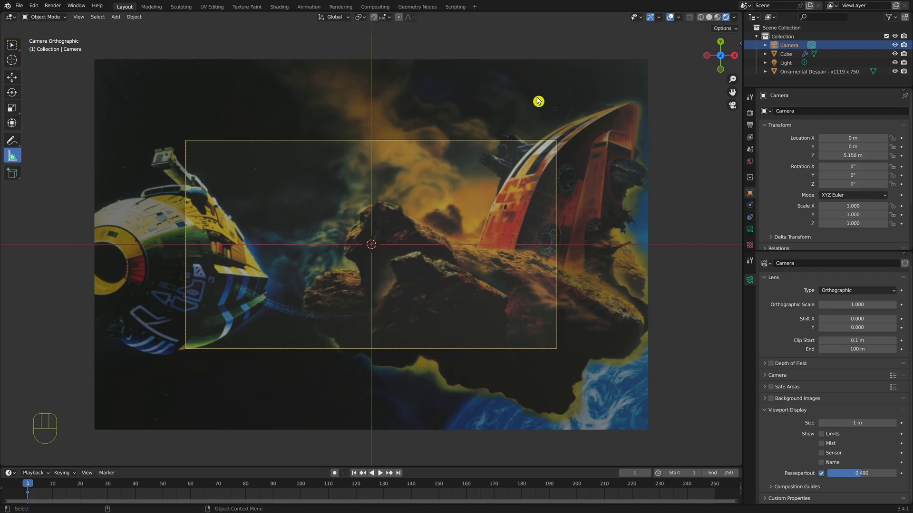
mouse_move(543, 298)
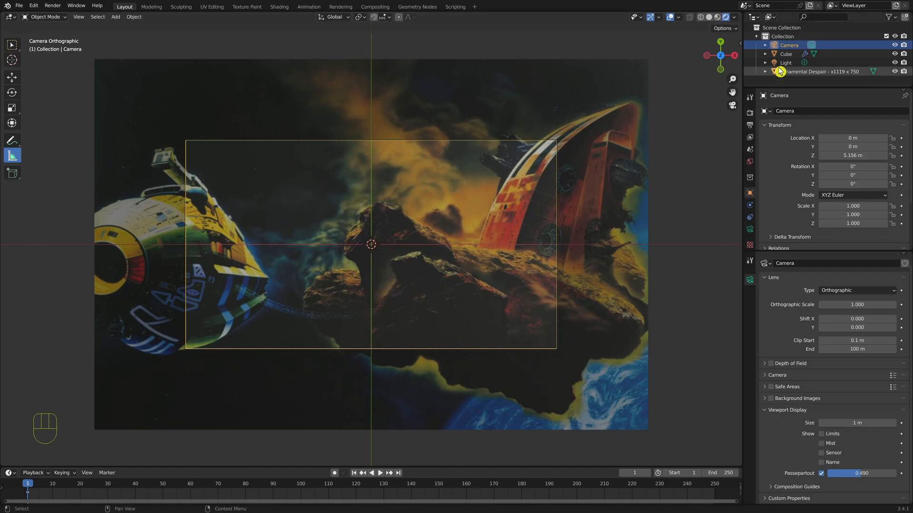
Set the render resolution to 1119 × 750 pixels in Output Properties
left_click(750, 126)
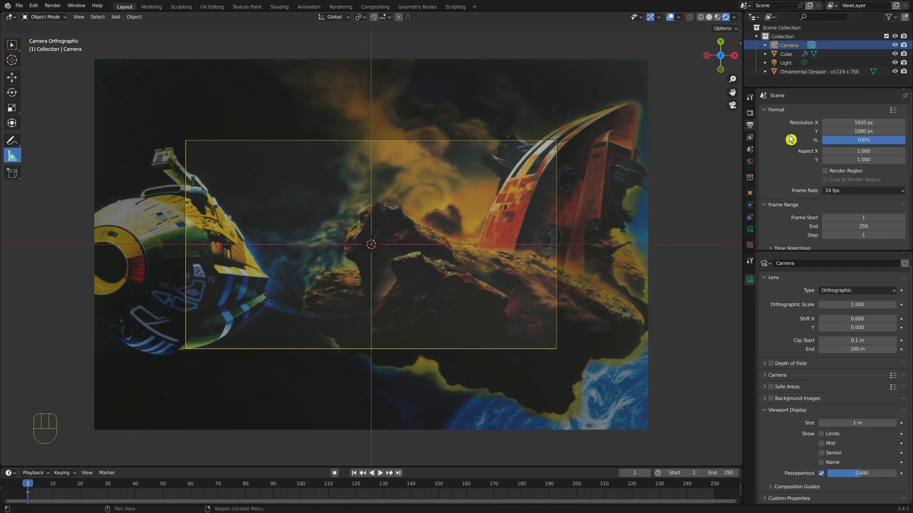
left_click(863, 123)
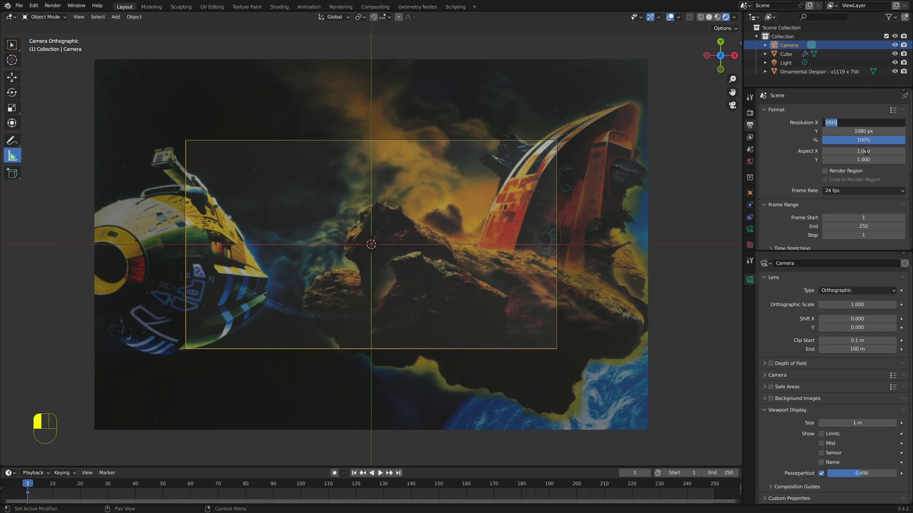
type("111")
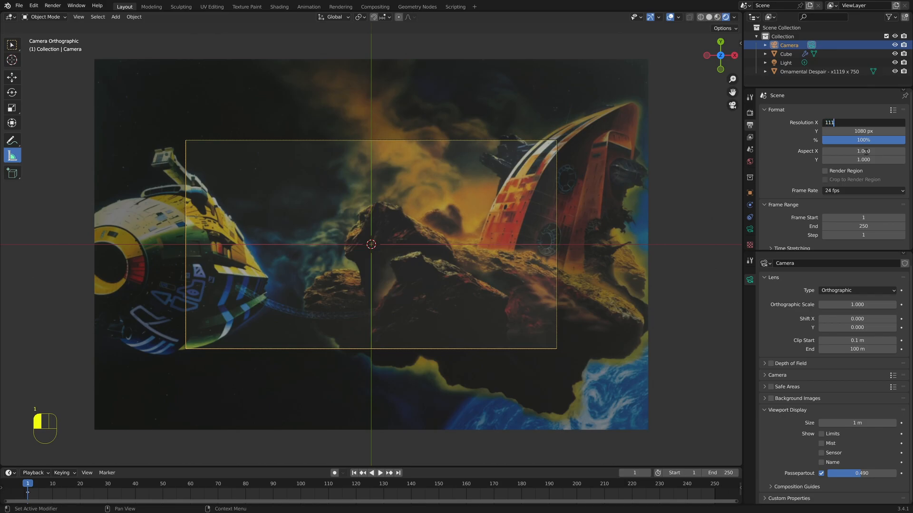
key("Return")
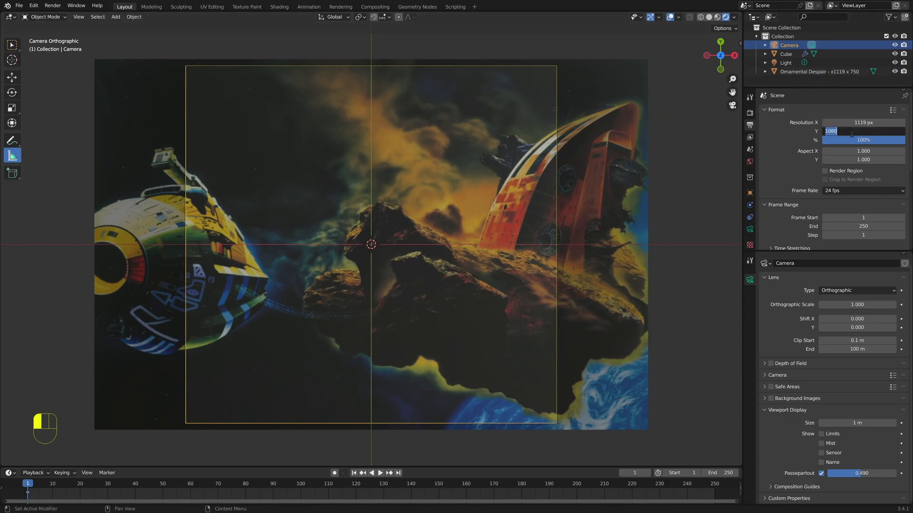
type("750 px")
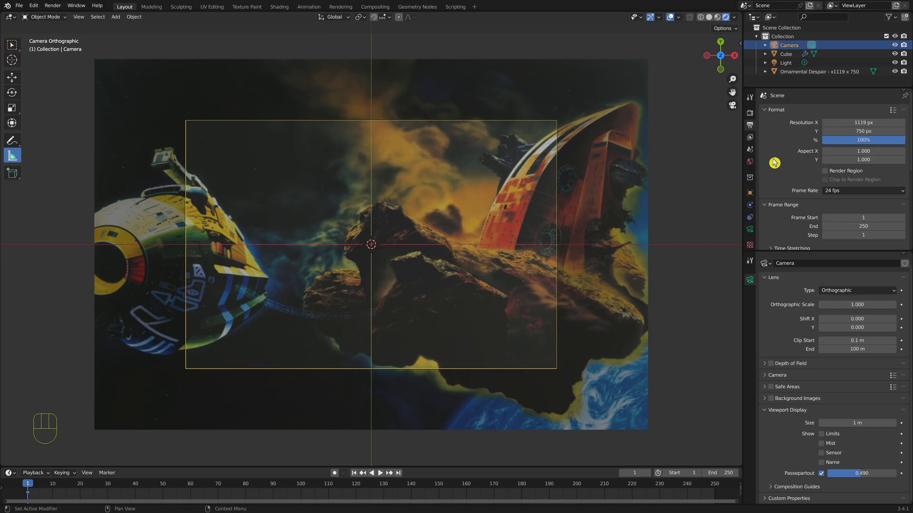
mouse_move(834, 293)
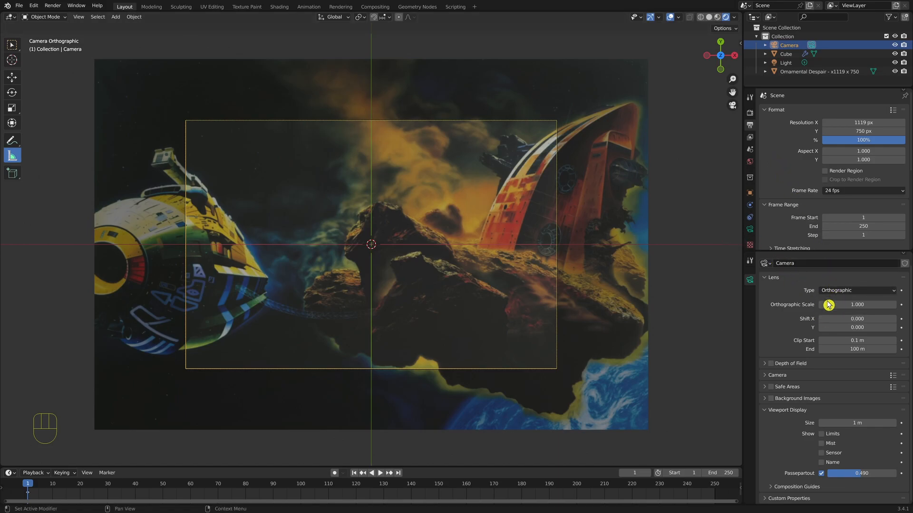
Enter 1119/750 as the Orthographic Scale so it reads about 1.492
double_click(856, 304)
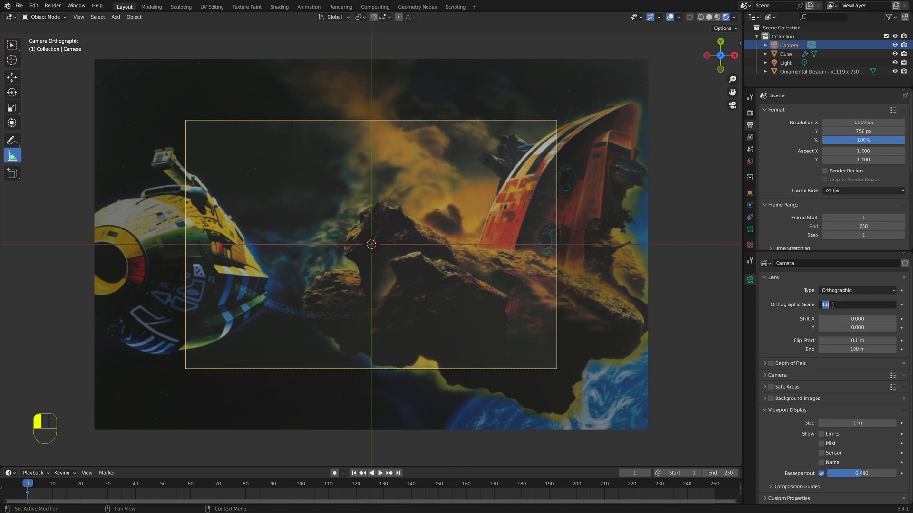
type("1119")
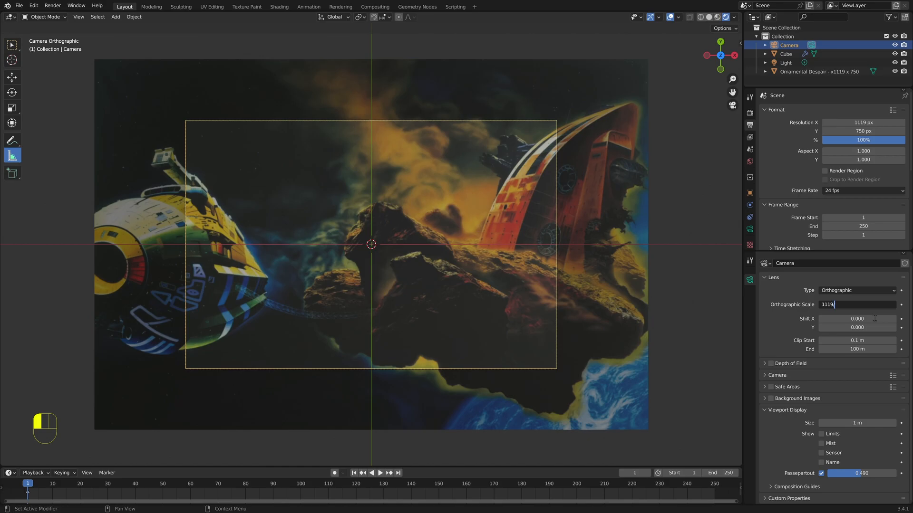
type("/750")
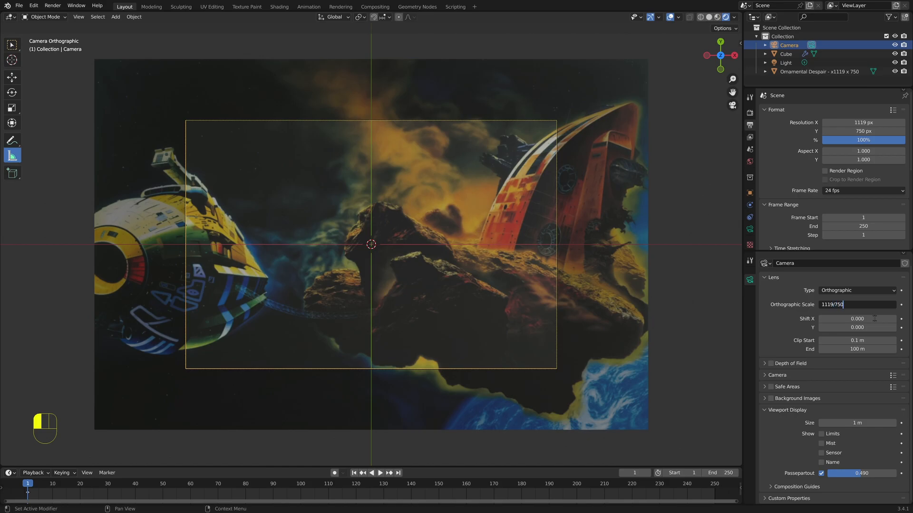
key("Return")
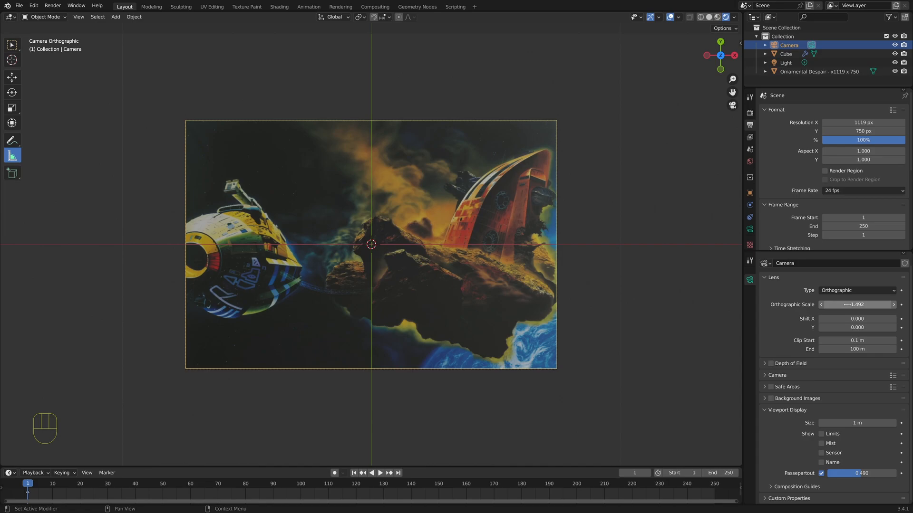
mouse_move(856, 304)
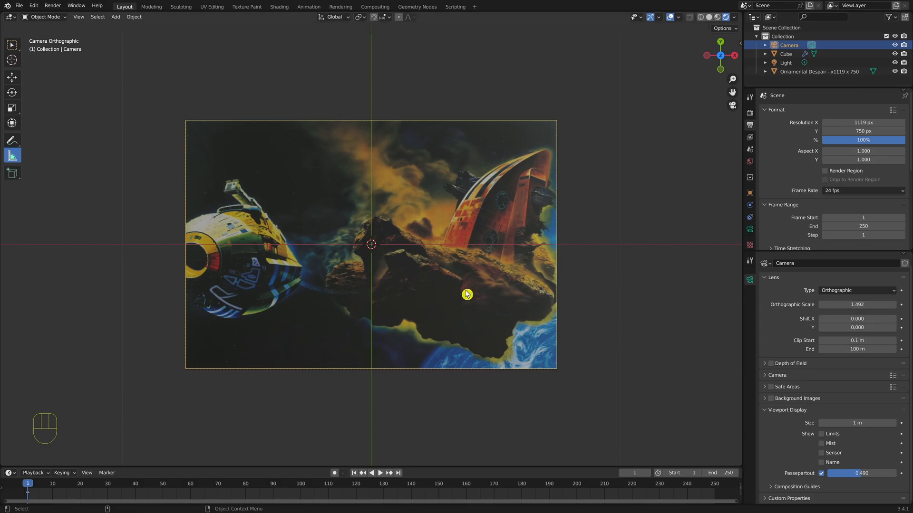
mouse_move(738, 87)
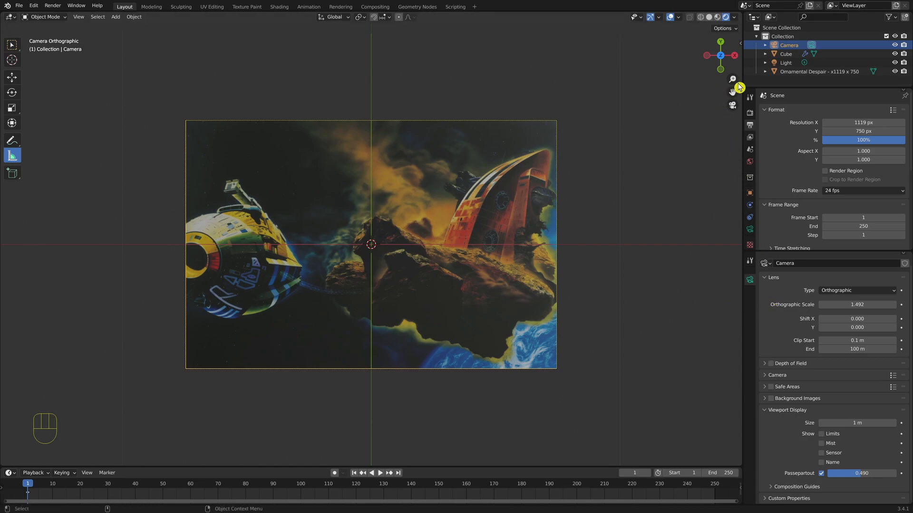
mouse_move(720, 114)
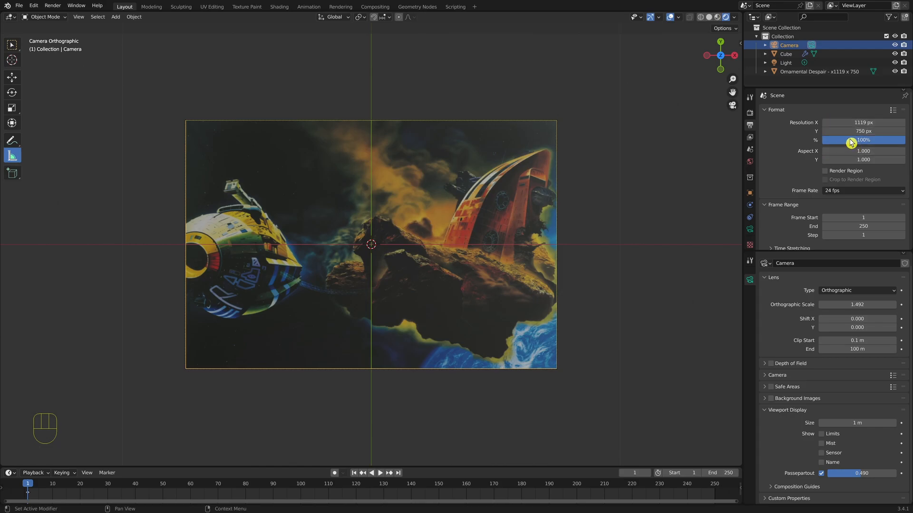
mouse_move(863, 132)
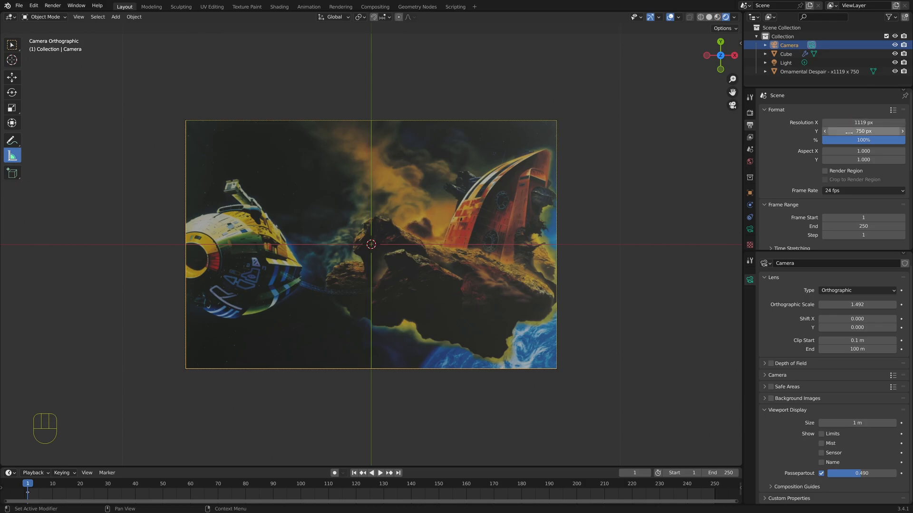
left_click(864, 123)
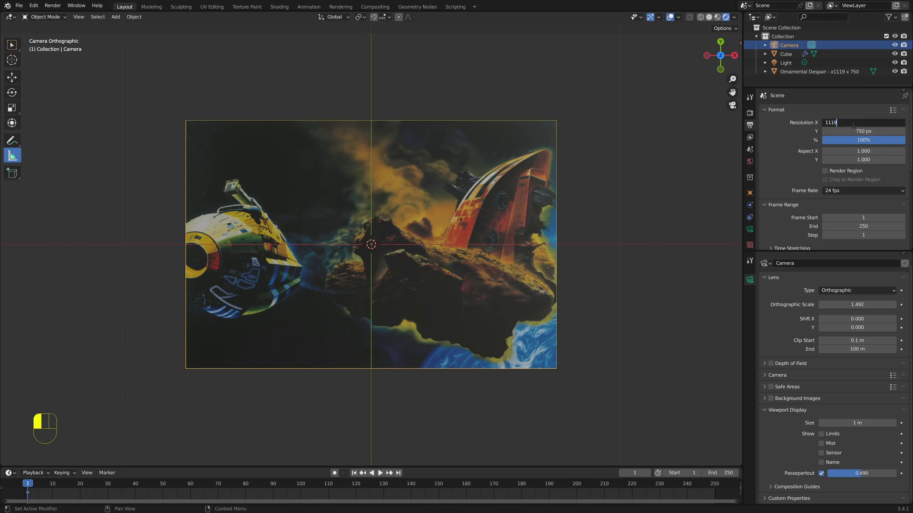
type("/5")
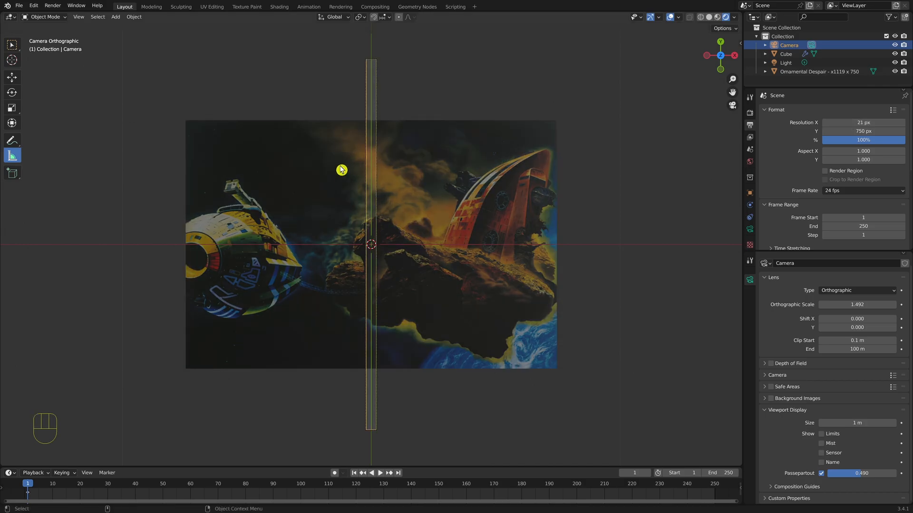
mouse_move(372, 337)
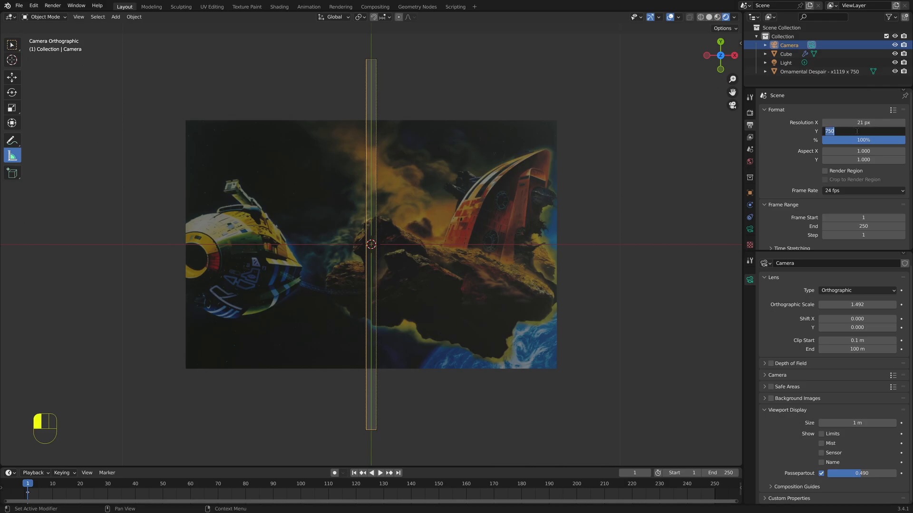
type("/5")
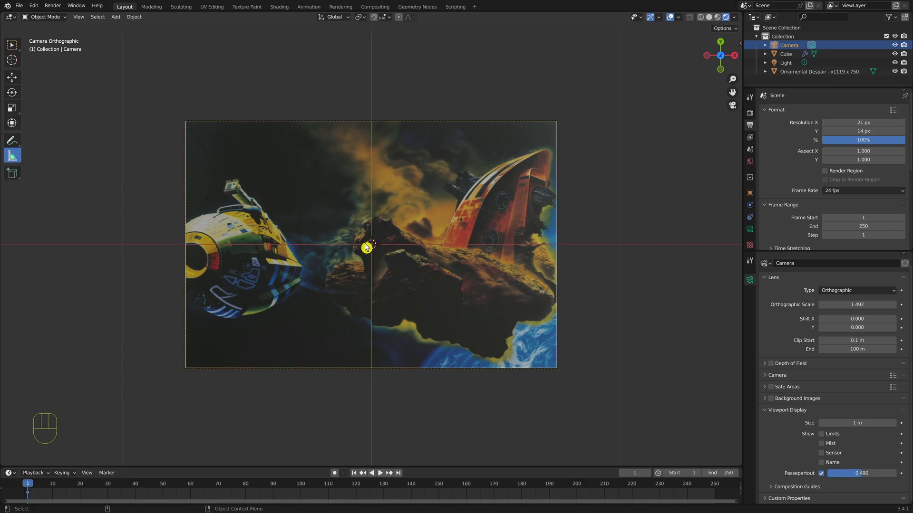
mouse_move(502, 118)
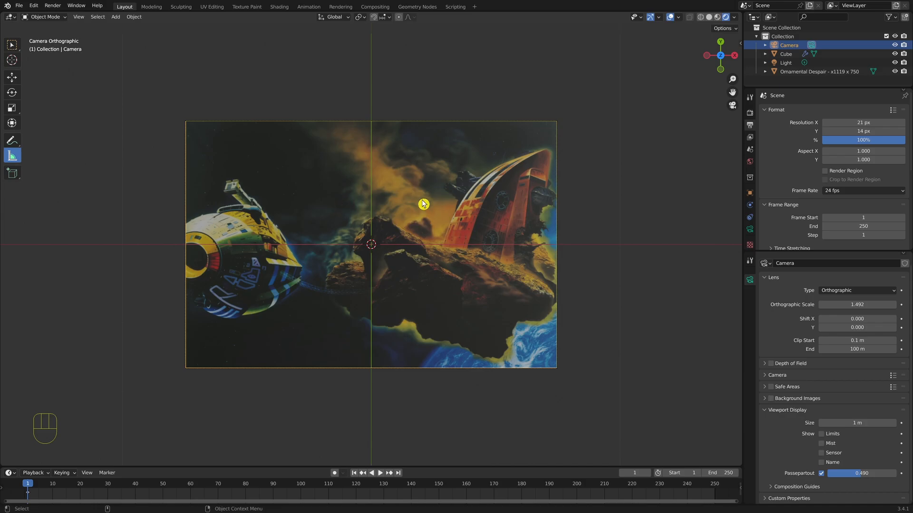
mouse_move(375, 209)
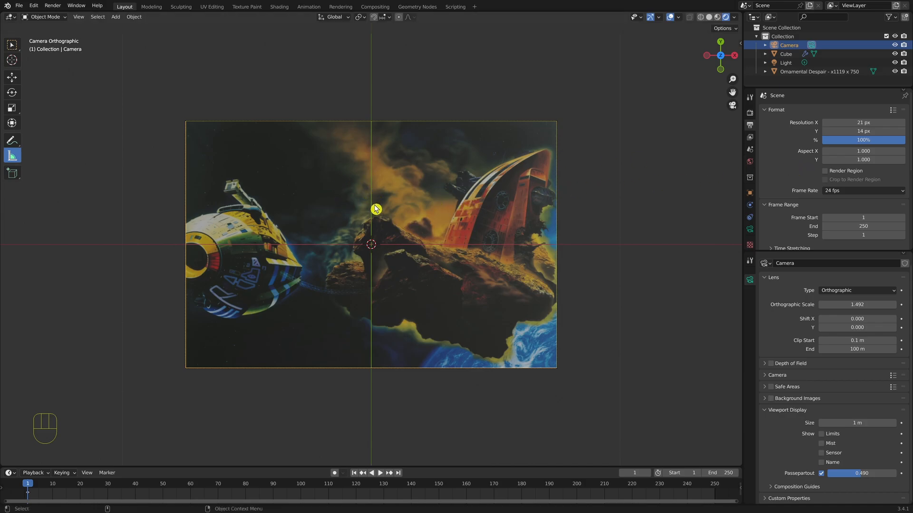
key("f12")
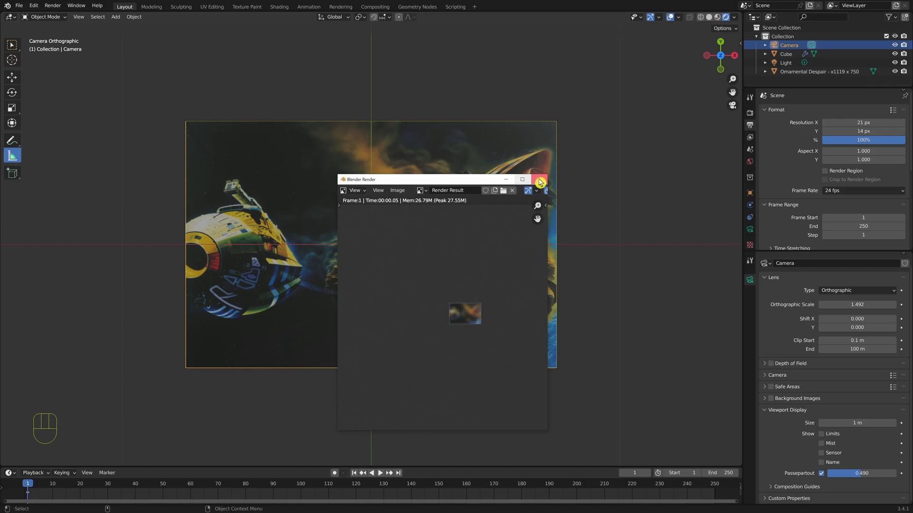
left_click(538, 179)
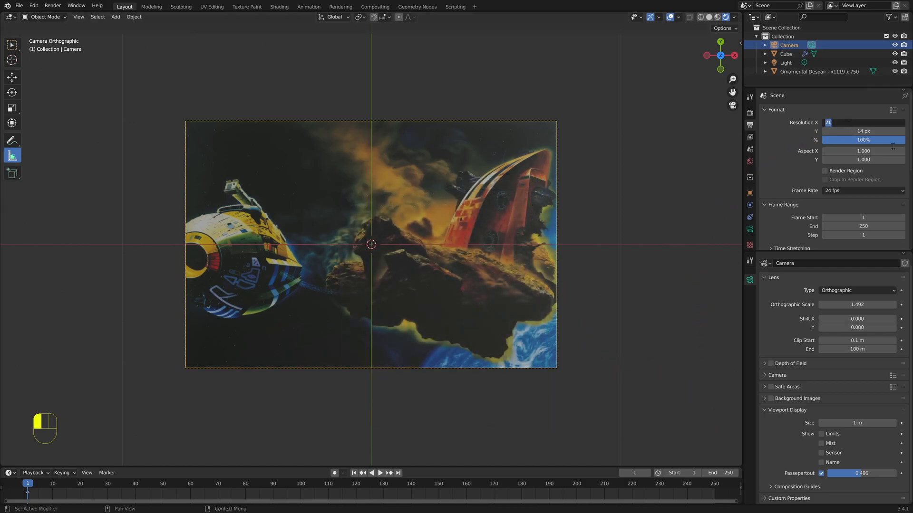
type("1119 px")
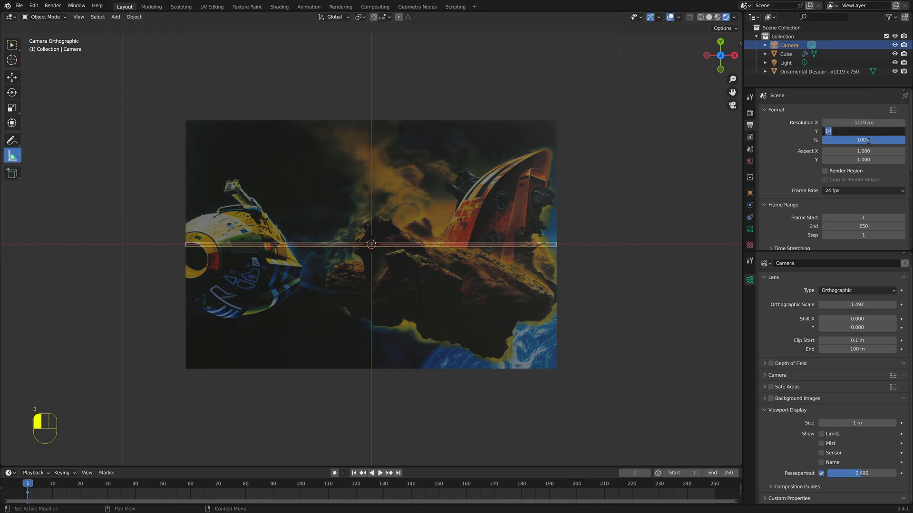
type("750 px")
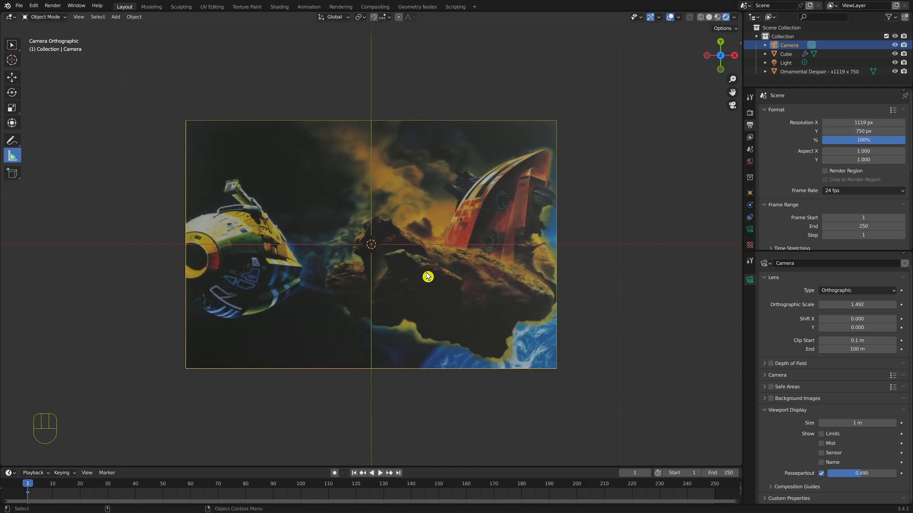
mouse_move(425, 160)
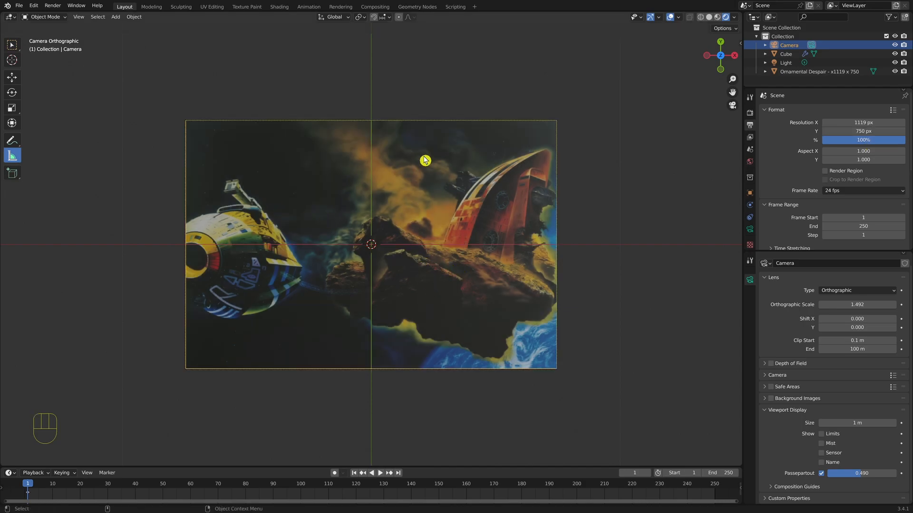
Scale the image plane to 3.550 and raise Orthographic Scale to 1.492*3.55 (5.297)
left_click(819, 72)
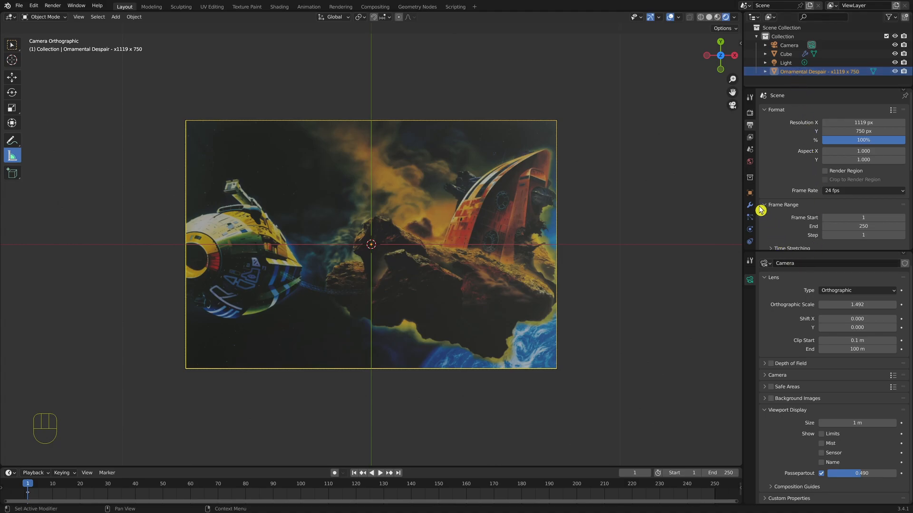
left_click(750, 193)
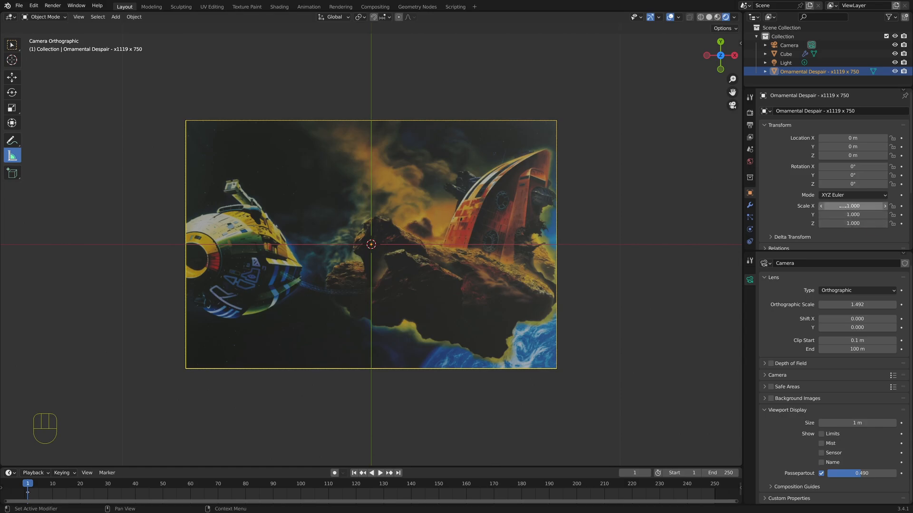
double_click(852, 205)
type("1*")
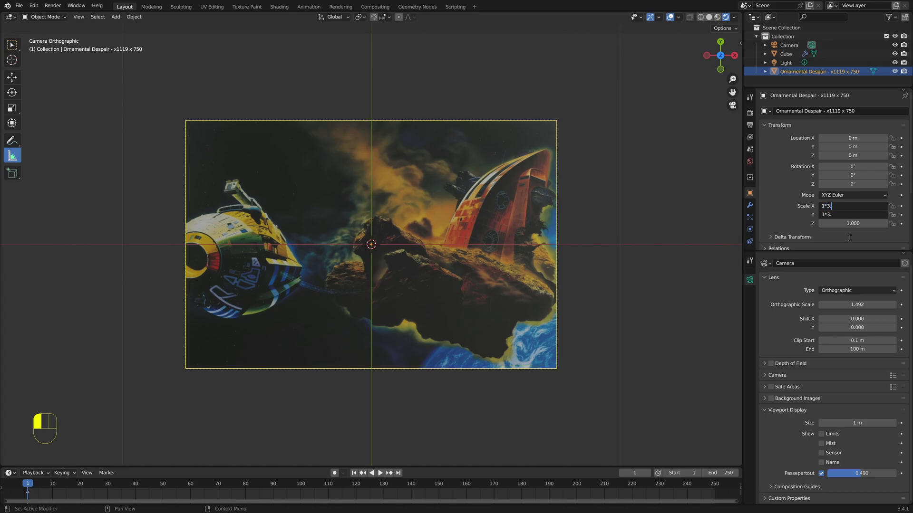
type("3.550")
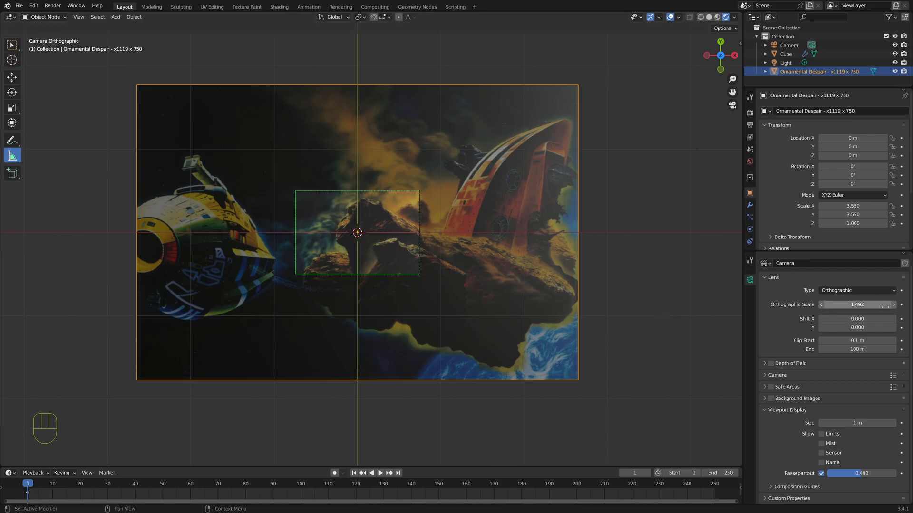
left_click(856, 304)
type("5.297")
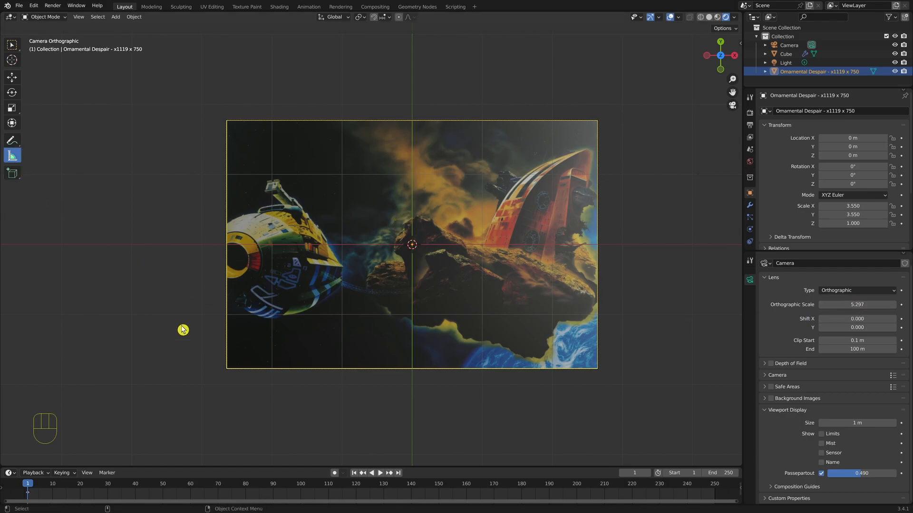
Measure the enlarged plane's bottom edge with a ruler, reading about 5.31 m
left_click_drag(182, 330, 553, 372)
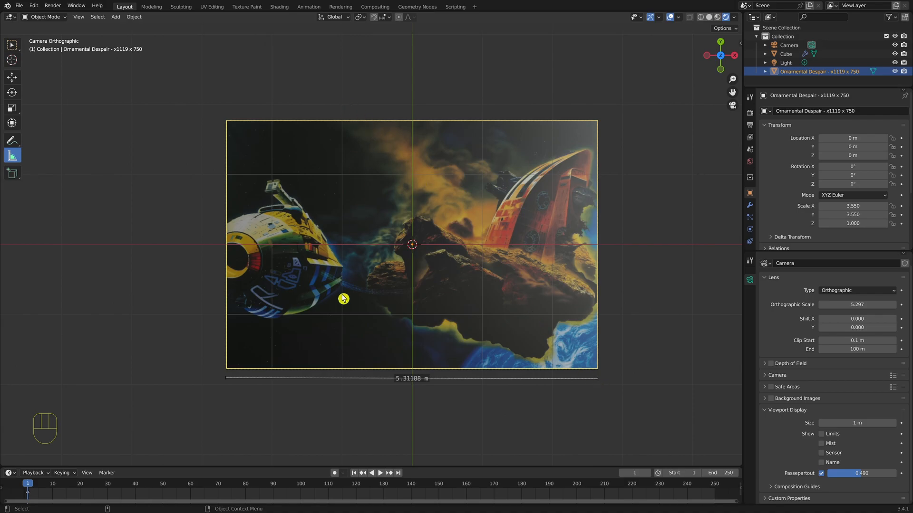
mouse_move(350, 336)
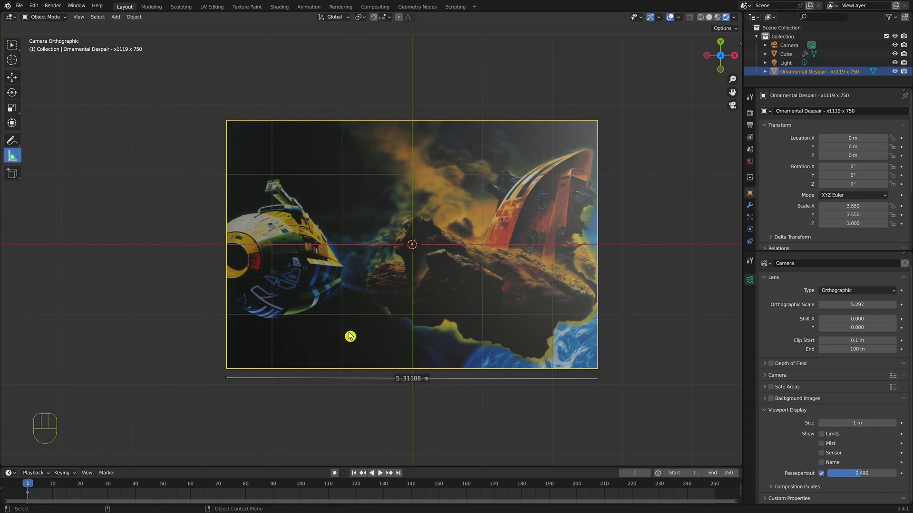
mouse_move(220, 430)
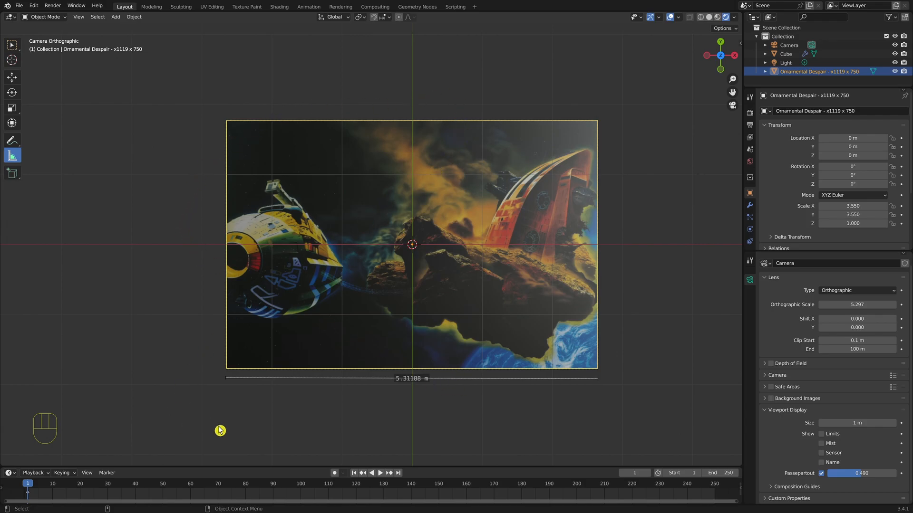